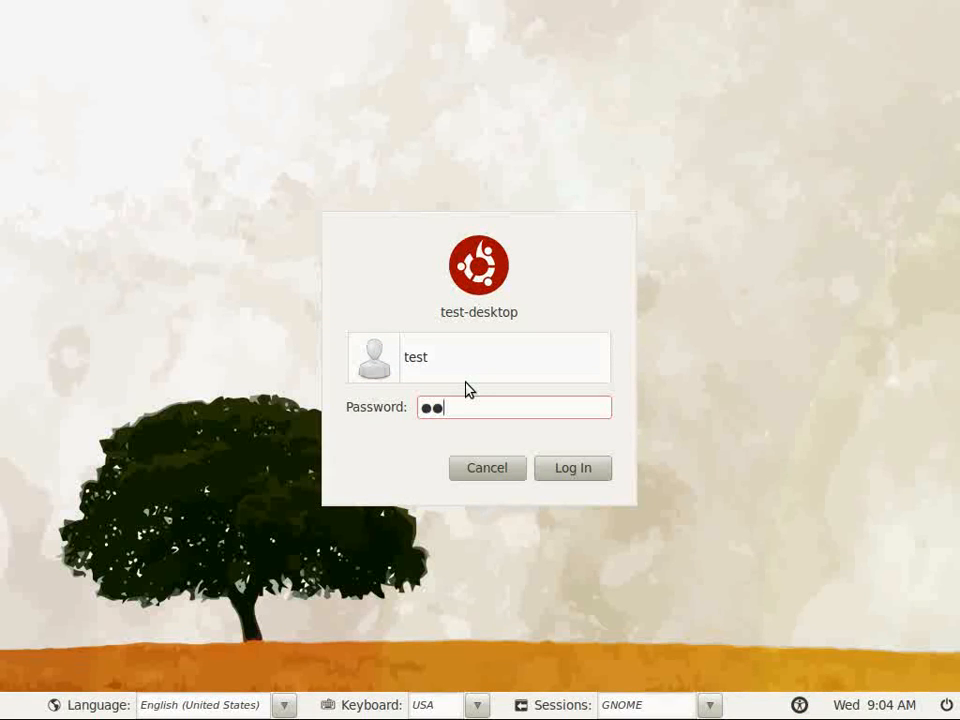
# Log in to the Edubuntu desktop and launch Terminal from Applications > Accessories
pyautogui.click(572, 468)
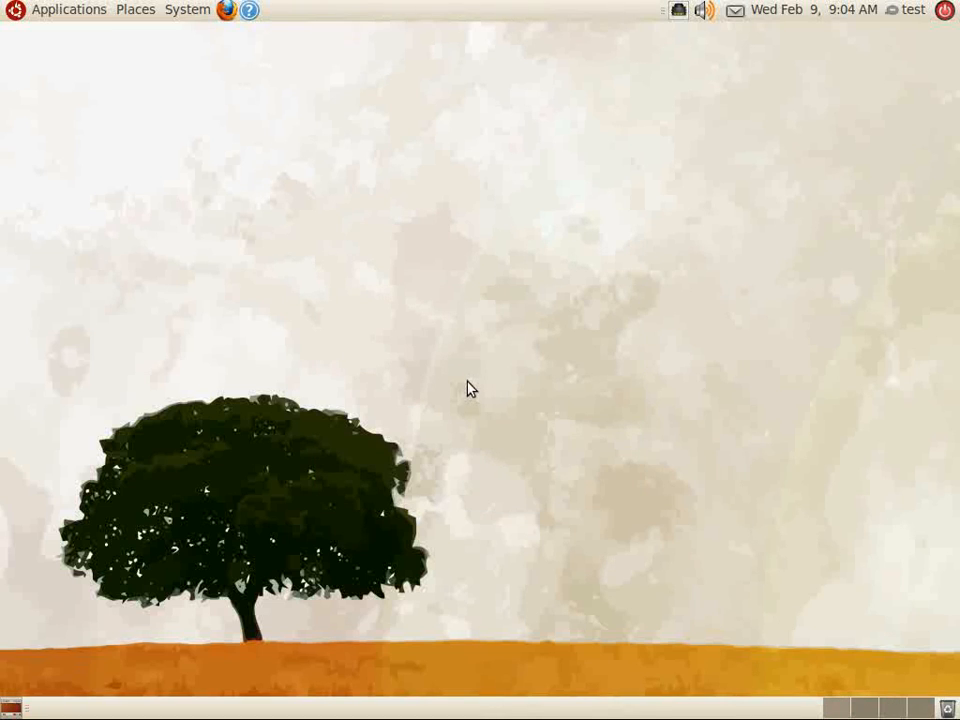
pyautogui.moveTo(112, 84)
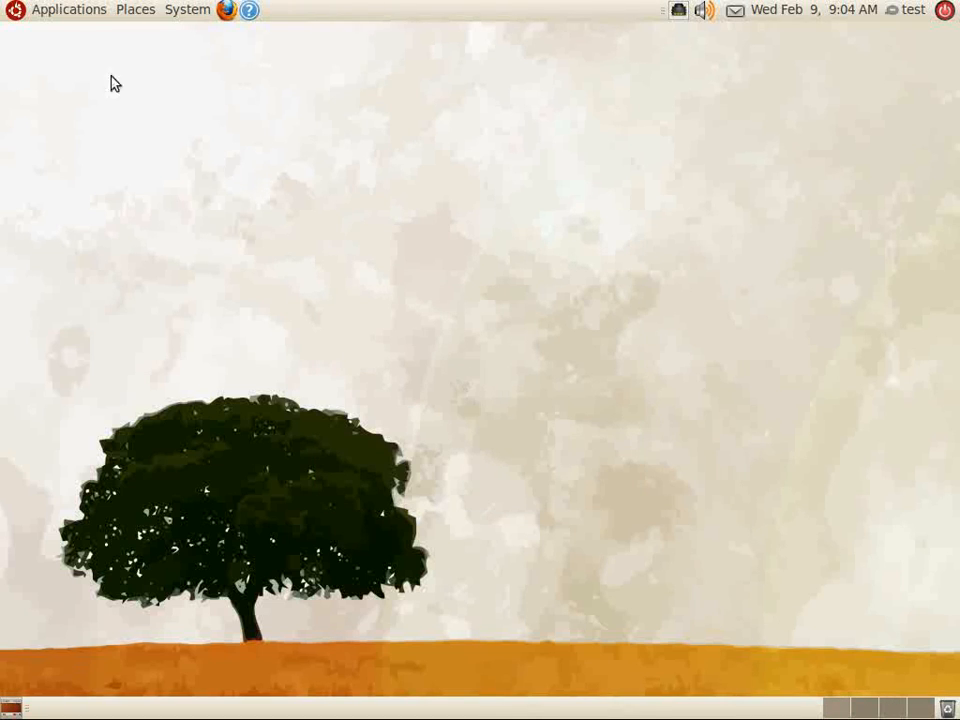
pyautogui.click(70, 8)
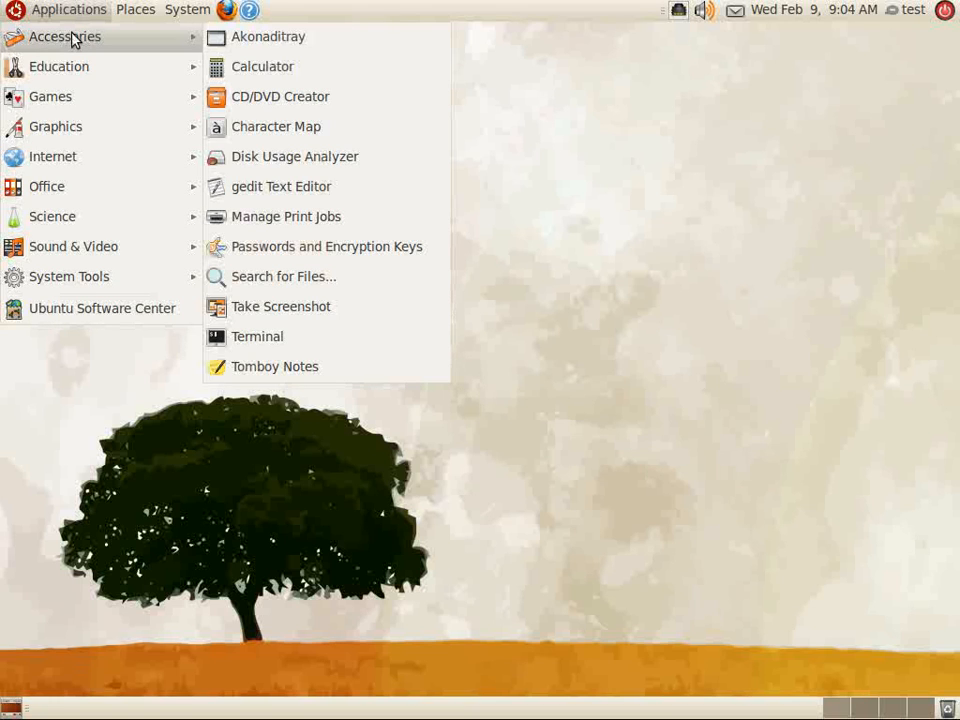
pyautogui.moveTo(296, 340)
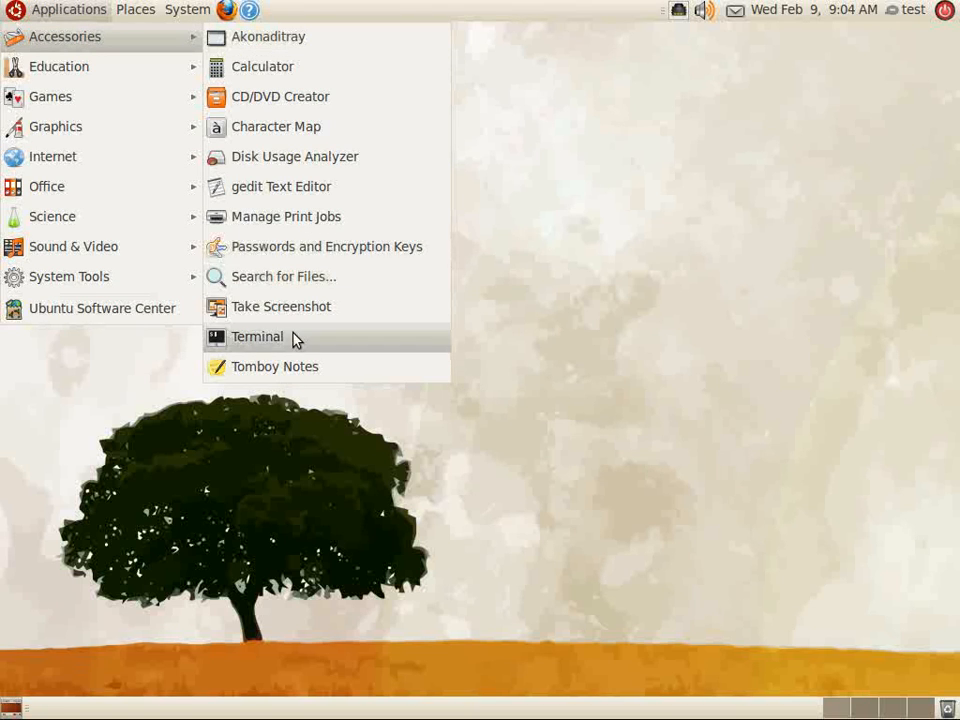
pyautogui.click(256, 336)
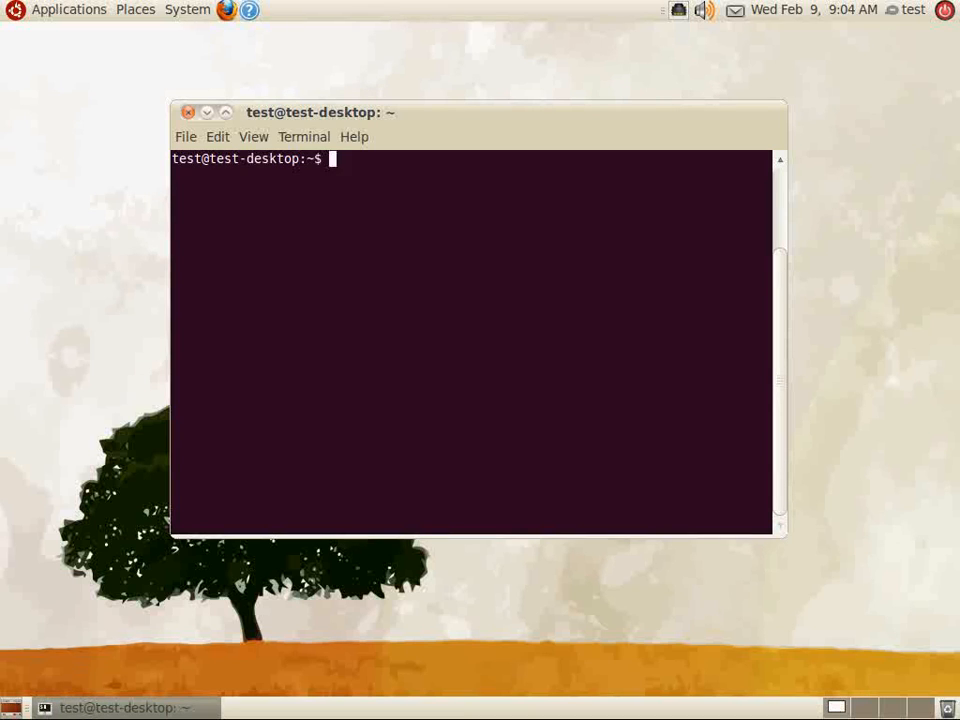
# Run sudo bash and authenticate to obtain a root shell prompt
pyautogui.write('sudo')
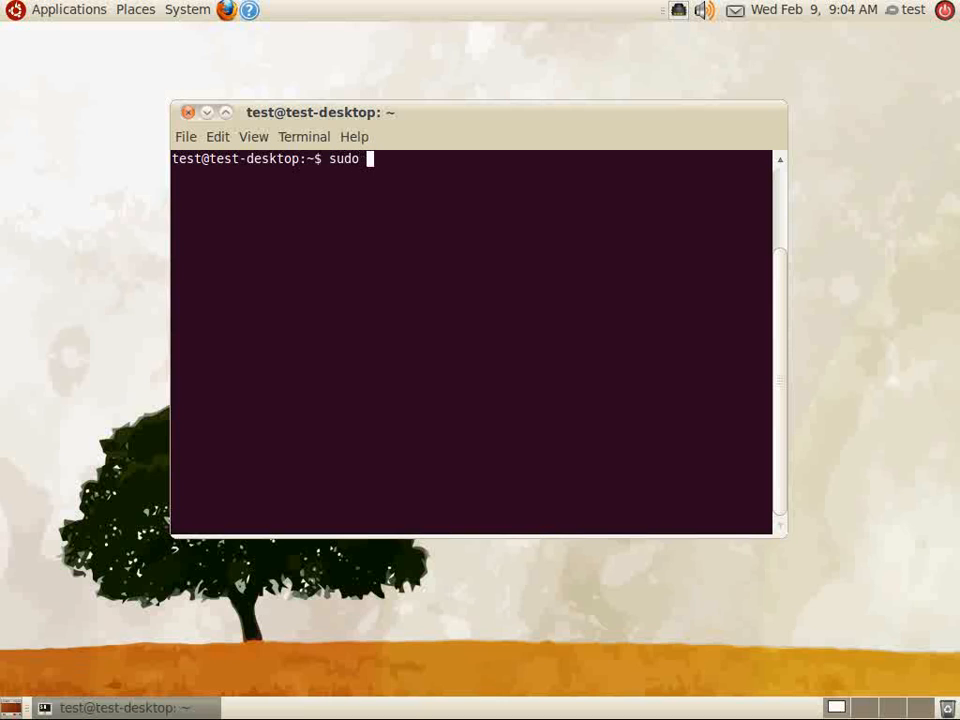
pyautogui.write('bash')
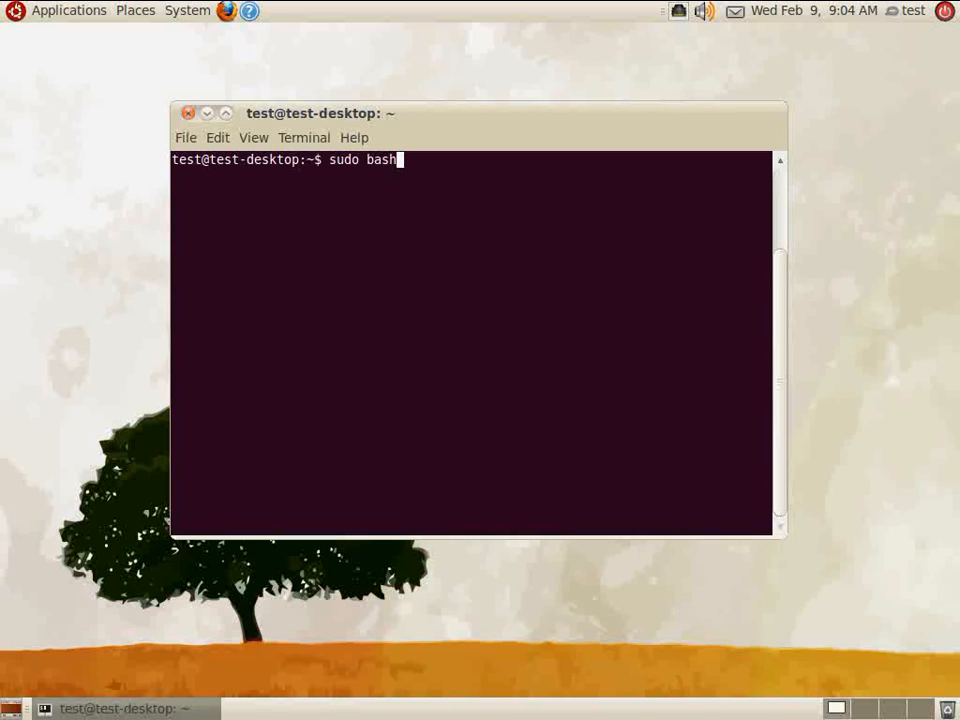
pyautogui.press('Return')
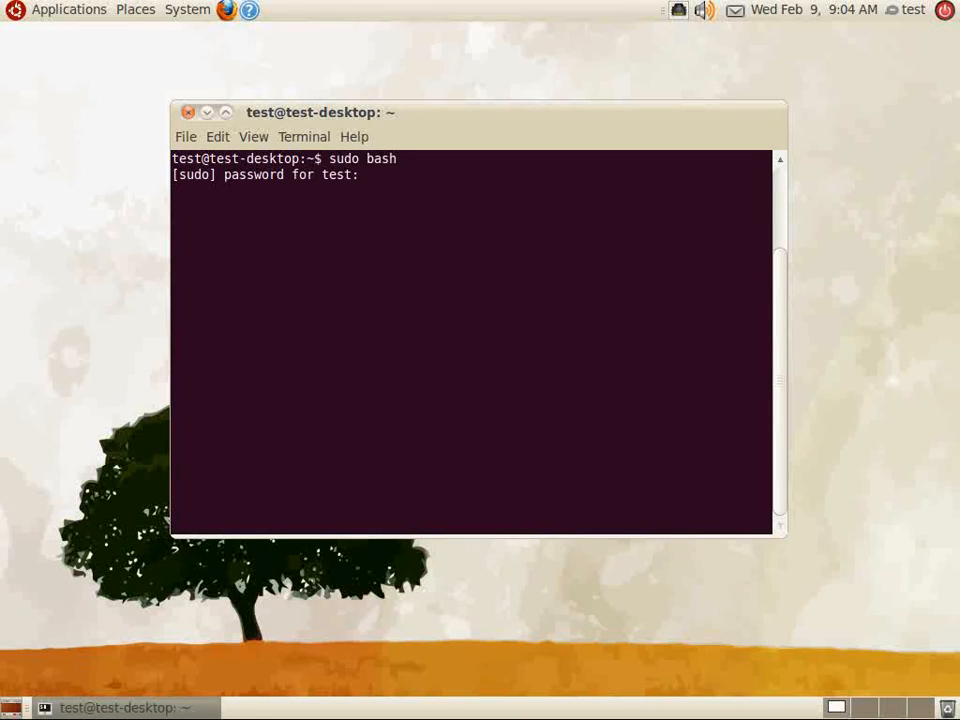
pyautogui.press('Return')
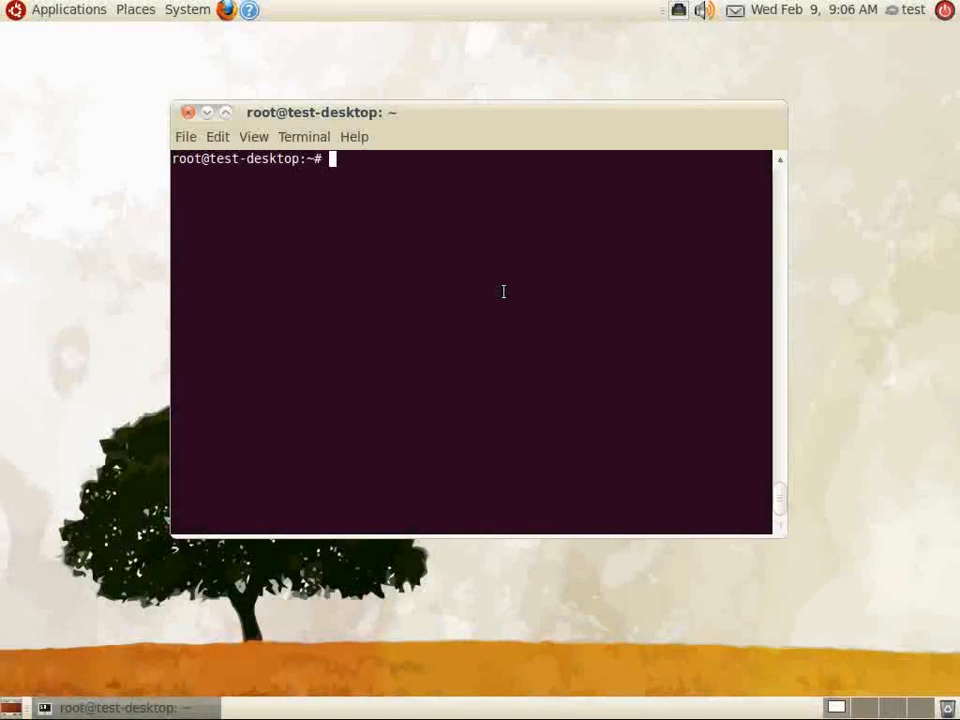
# Run aptitude update && aptitude full-upgrade -y to refresh package lists and upgrade everything
pyautogui.write('aptitu')
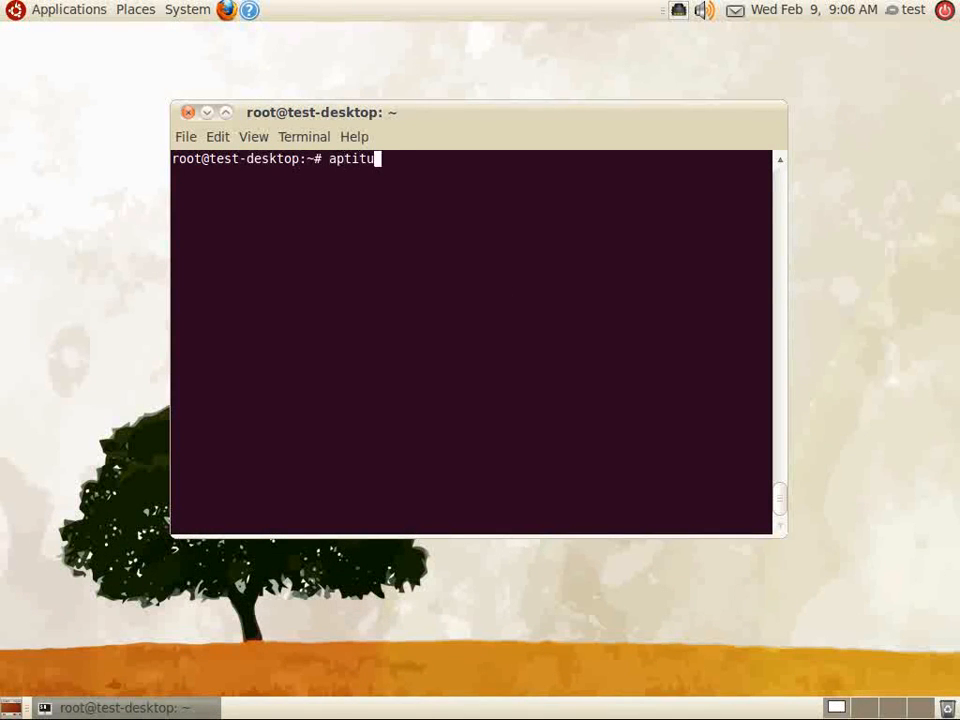
pyautogui.write('de u')
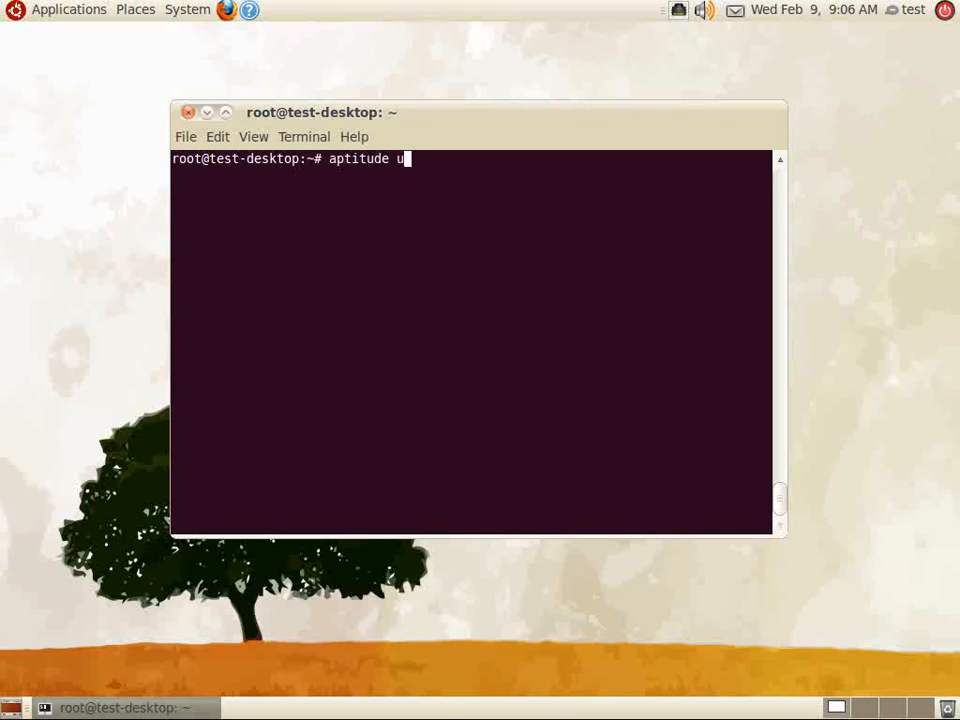
pyautogui.write('pdate && a')
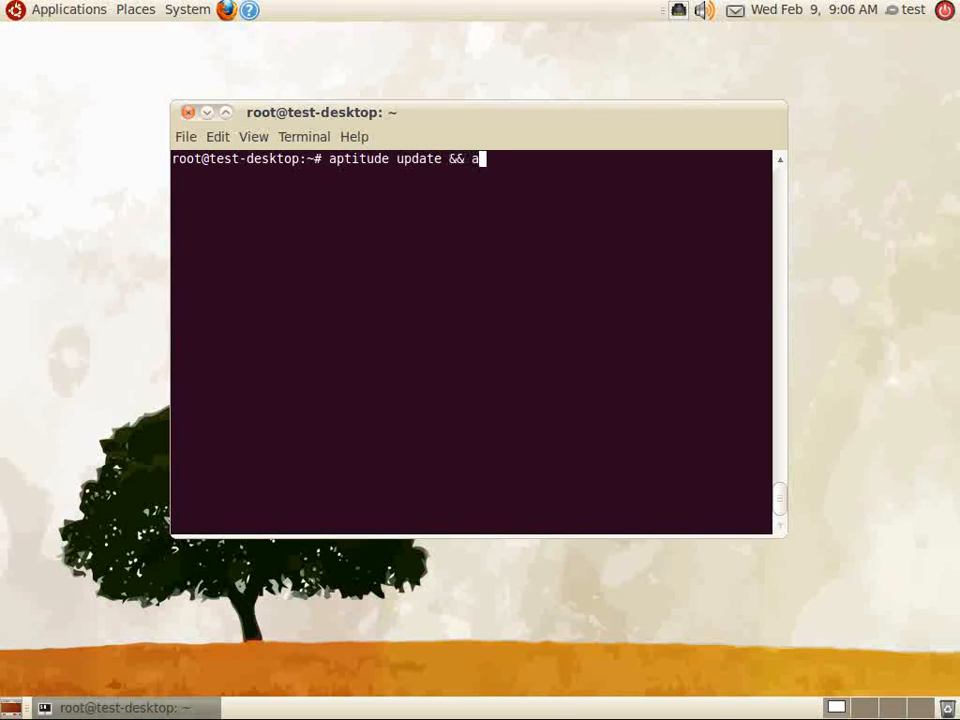
pyautogui.write('ptitude full')
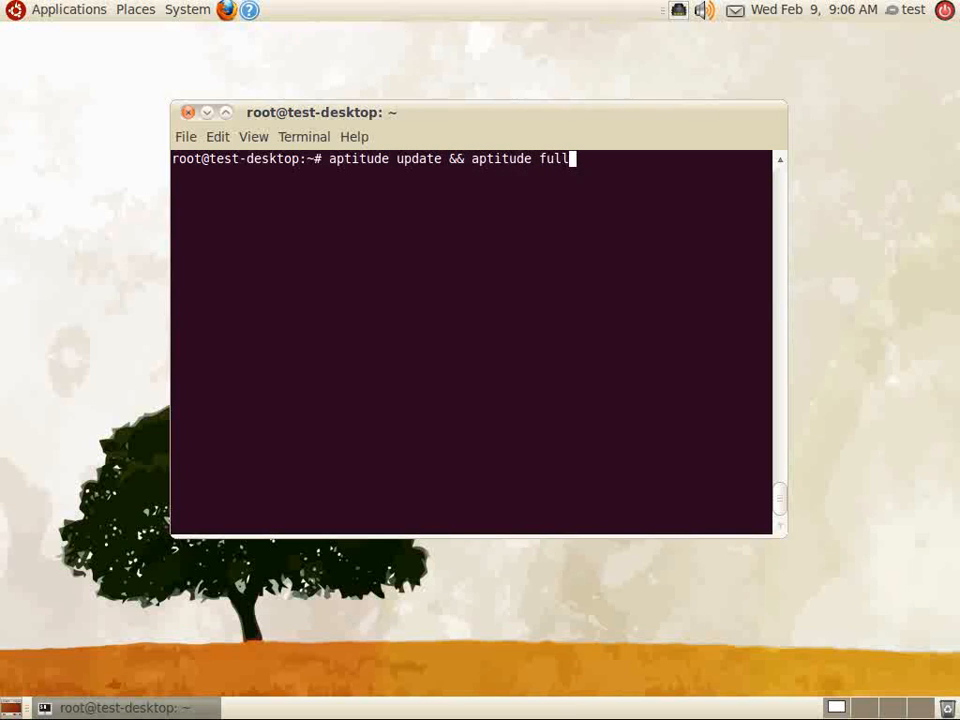
pyautogui.write('-upgrade -y')
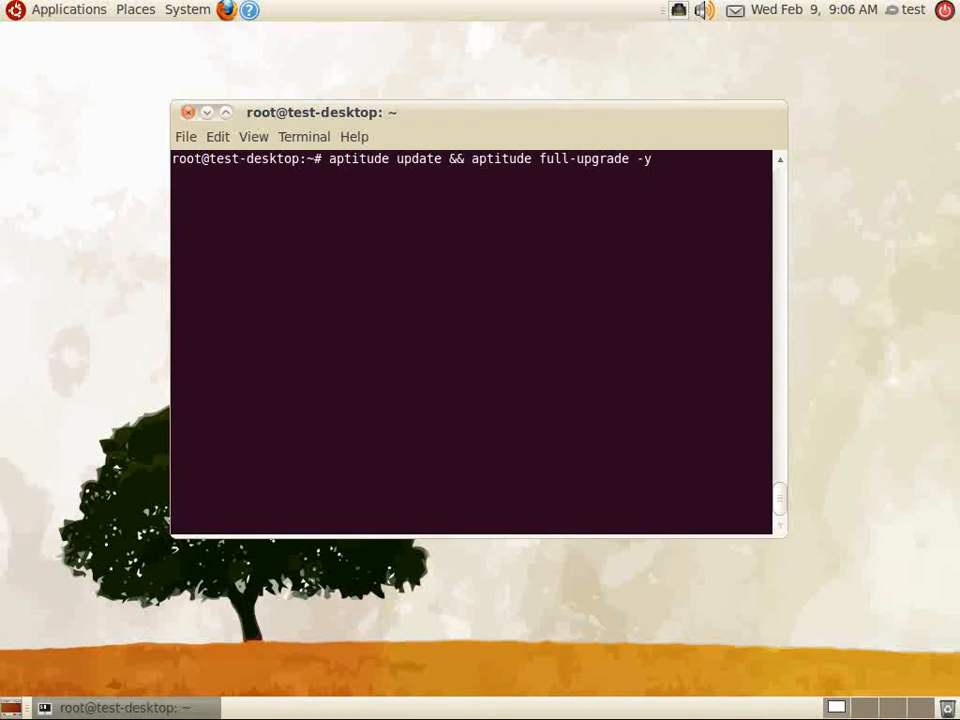
pyautogui.press('Return')
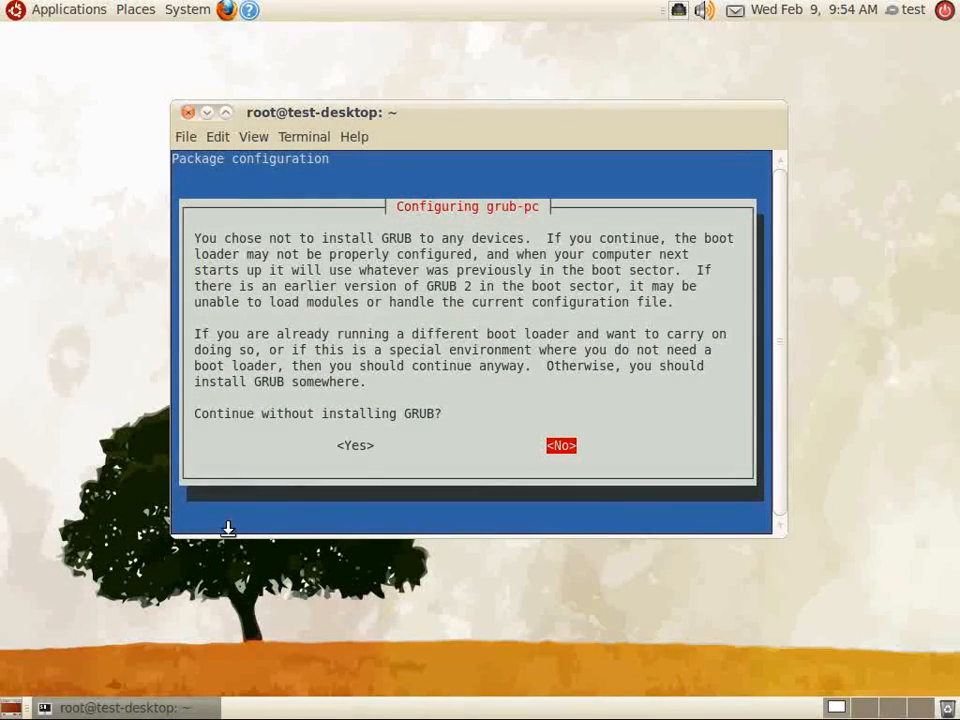
pyautogui.moveTo(670, 200)
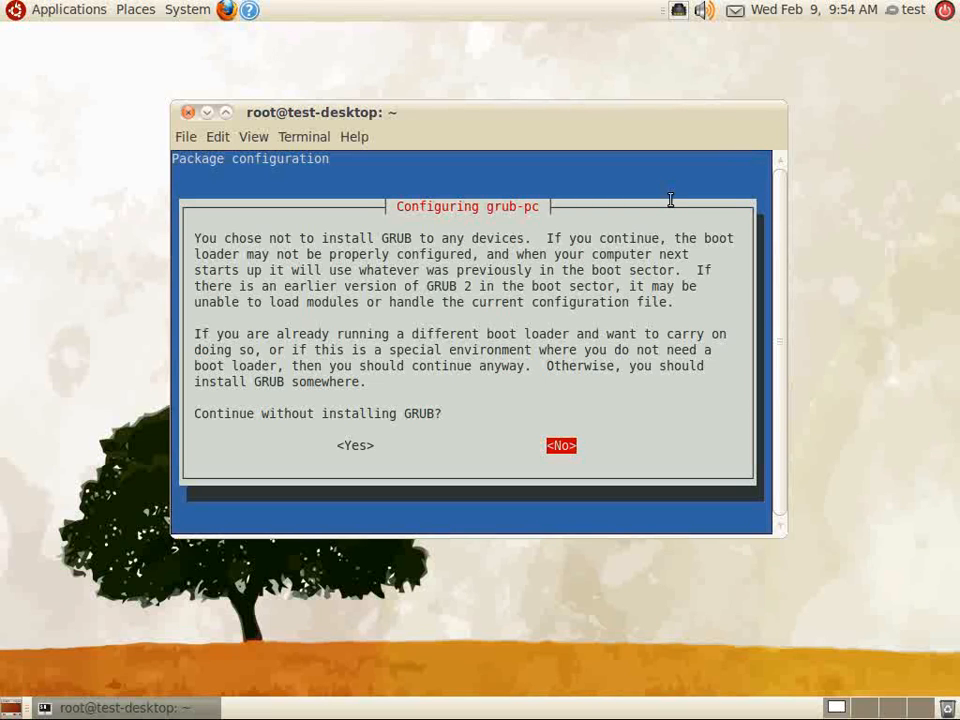
# Answer <Yes> in the grub-pc dialog to continue upgrading without installing GRUB
pyautogui.press('Left')
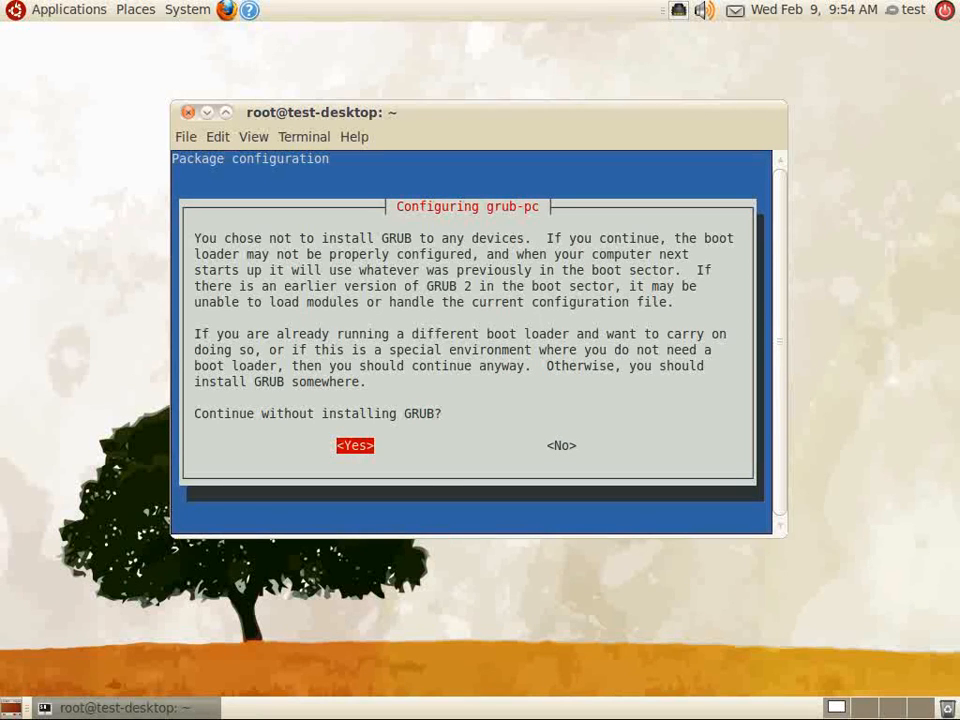
pyautogui.click(354, 444)
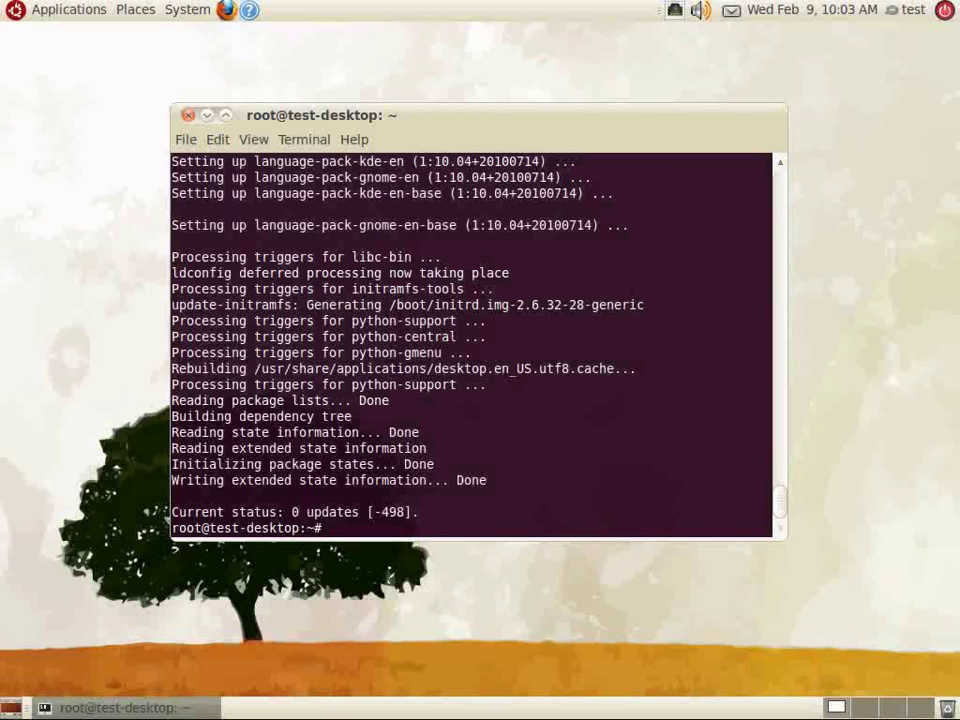
# Issue reboot to restart the machine after the upgrade completes
pyautogui.write('reboot')
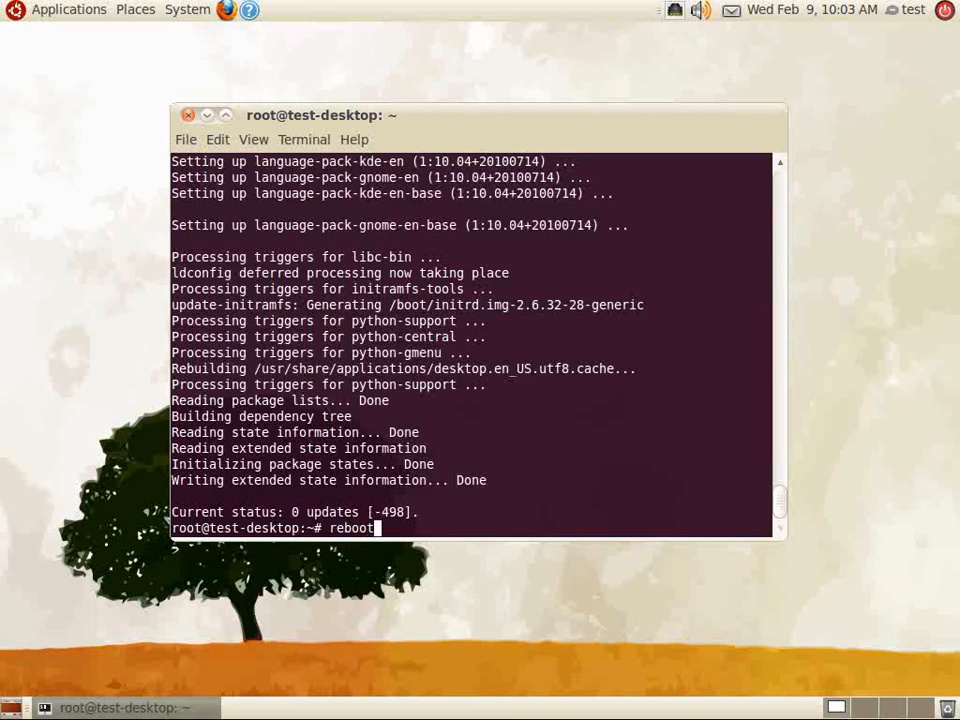
pyautogui.press('Return')
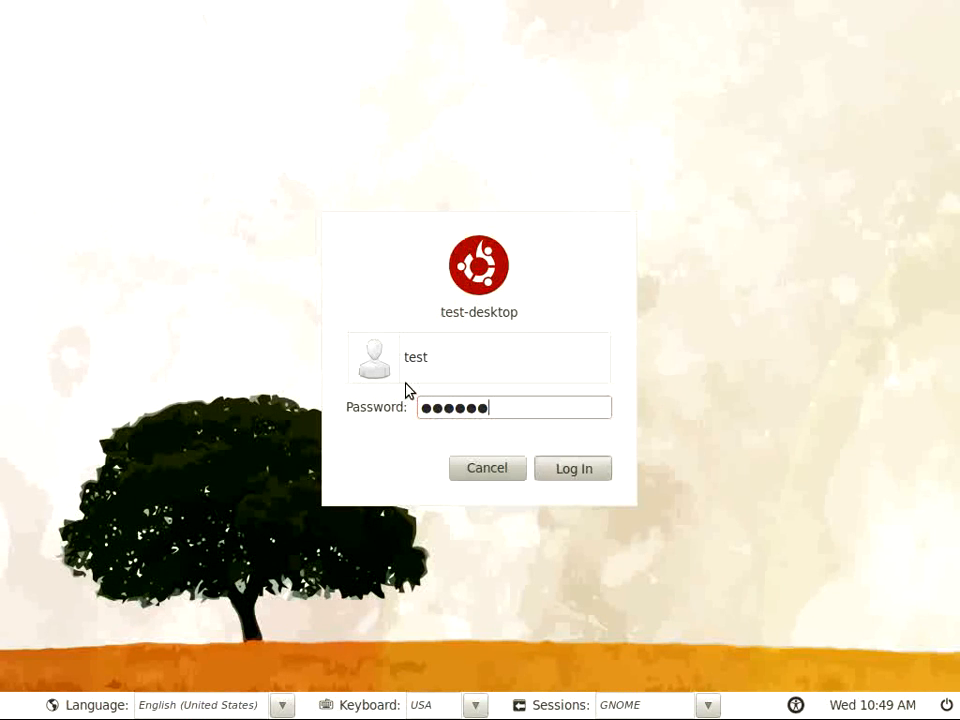
# Log back in after the reboot and launch a fresh Terminal window
pyautogui.click(572, 468)
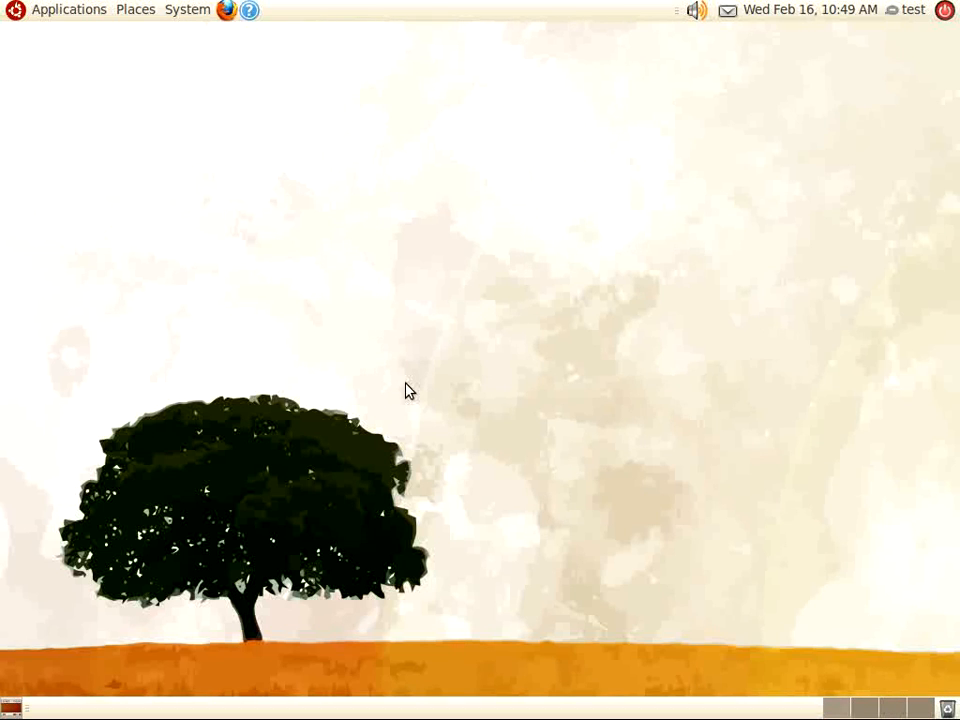
pyautogui.moveTo(324, 330)
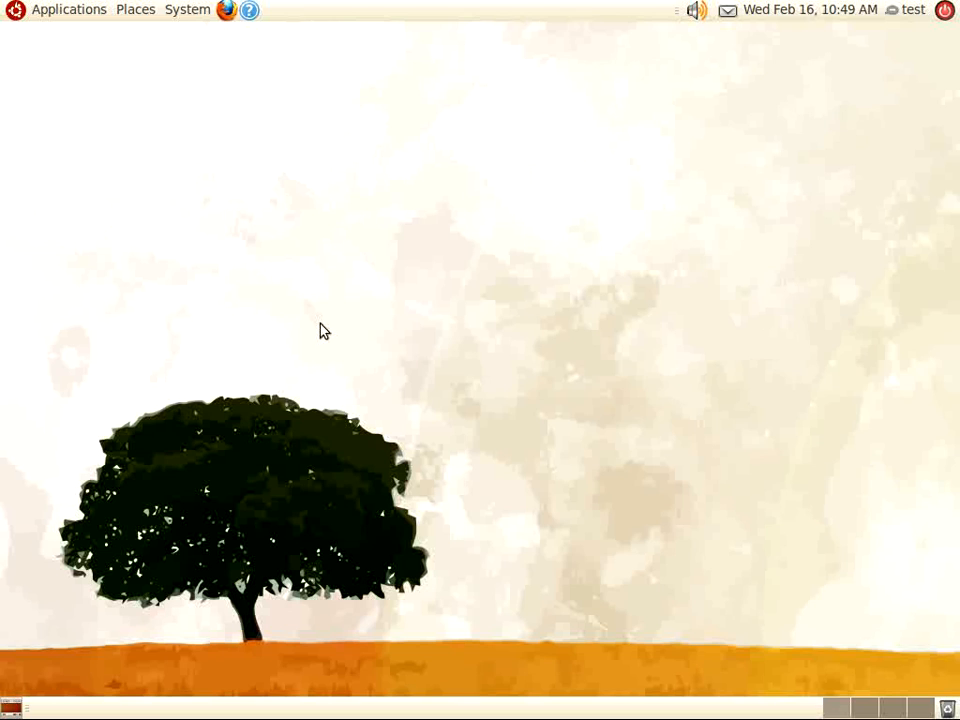
pyautogui.moveTo(148, 106)
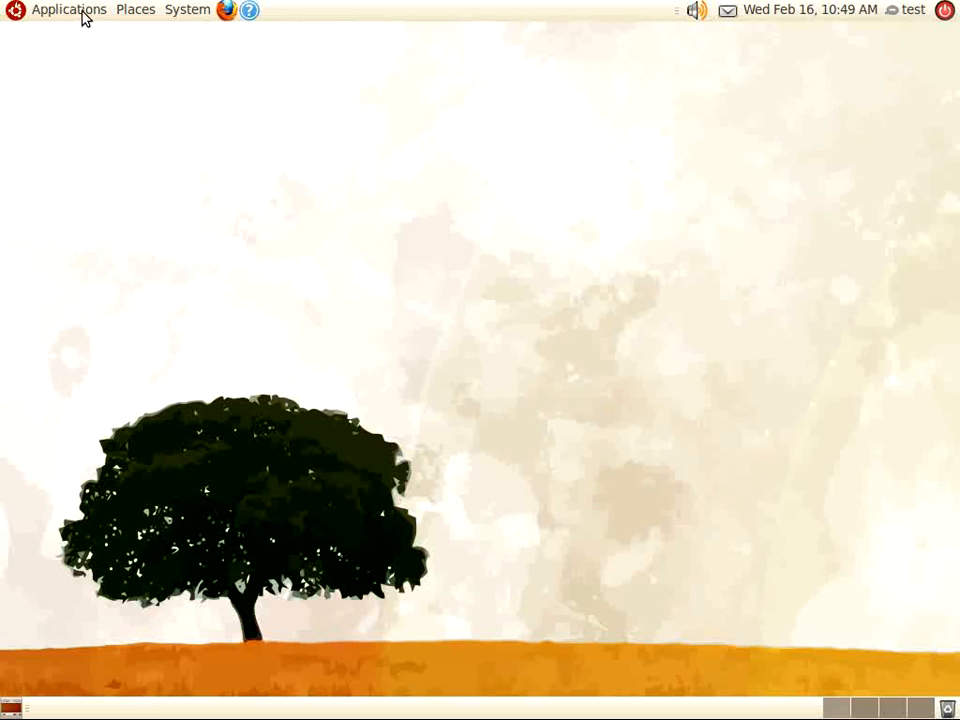
pyautogui.click(68, 8)
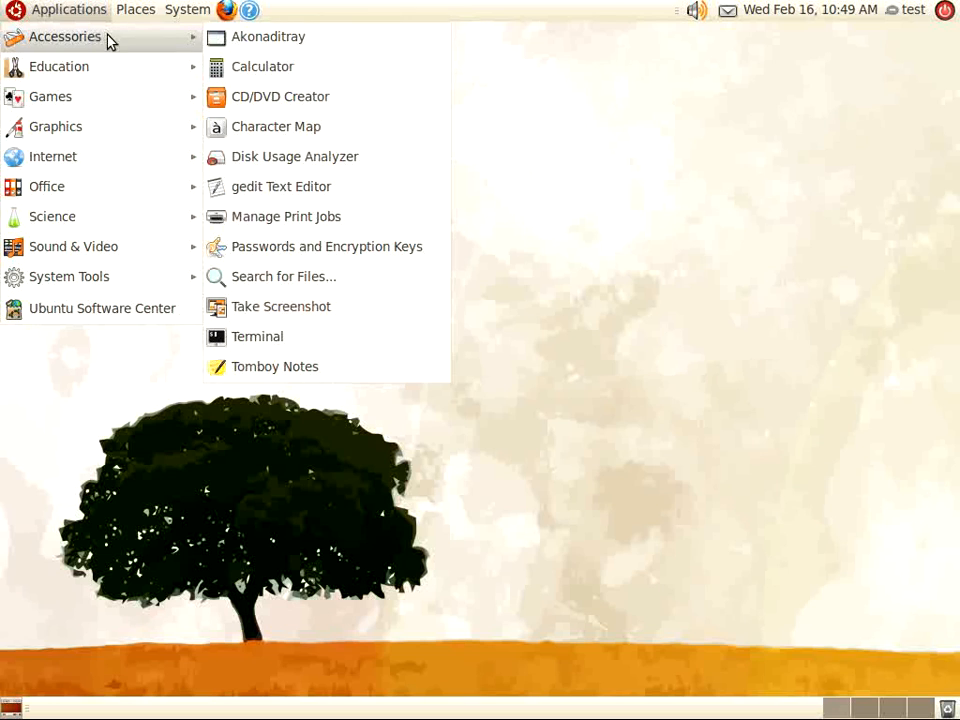
pyautogui.moveTo(308, 344)
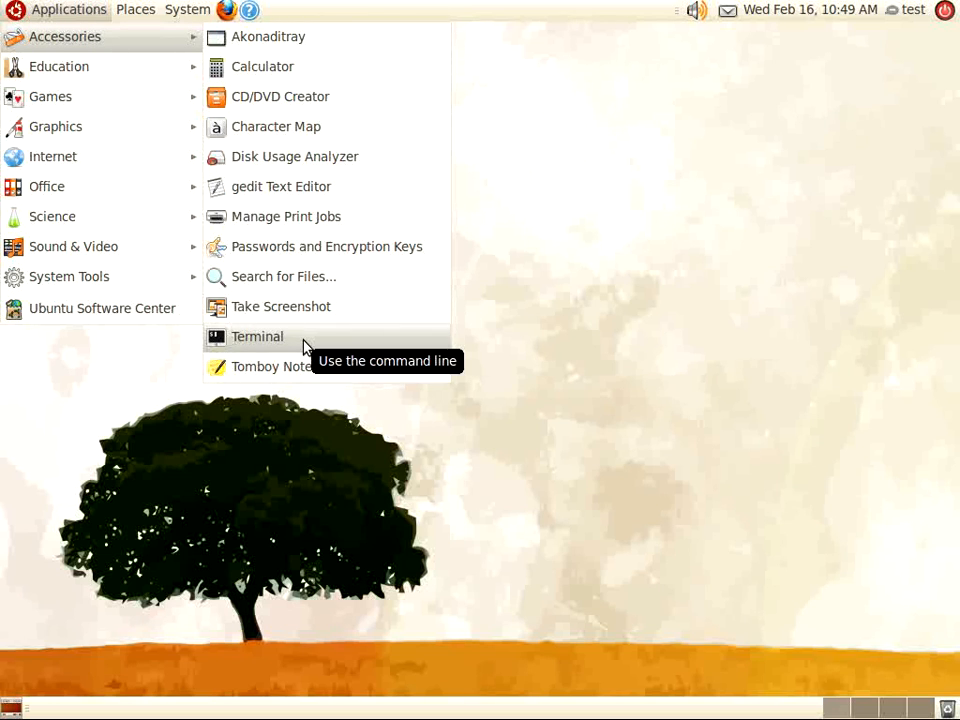
pyautogui.moveTo(308, 348)
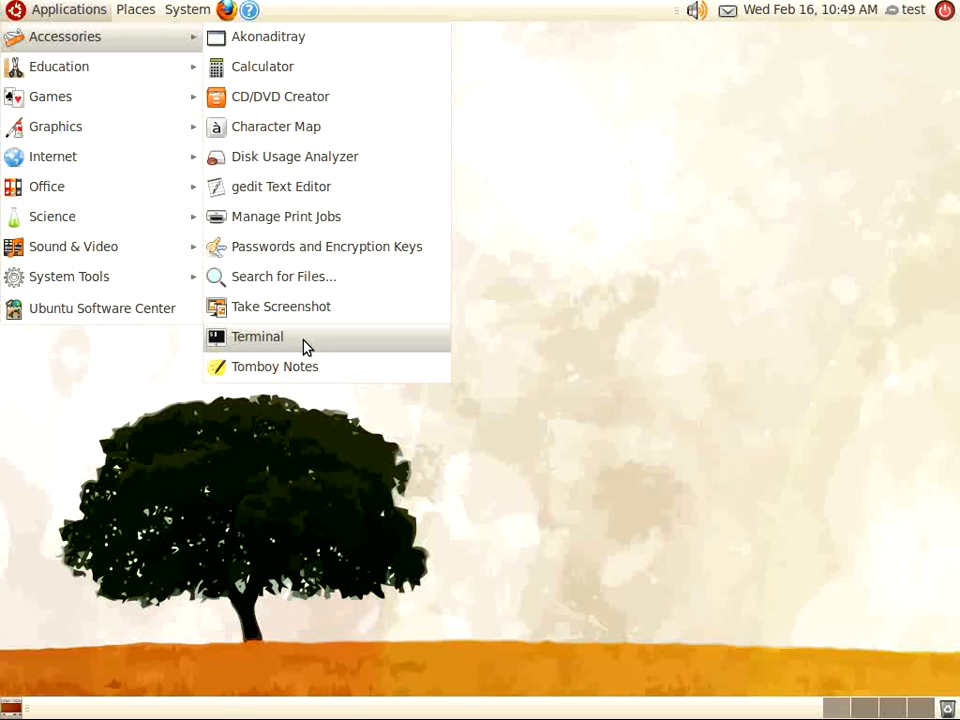
pyautogui.click(256, 336)
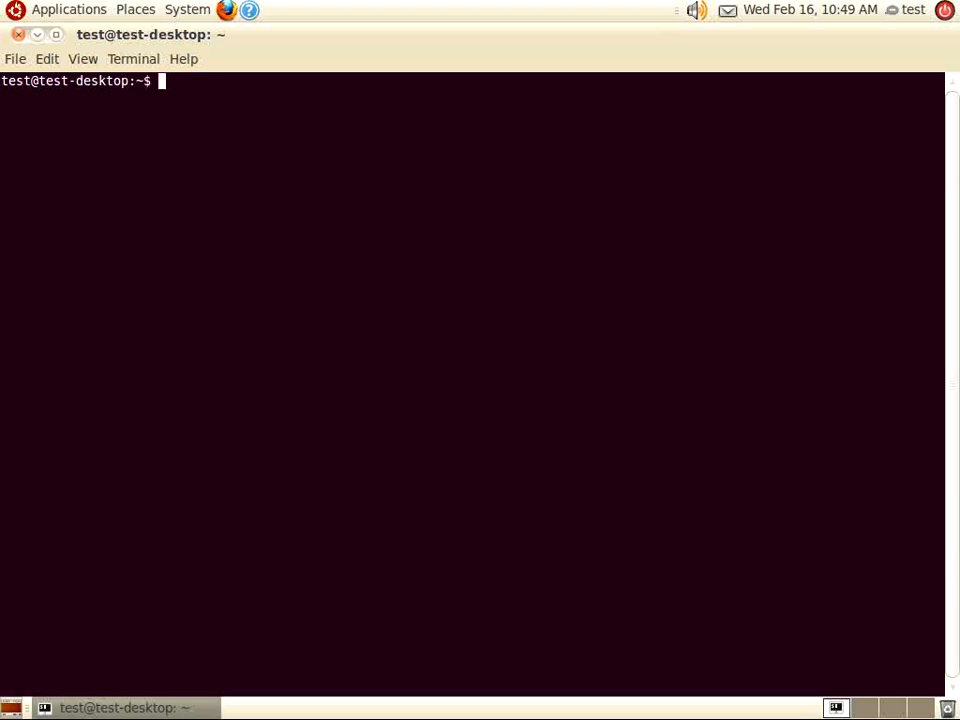
# Run sudo bash again to get a root shell
pyautogui.write('sudo')
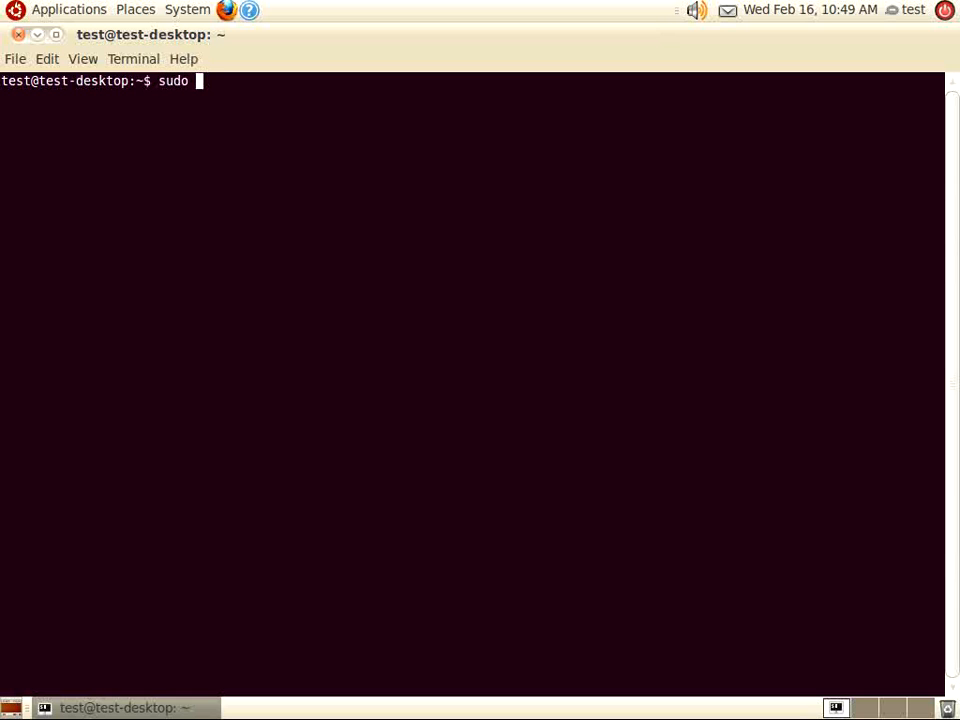
pyautogui.write('bash')
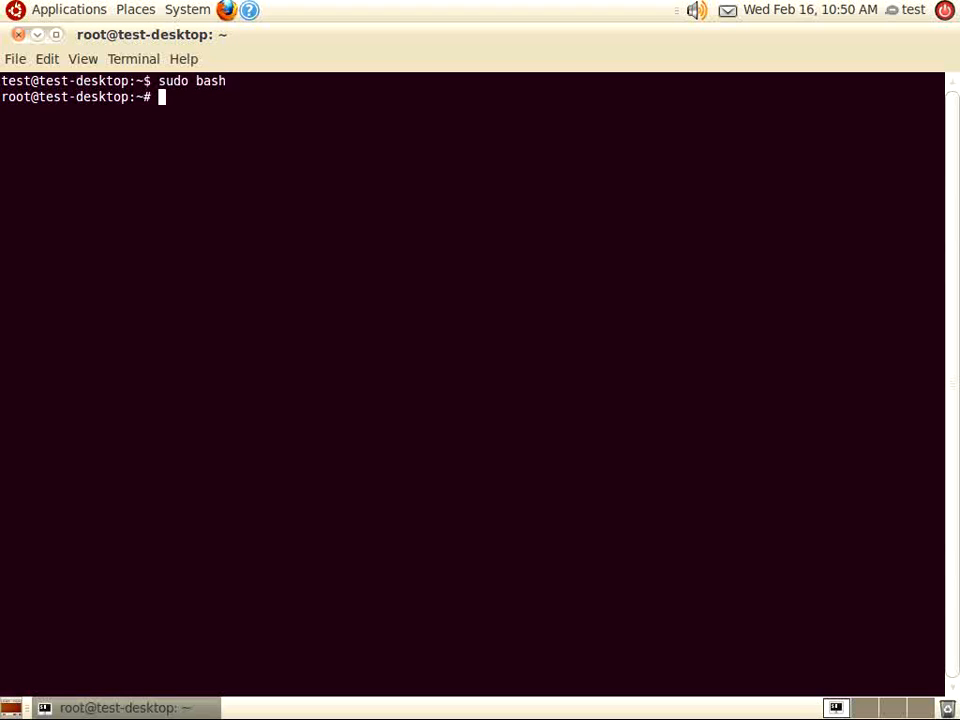
# Enter aptitude install ltsp-server-standalone -y at the root prompt, ready to run
pyautogui.write('apt')
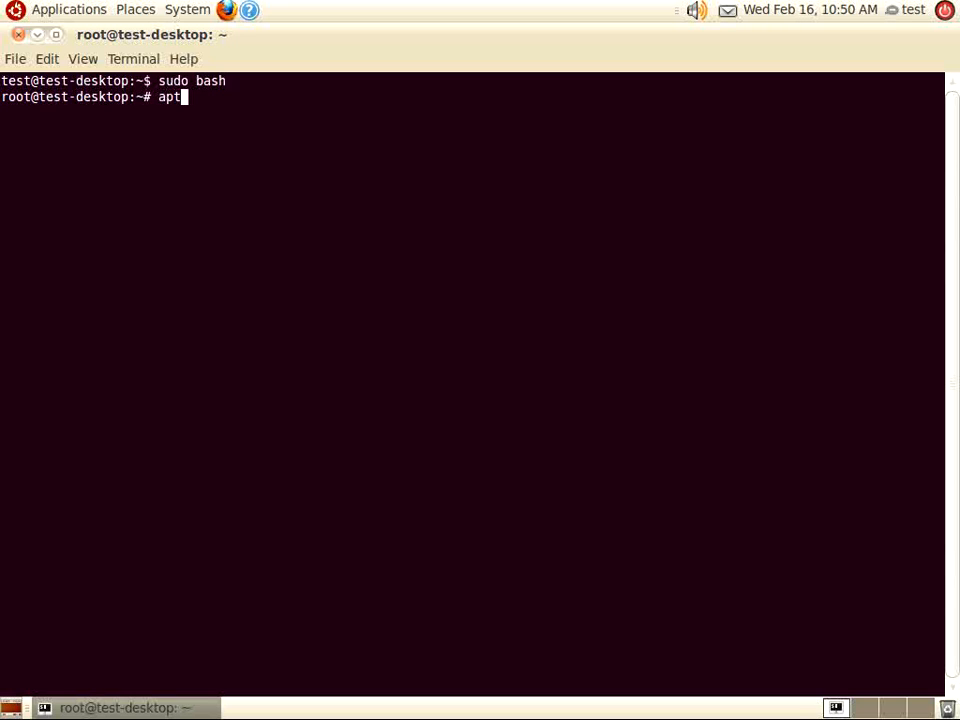
pyautogui.write('itude')
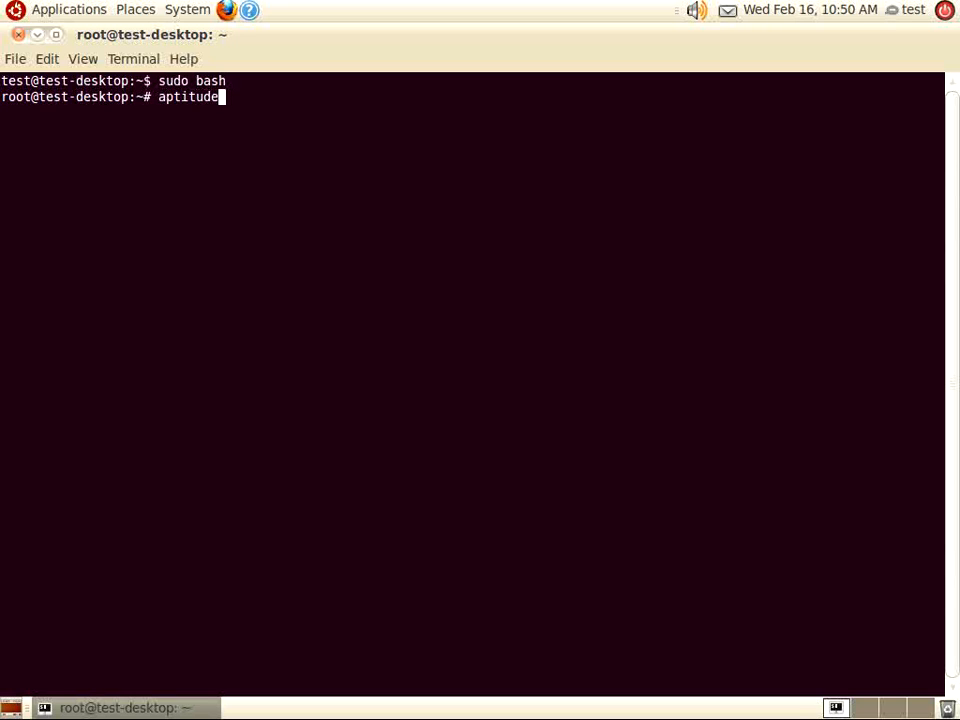
pyautogui.write('ins')
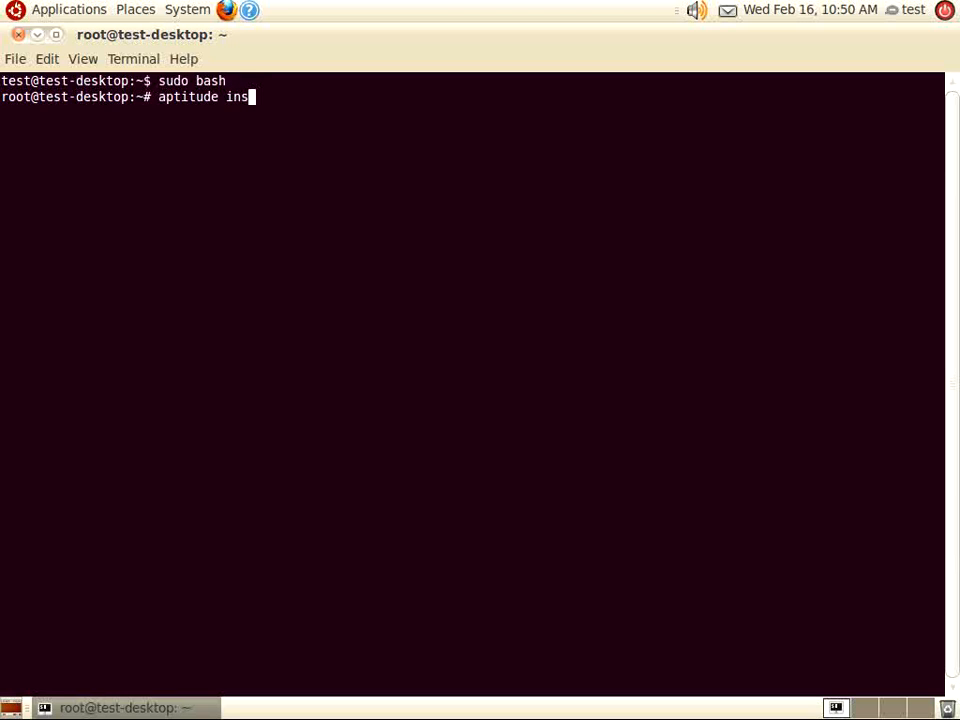
pyautogui.write('tall')
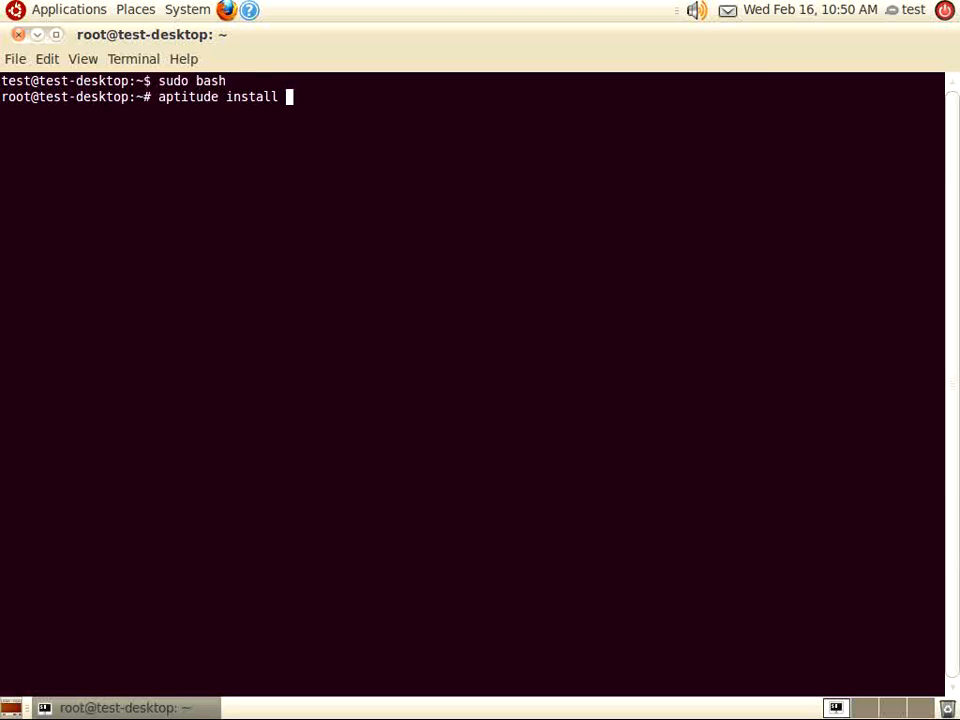
pyautogui.write('ltsp')
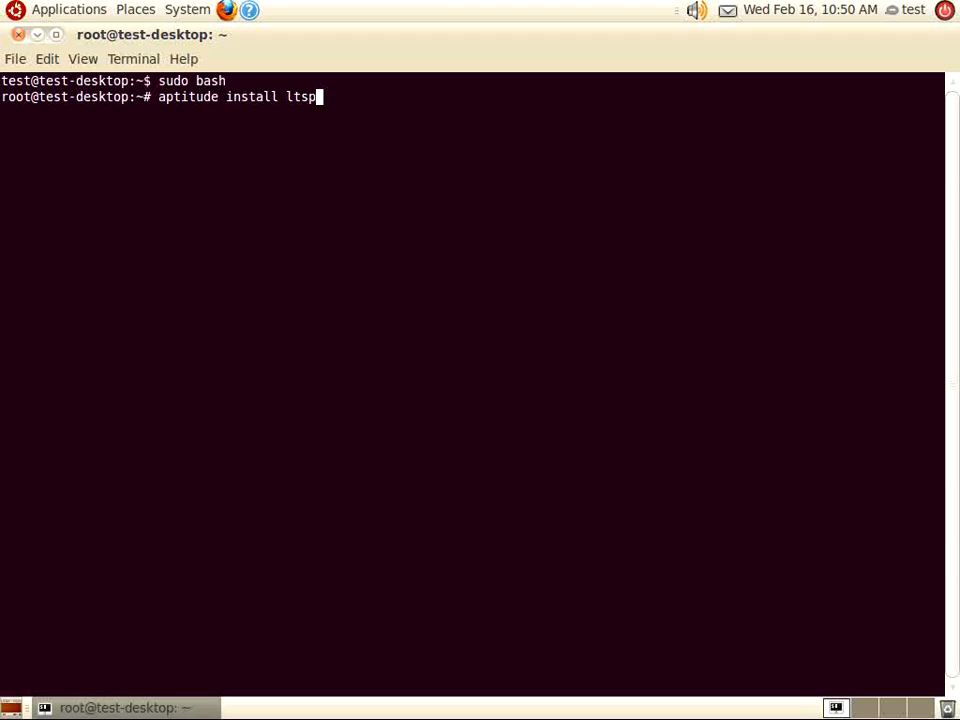
pyautogui.write('-ser')
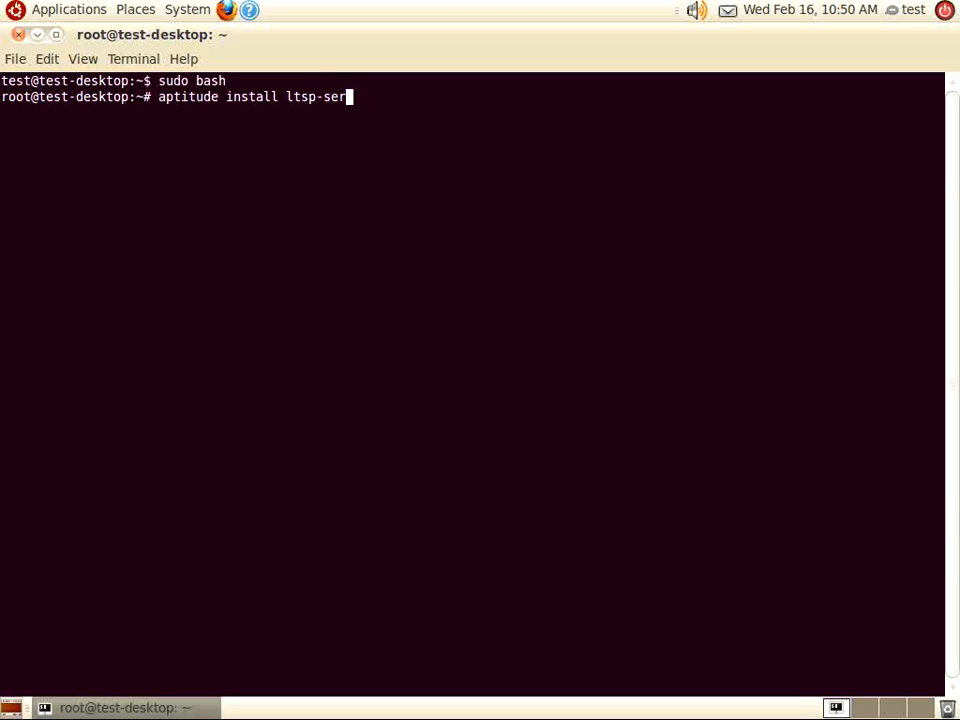
pyautogui.write('ver-')
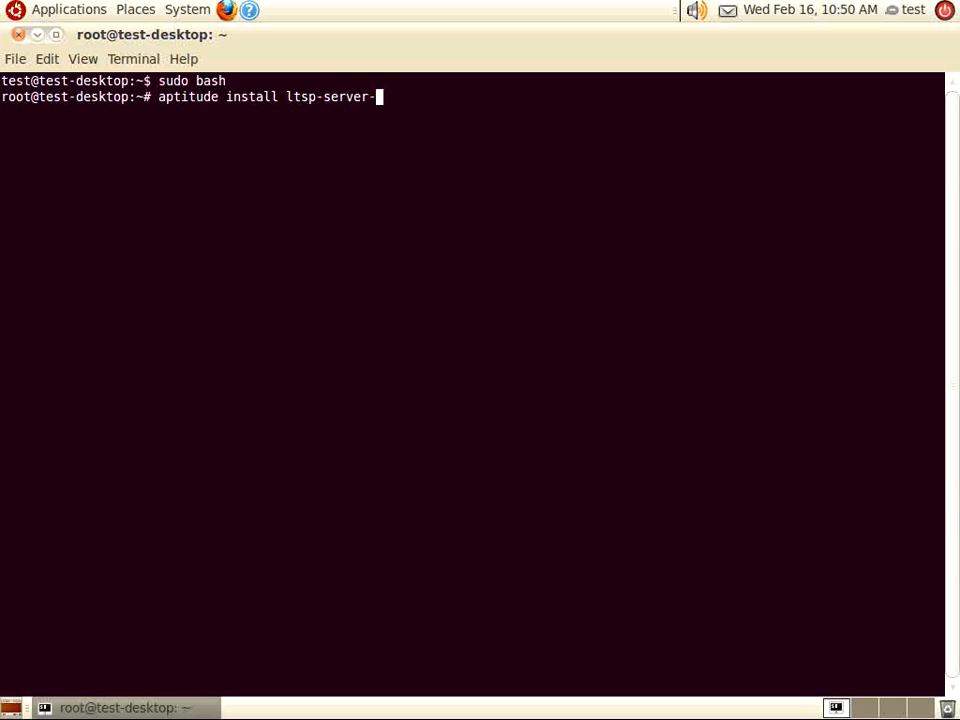
pyautogui.write('standalone')
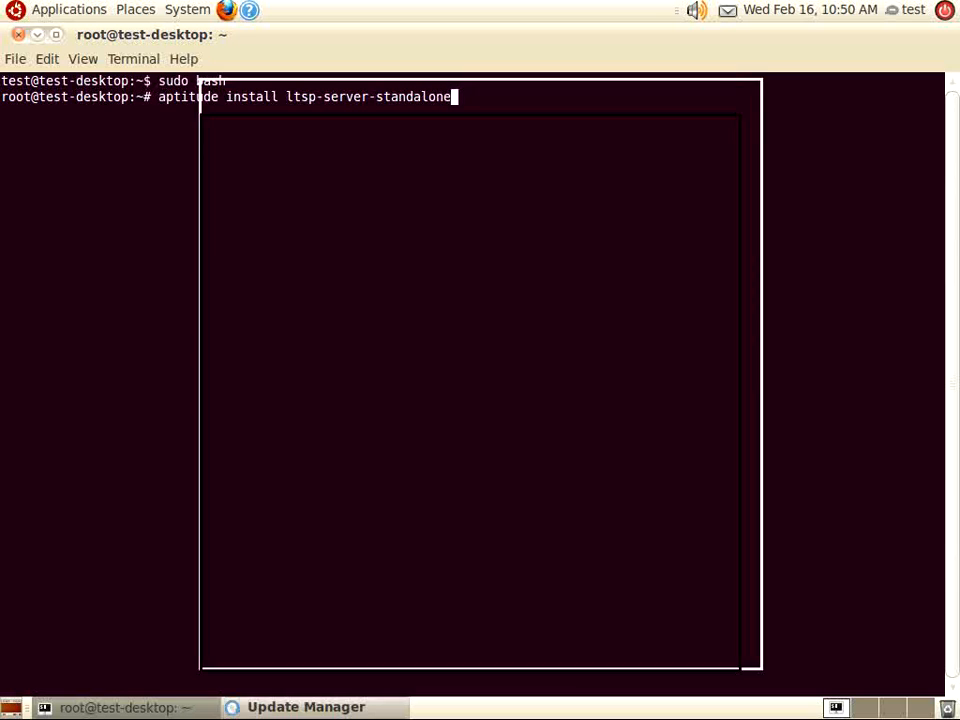
pyautogui.write('-y')
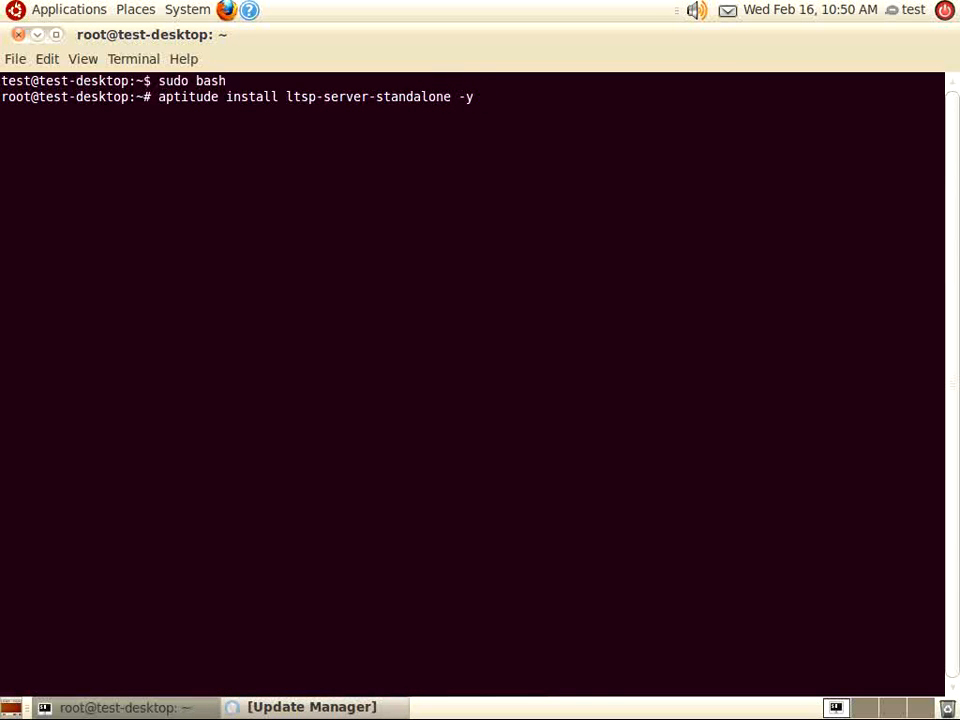
# Run the ltsp-server-standalone installation and follow its output through to completion
pyautogui.press('Return')
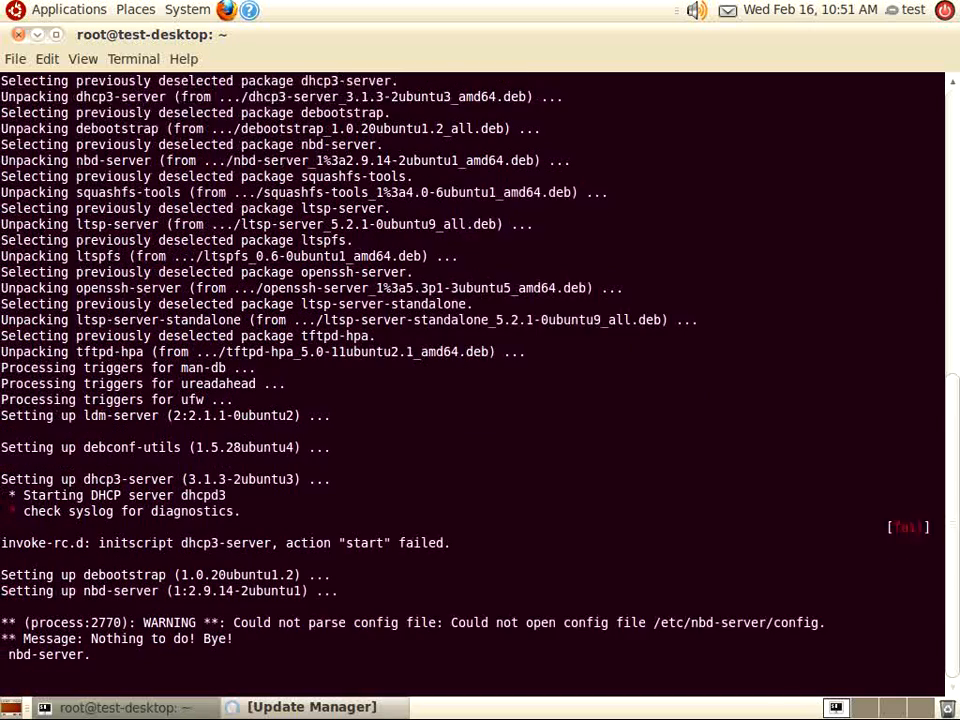
pyautogui.scroll(-3)
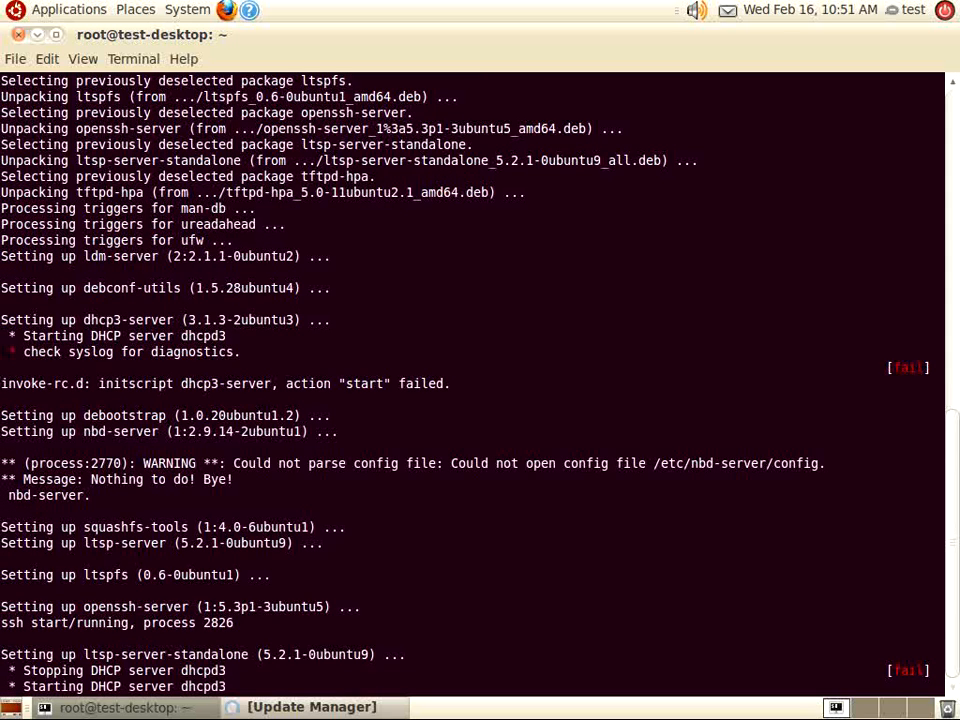
pyautogui.scroll(-3)
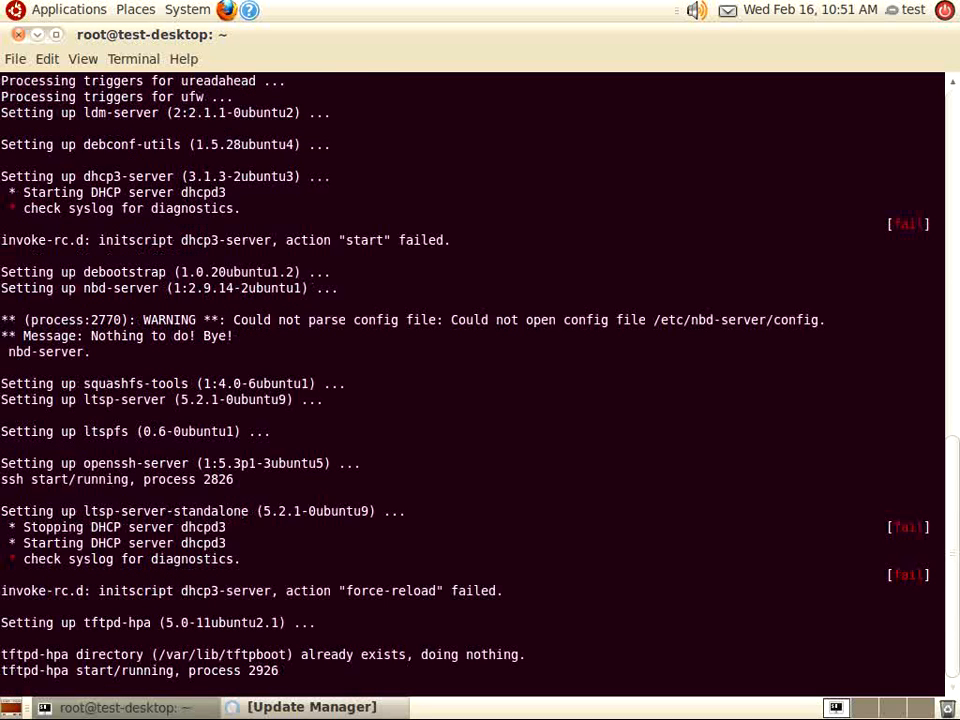
pyautogui.scroll(-3)
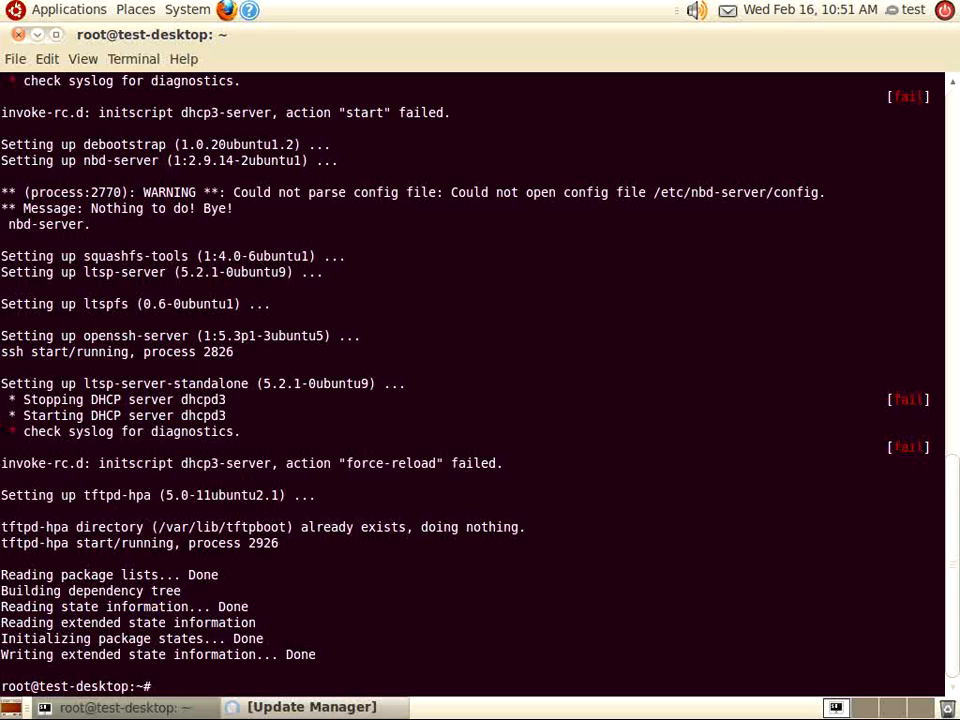
# Open /etc/network/interfaces in the pico editor for editing
pyautogui.write('pico /etc/ne')
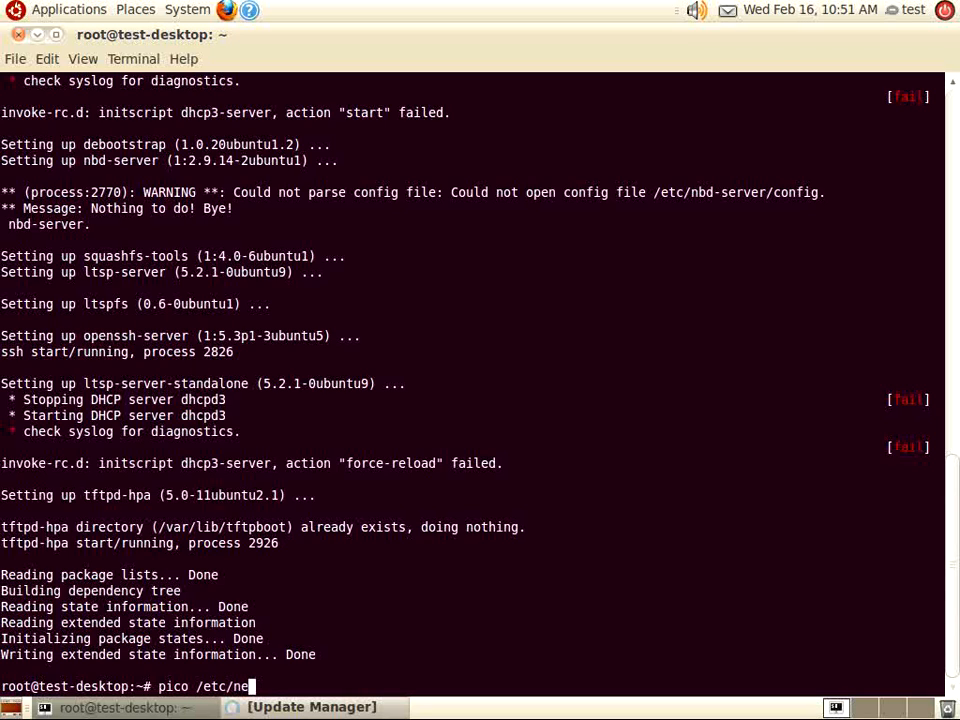
pyautogui.write('twork')
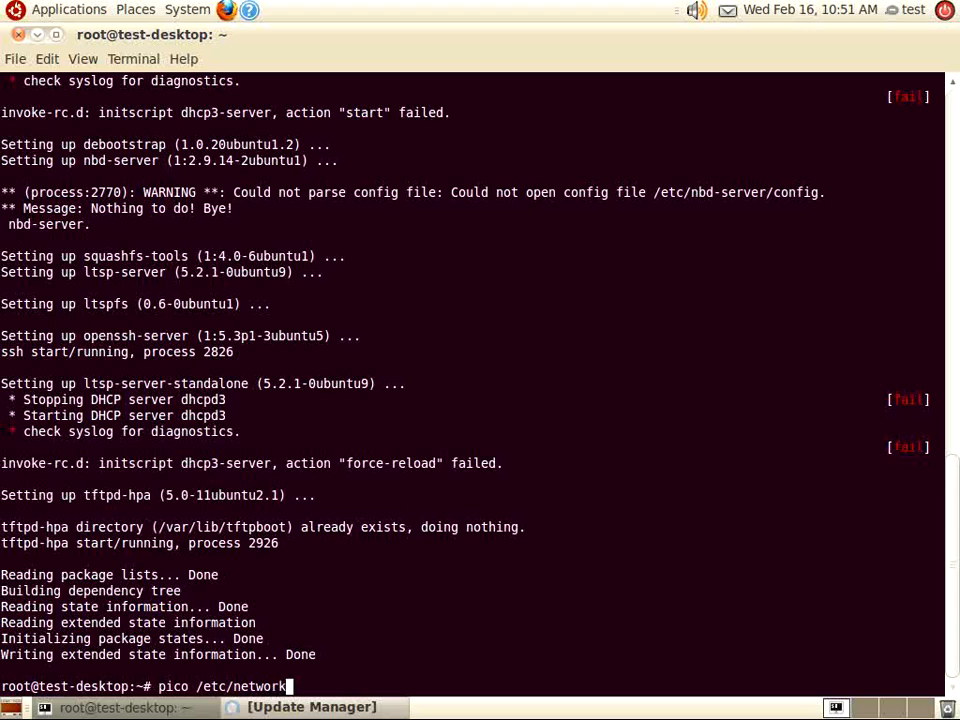
pyautogui.write('/in')
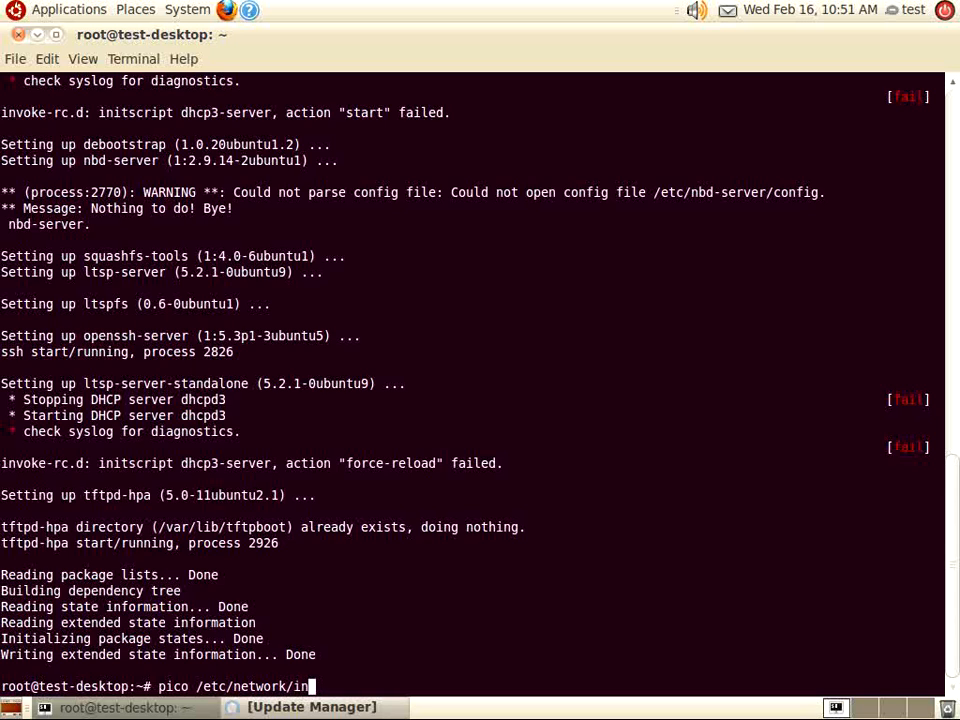
pyautogui.write('terfa')
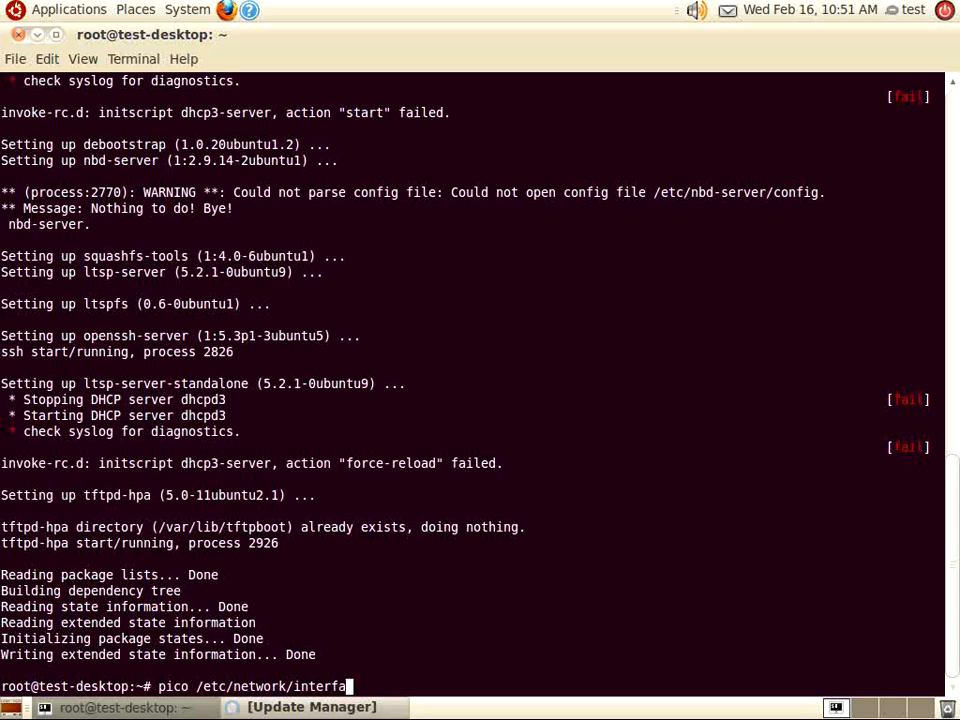
pyautogui.write('ces')
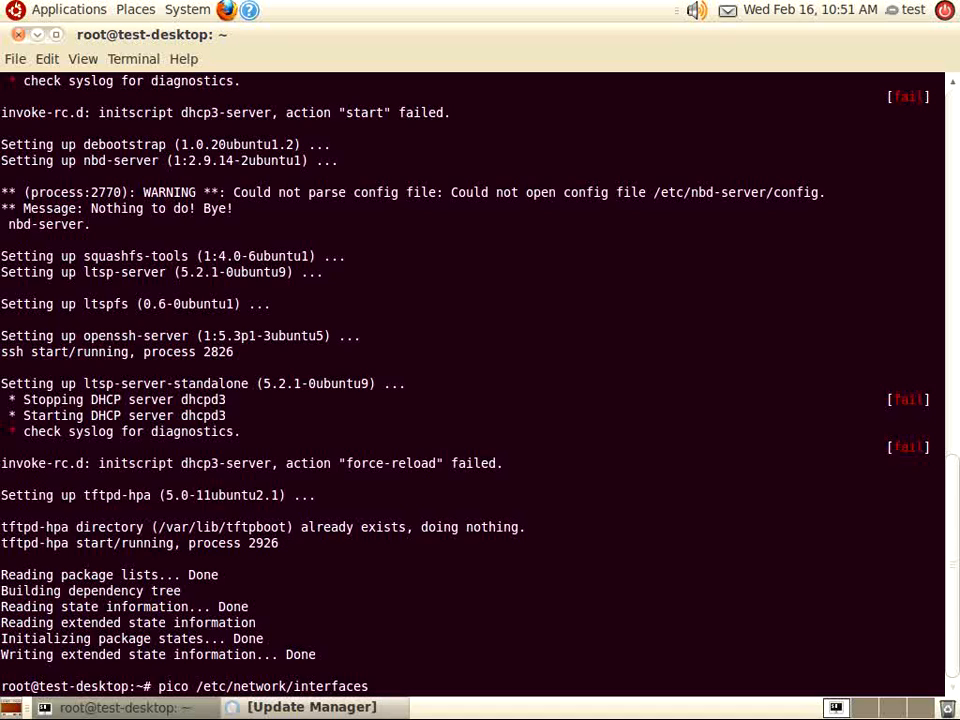
pyautogui.press('Return')
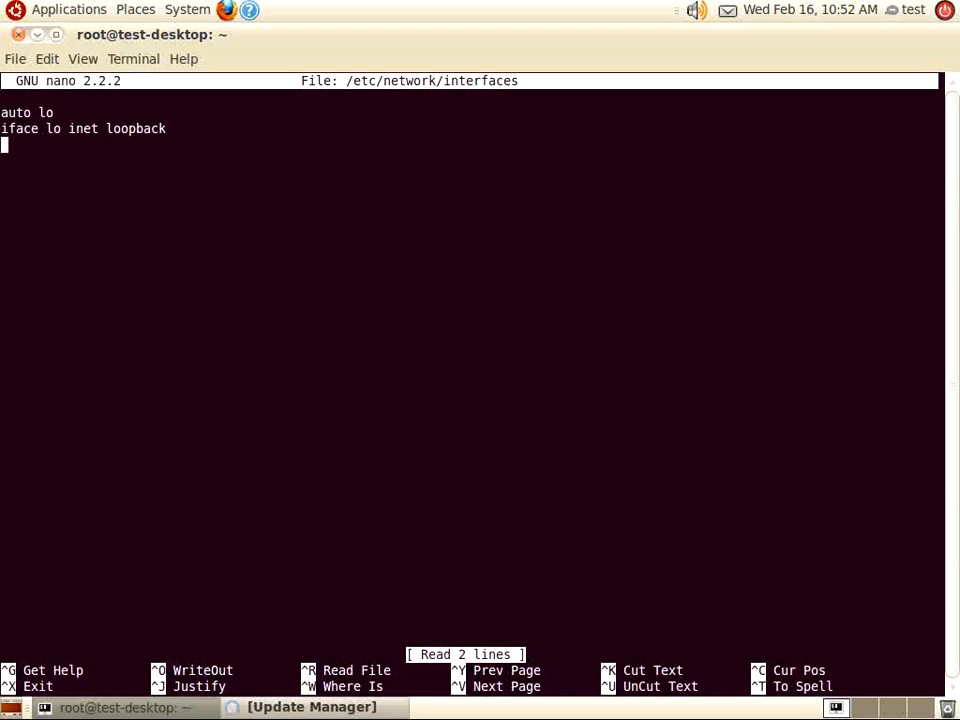
# Begin the new auto interface line below iface lo inet loopback
pyautogui.write('a')
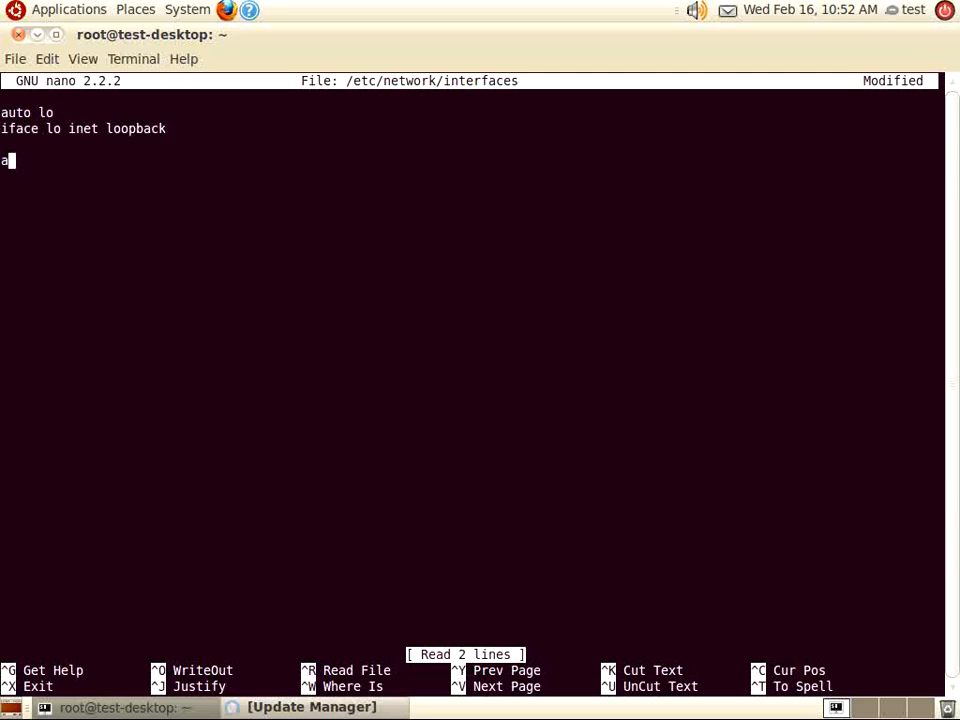
# Add 'auto eth0' and 'iface eth0 inet dhcp' lines, then begin the next 'auto' stanza
pyautogui.write('uto eth')
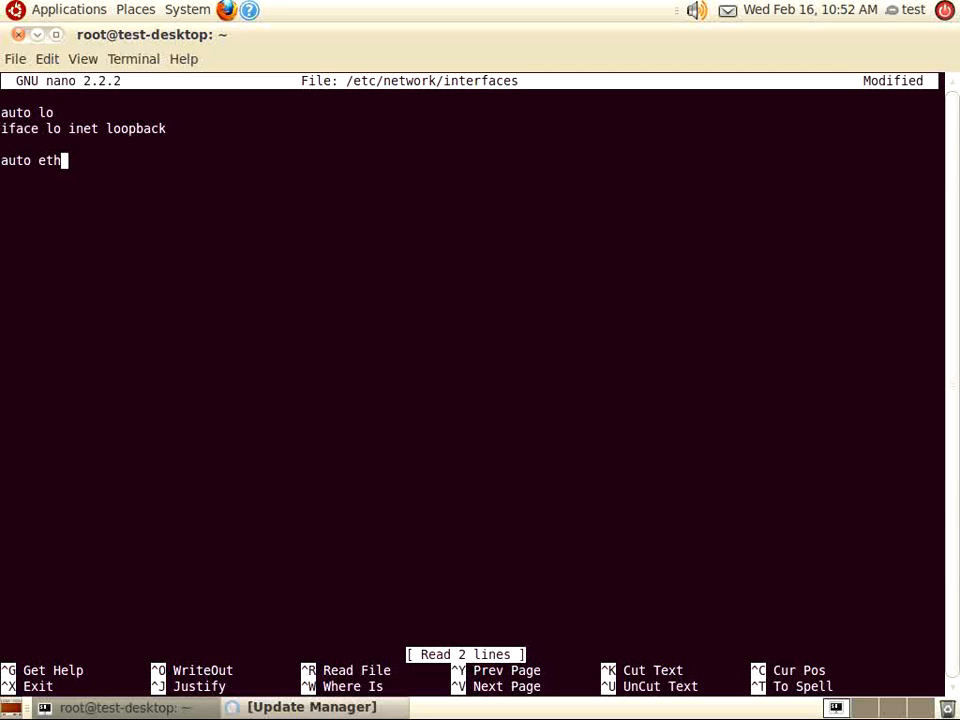
pyautogui.write('0')
pyautogui.click(470, 176)
pyautogui.write('iface eth')
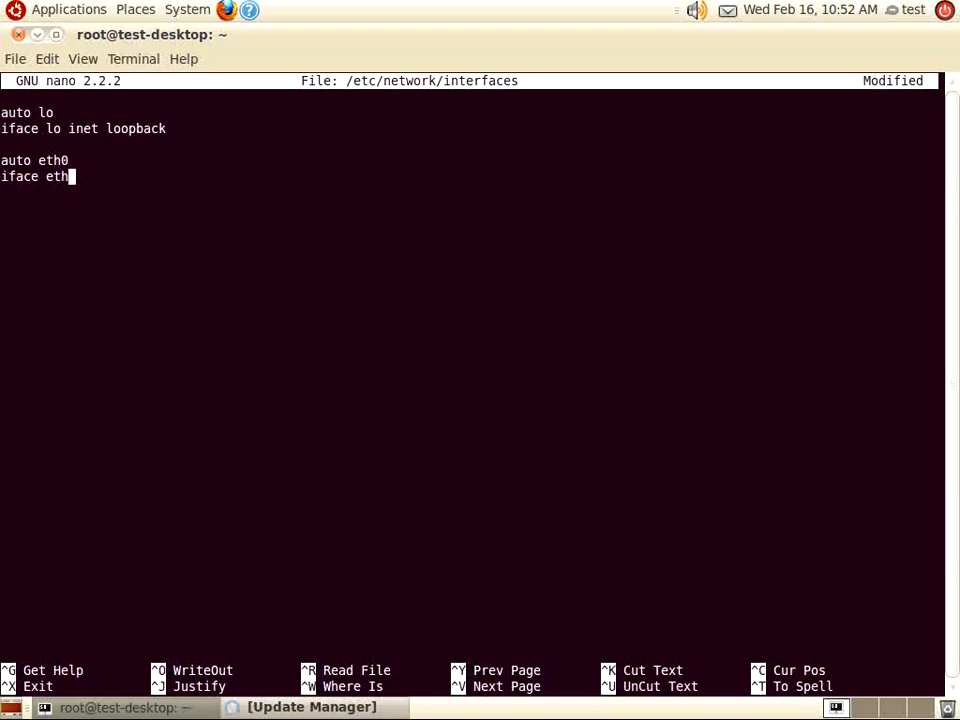
pyautogui.write('0')
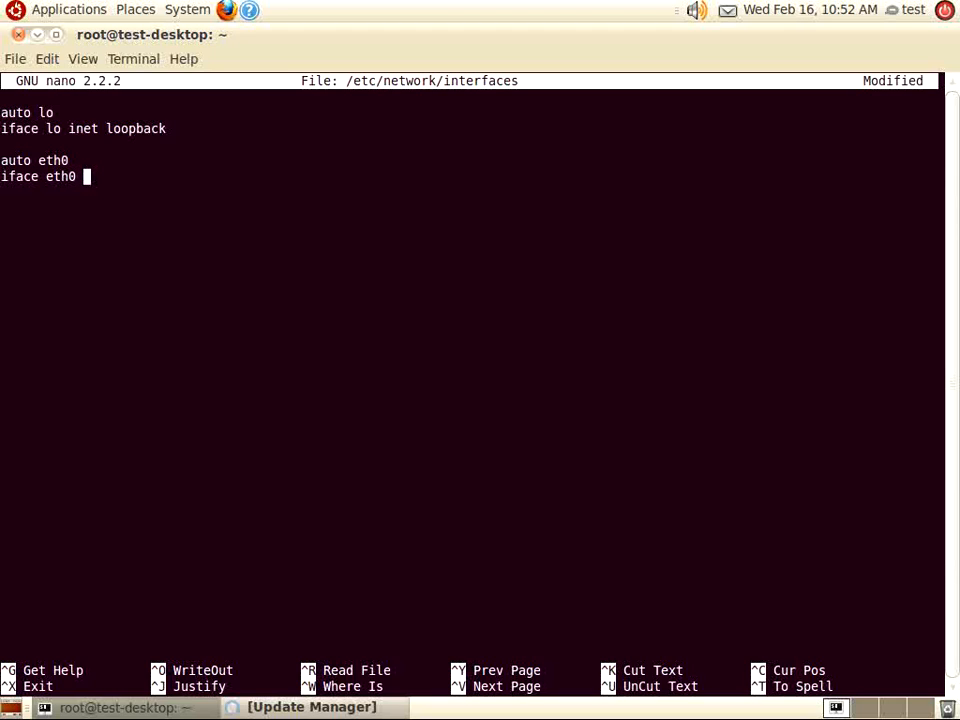
pyautogui.write('inet')
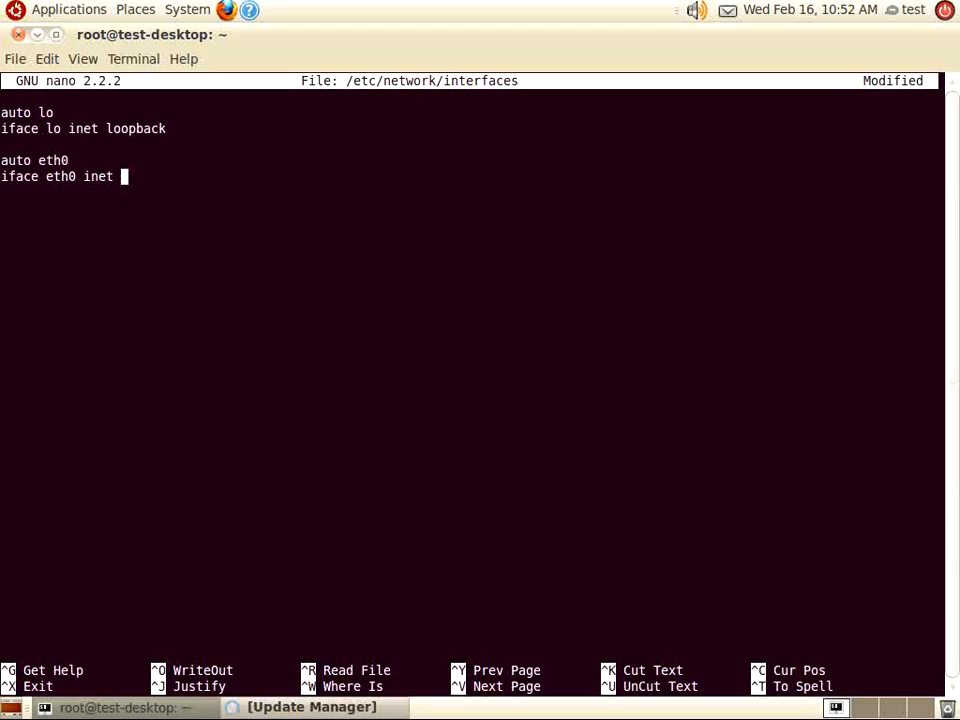
pyautogui.write('dhcp')
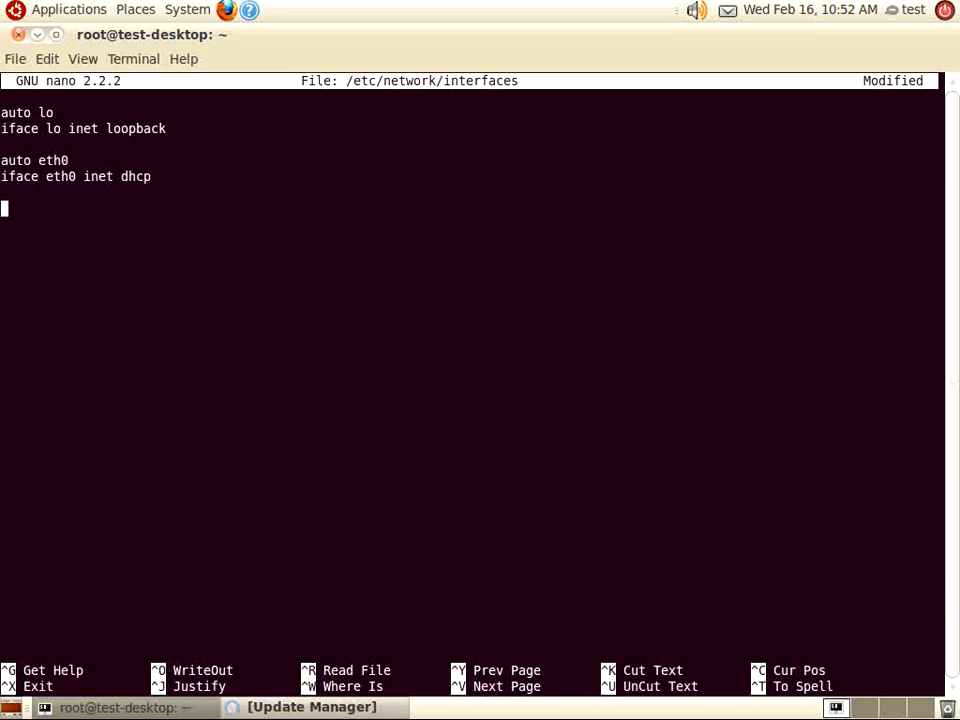
pyautogui.write('auto')
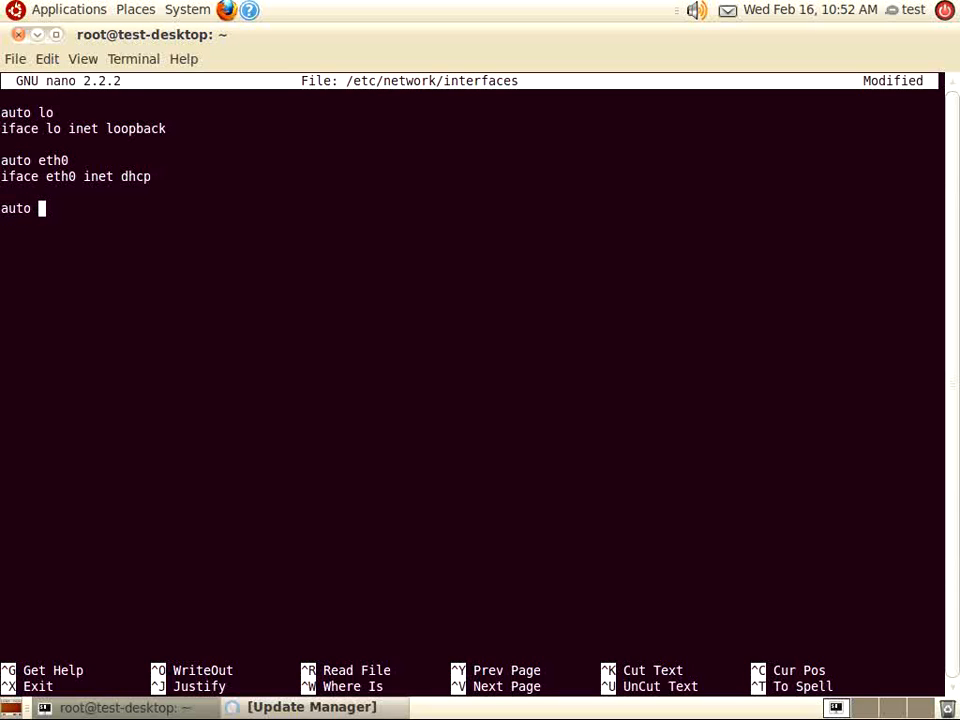
# Declare eth1 with 'auto eth1' and 'iface eth1 inet static'
pyautogui.write('eth1')
pyautogui.write('iface e')
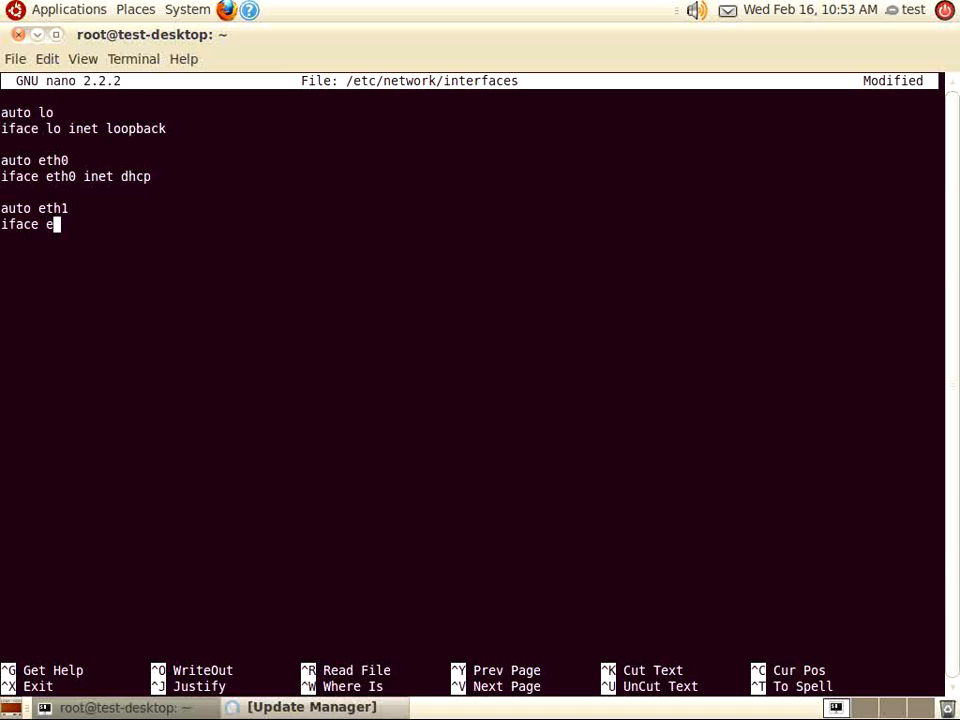
pyautogui.write('th1')
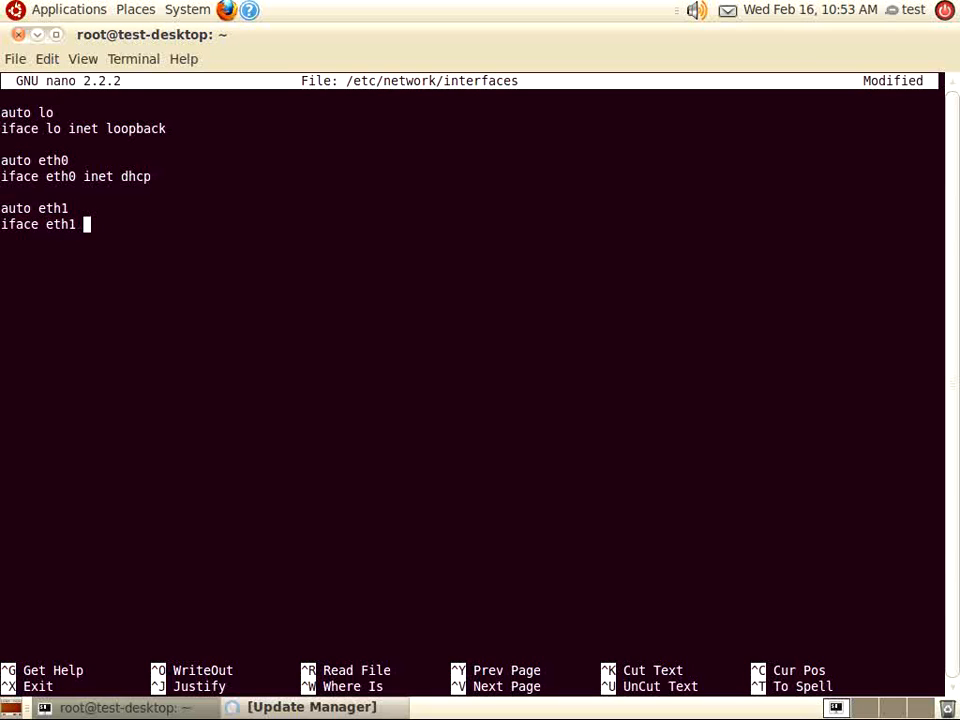
pyautogui.write('inet')
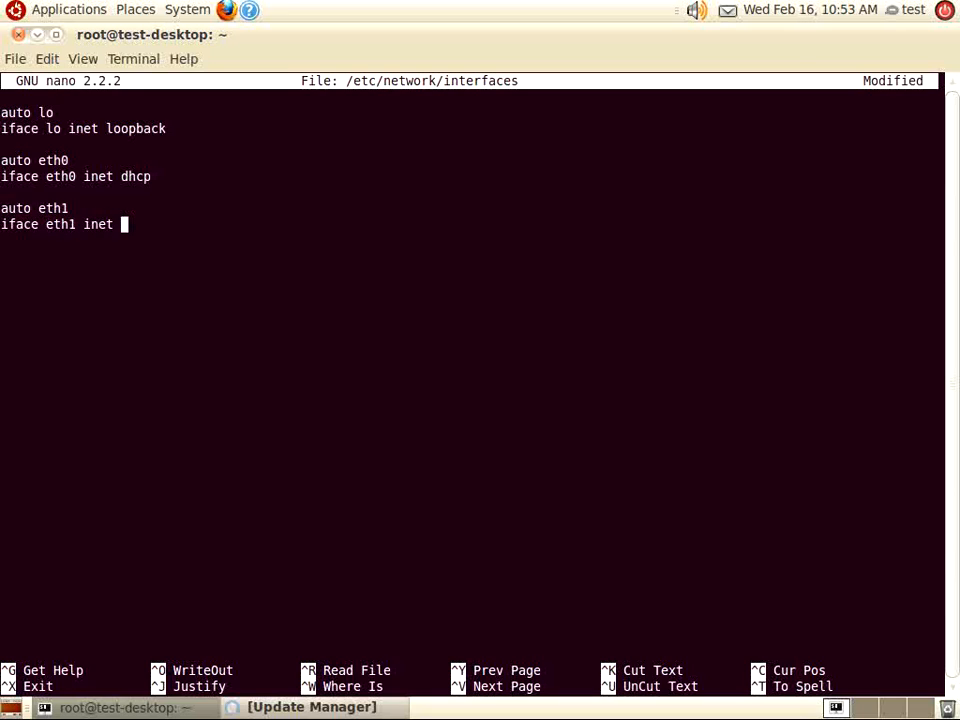
pyautogui.write('stati')
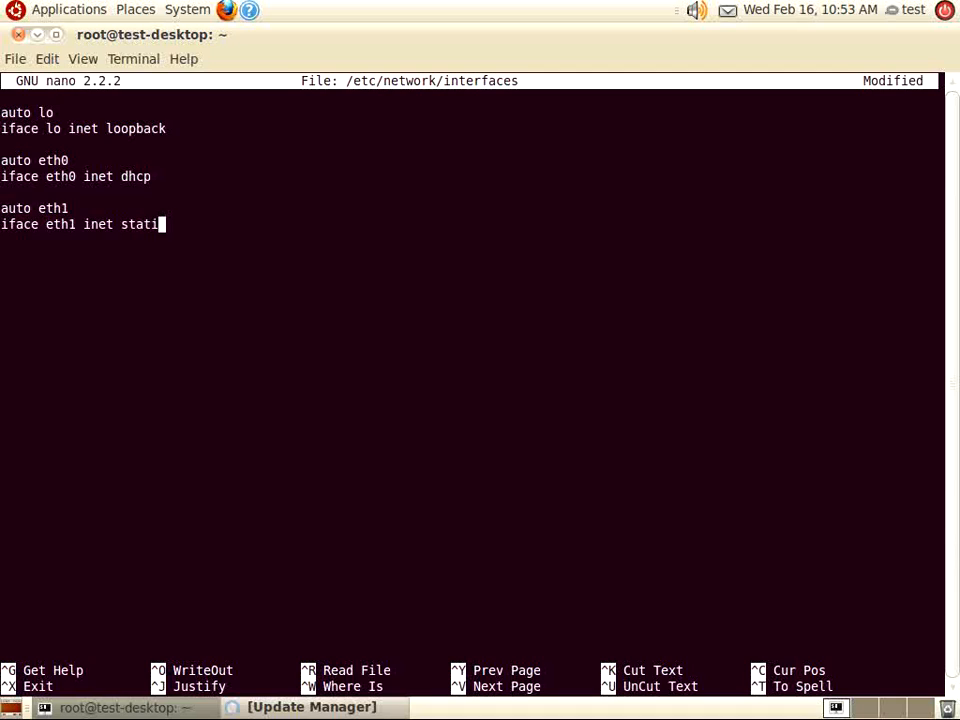
pyautogui.write('c')
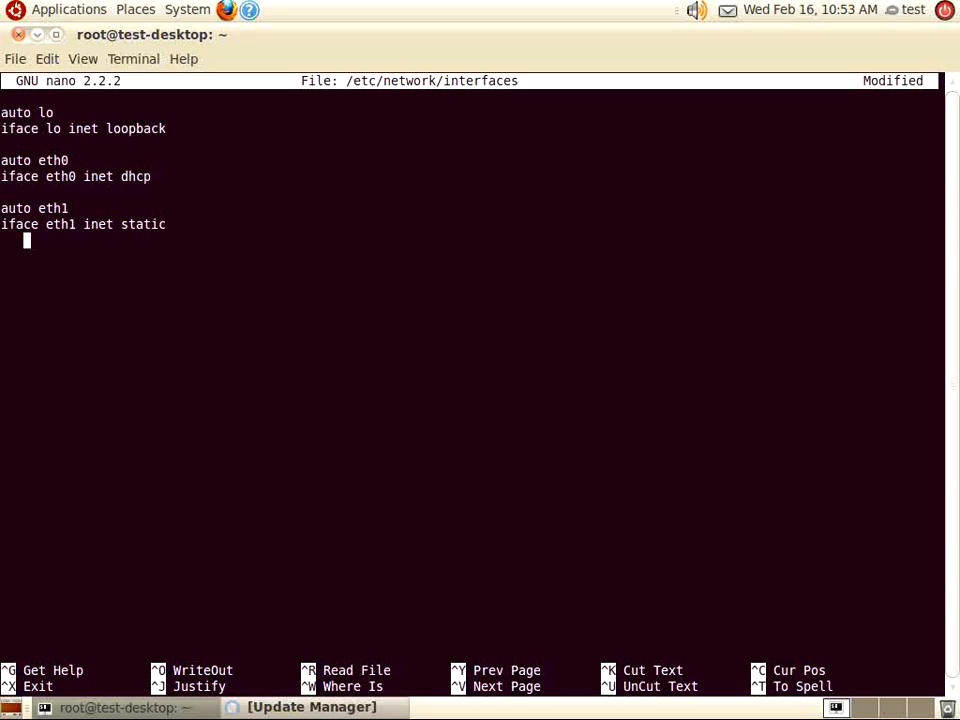
# Give eth1 address 192.168.22.1 and netmask 255.255.255.0, then save and close the file
pyautogui.write('add')
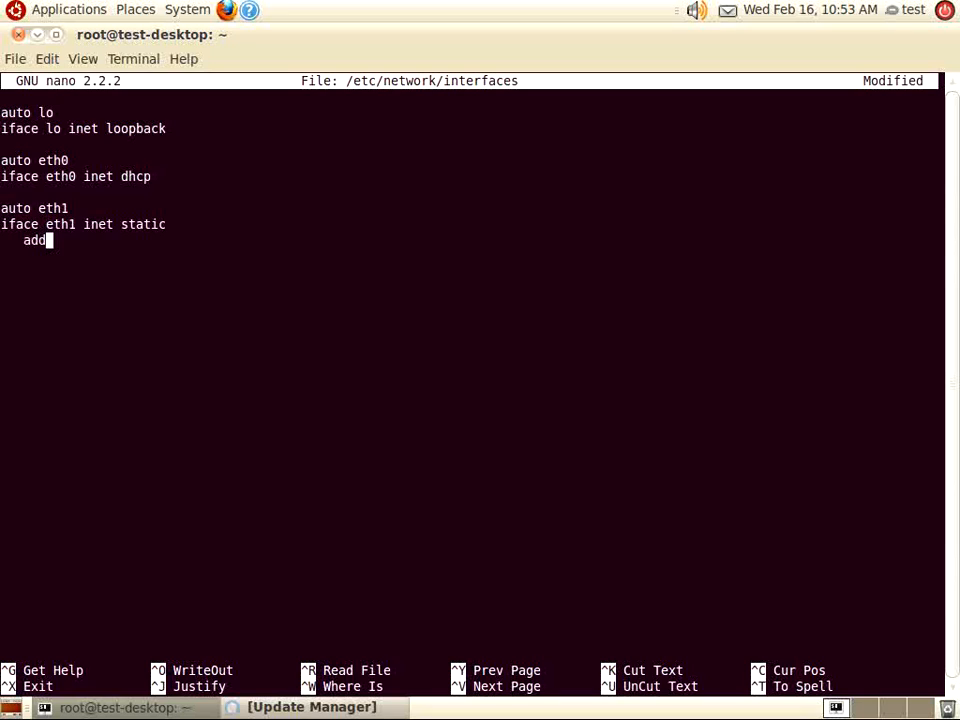
pyautogui.write('ress')
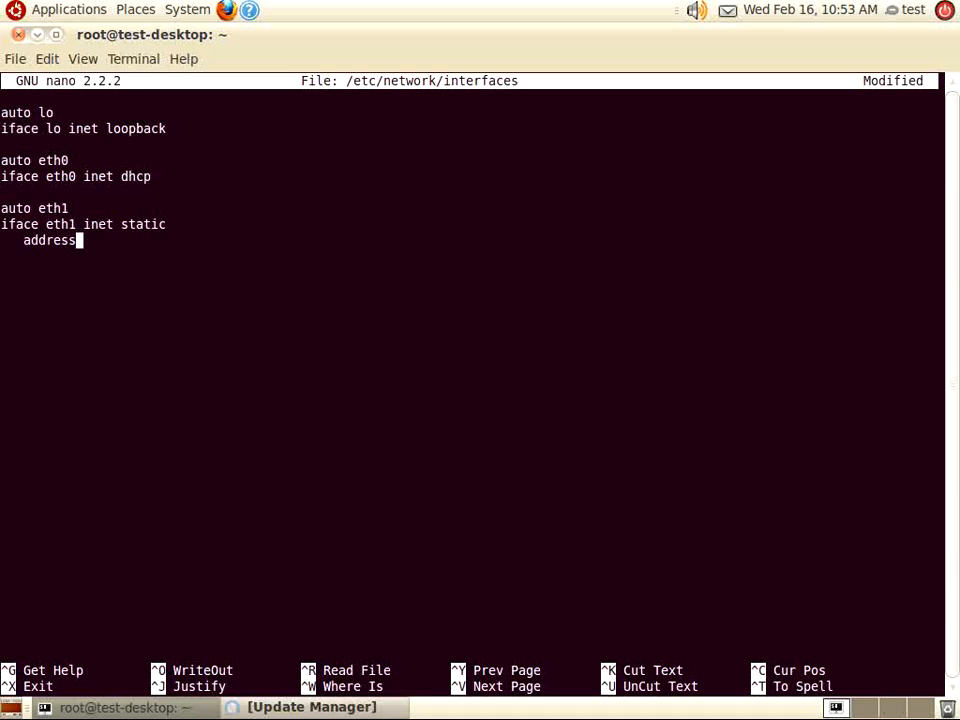
pyautogui.write('1')
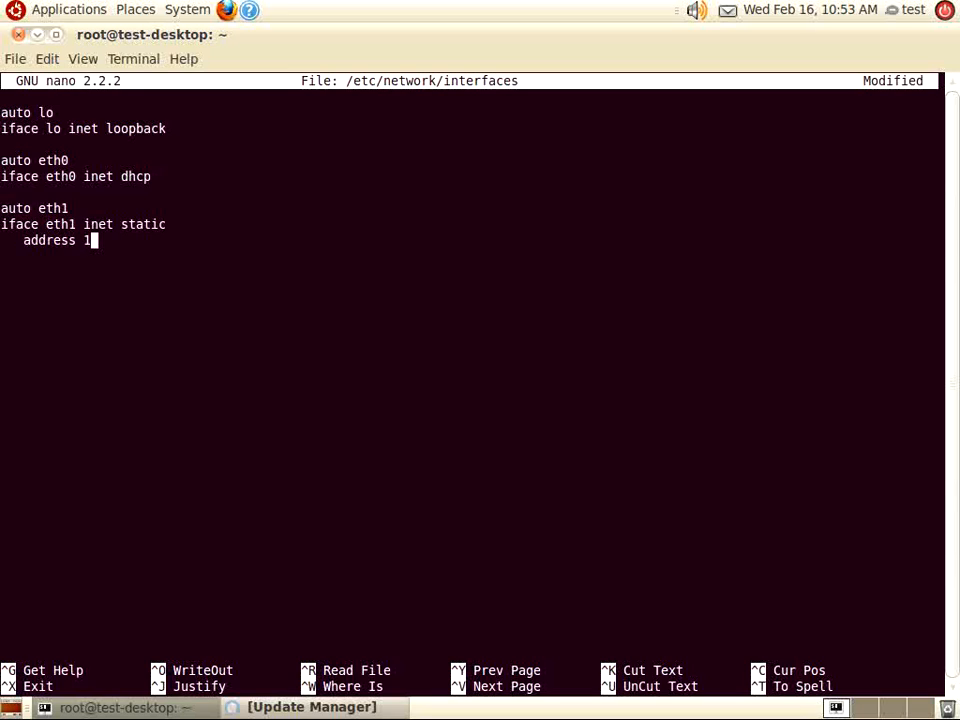
pyautogui.write('92.')
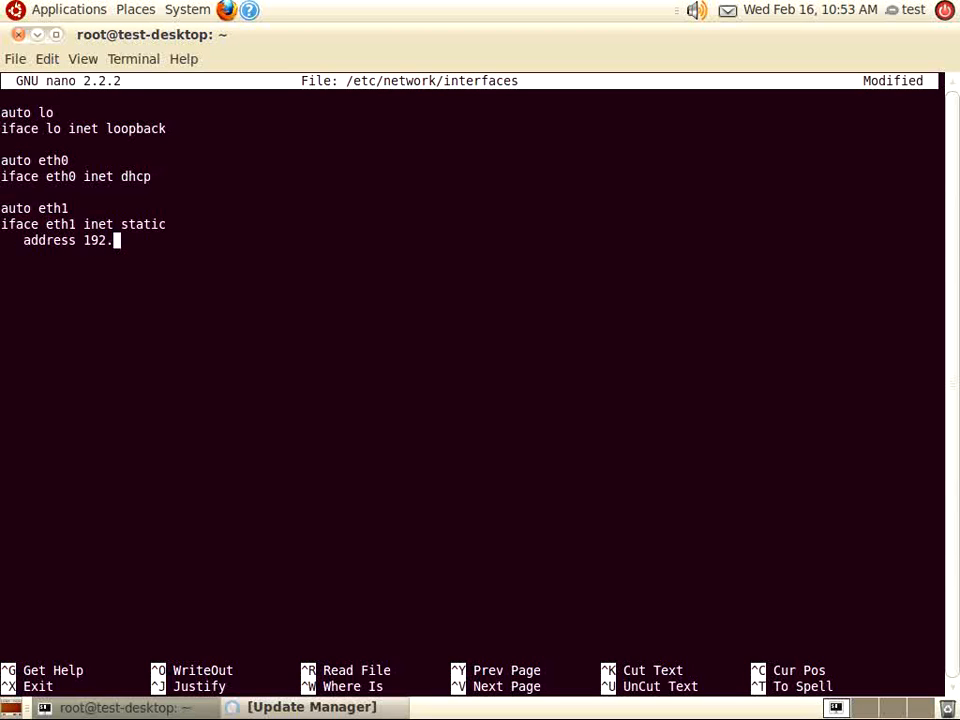
pyautogui.write('168.')
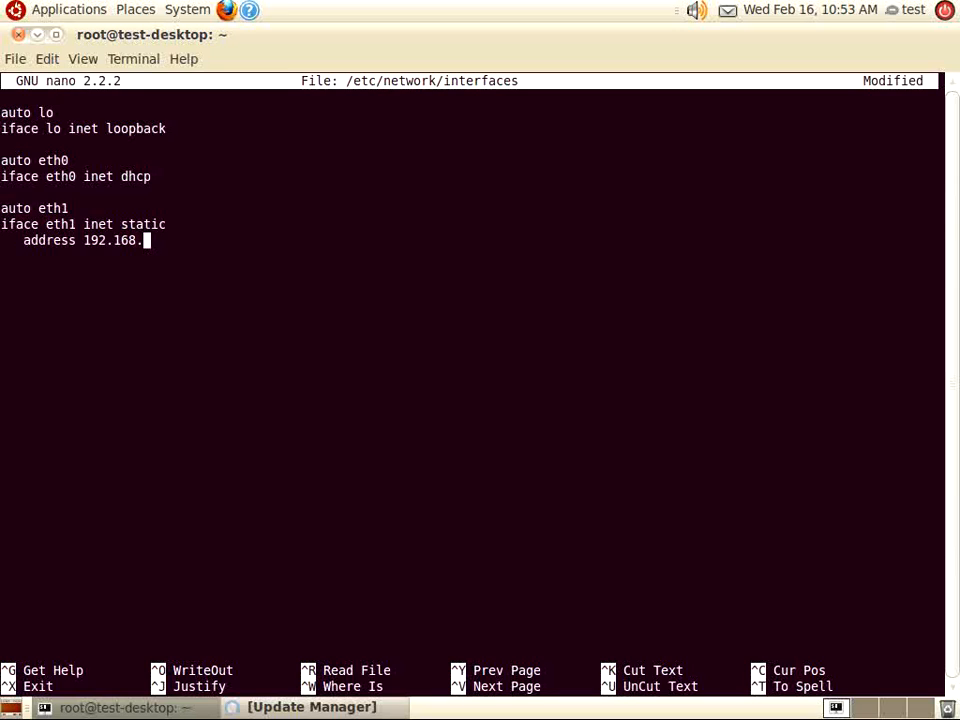
pyautogui.write('22.1')
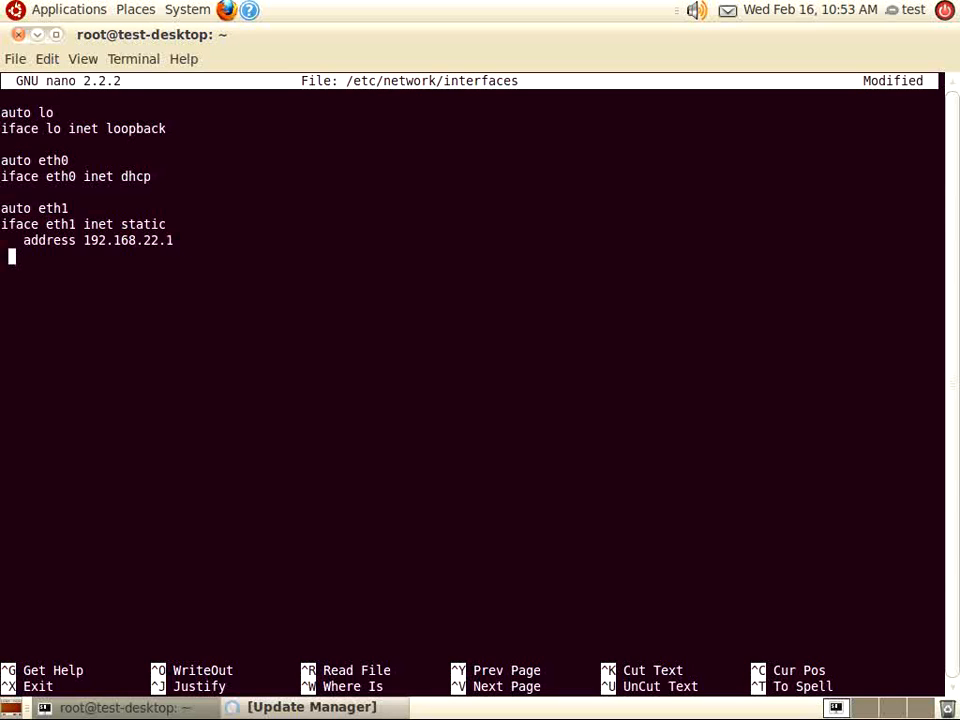
pyautogui.write('net')
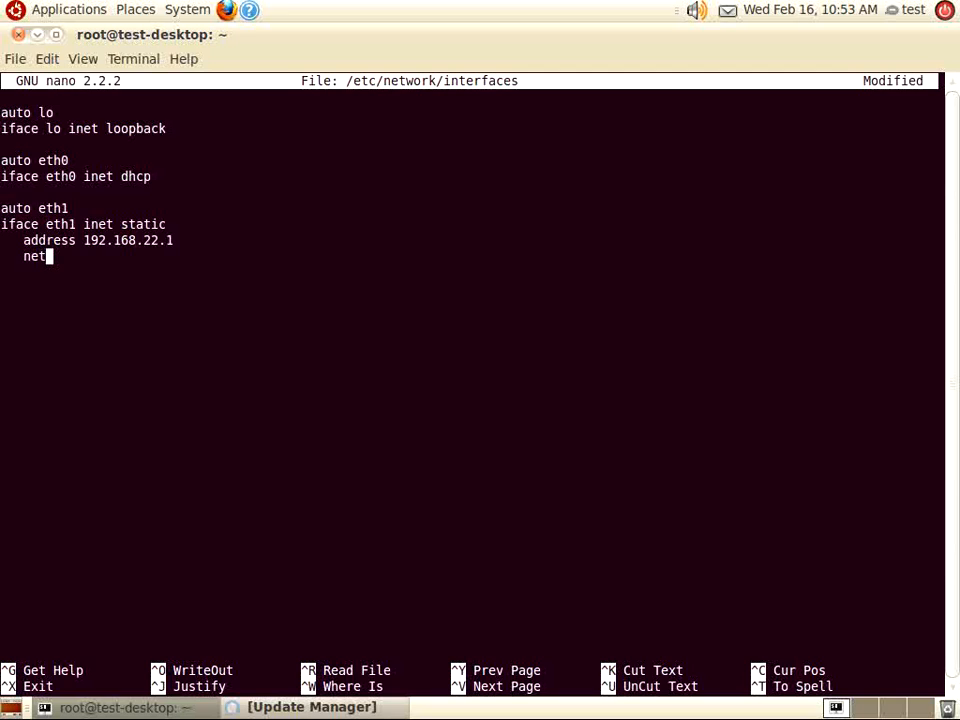
pyautogui.write('mask')
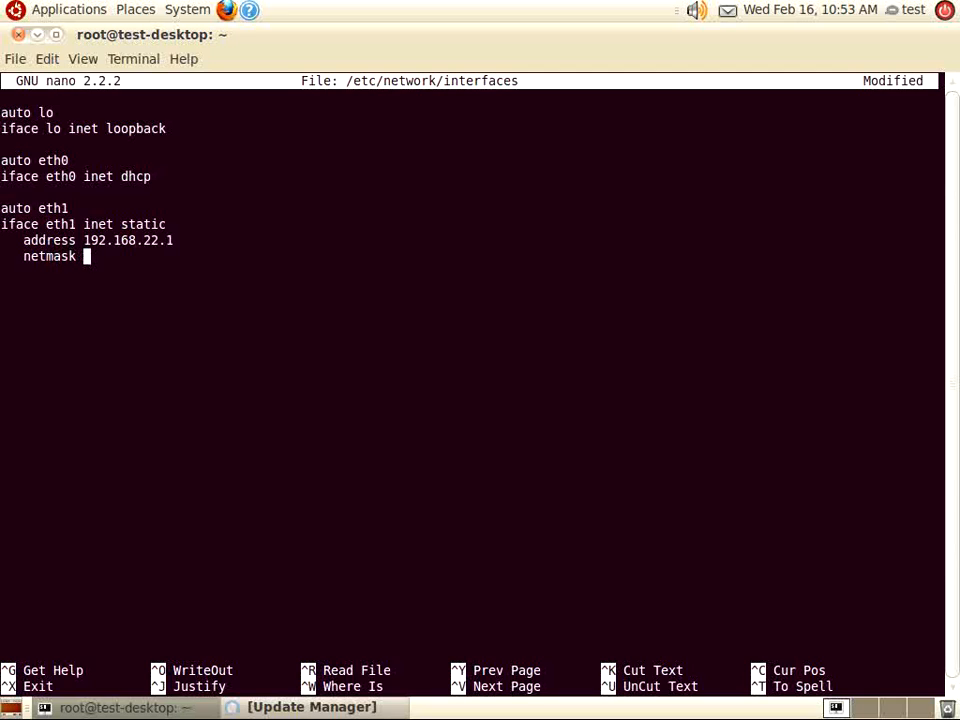
pyautogui.write('255.255')
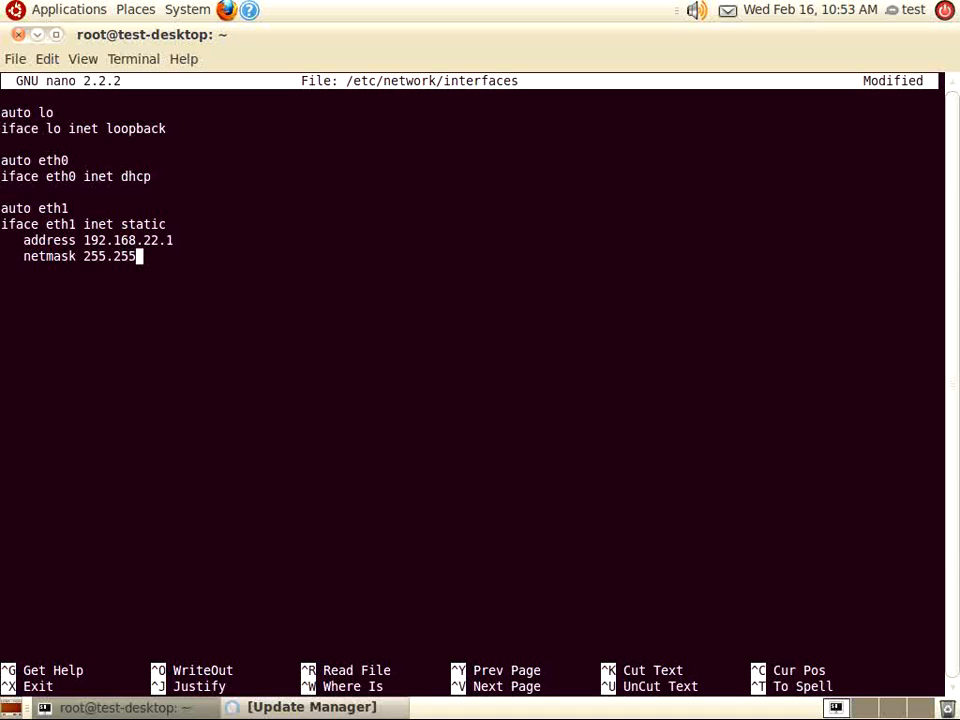
pyautogui.write('.255.0')
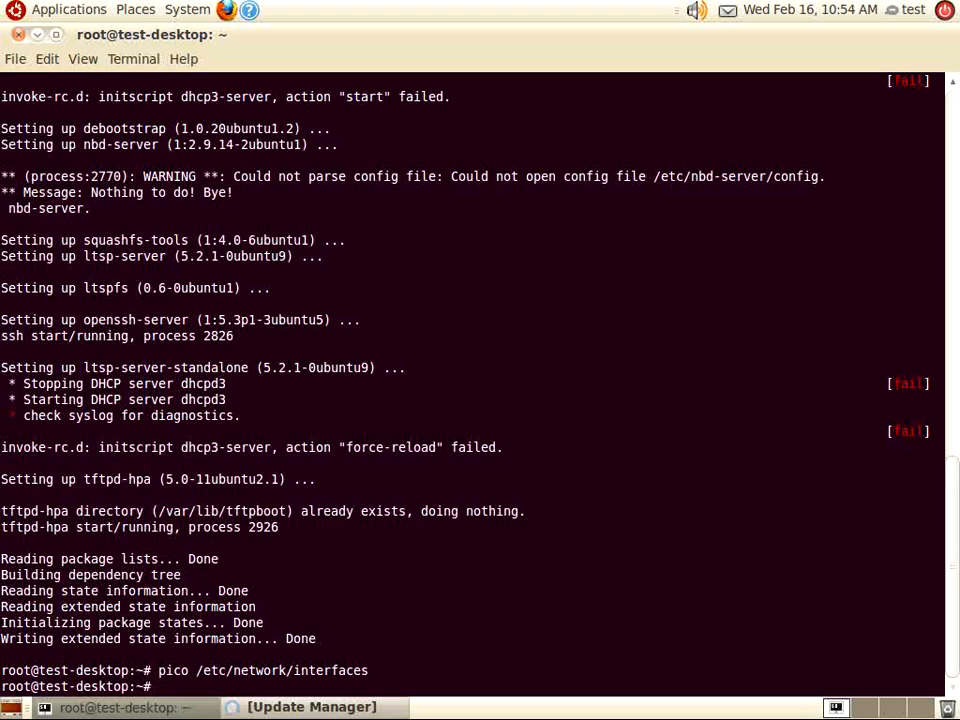
# Open /etc/ltsp/dhcpd.conf in the pico editor from the root prompt
pyautogui.write('p')
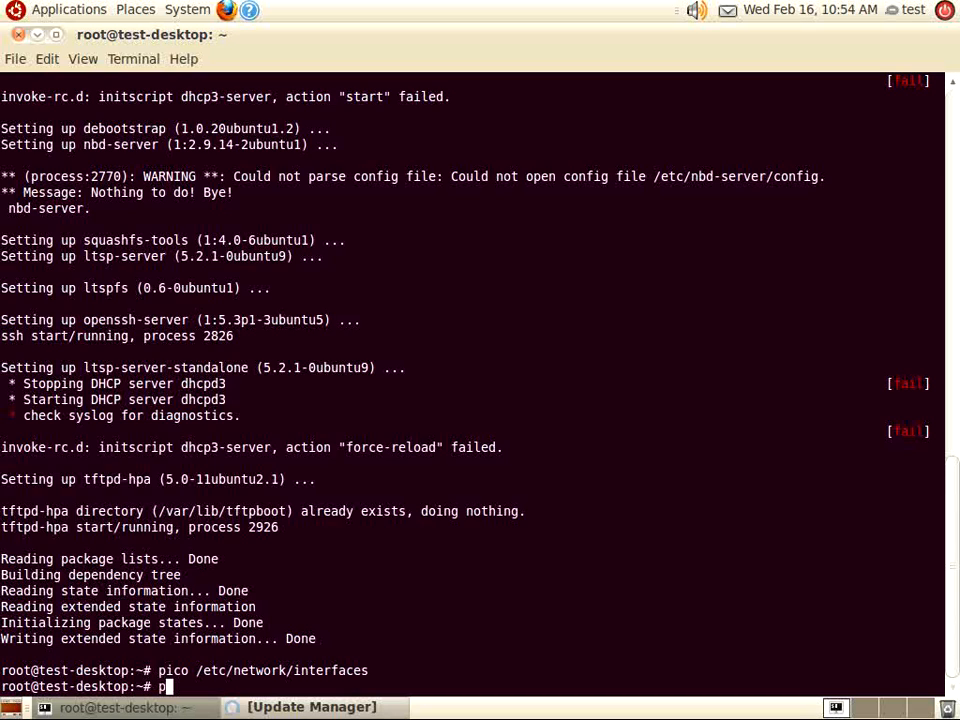
pyautogui.write('ico')
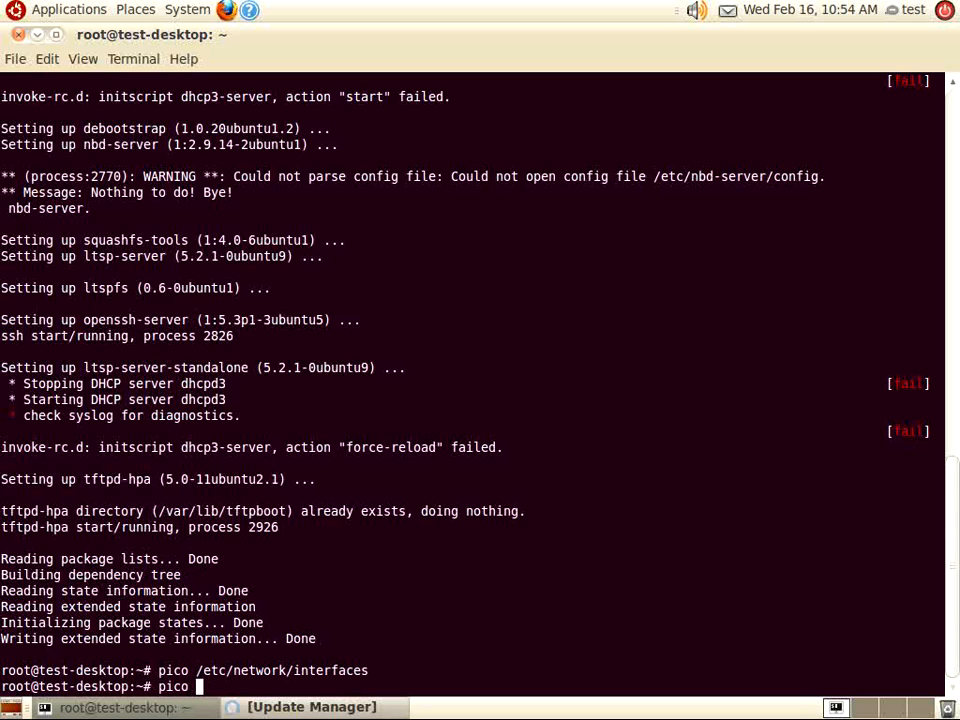
pyautogui.write('/e')
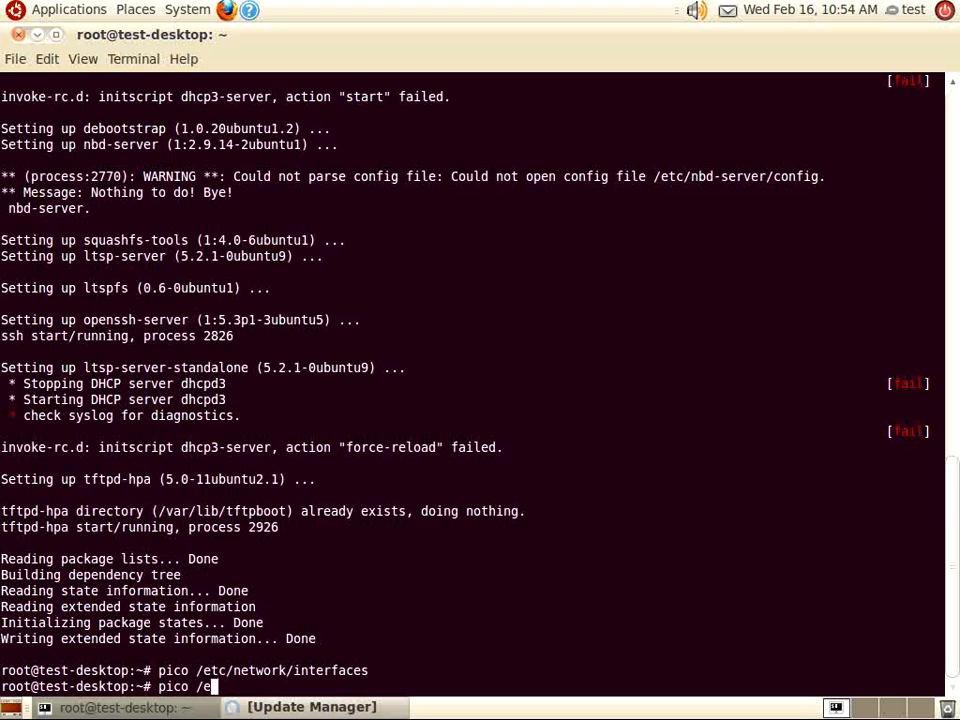
pyautogui.write('tc/l')
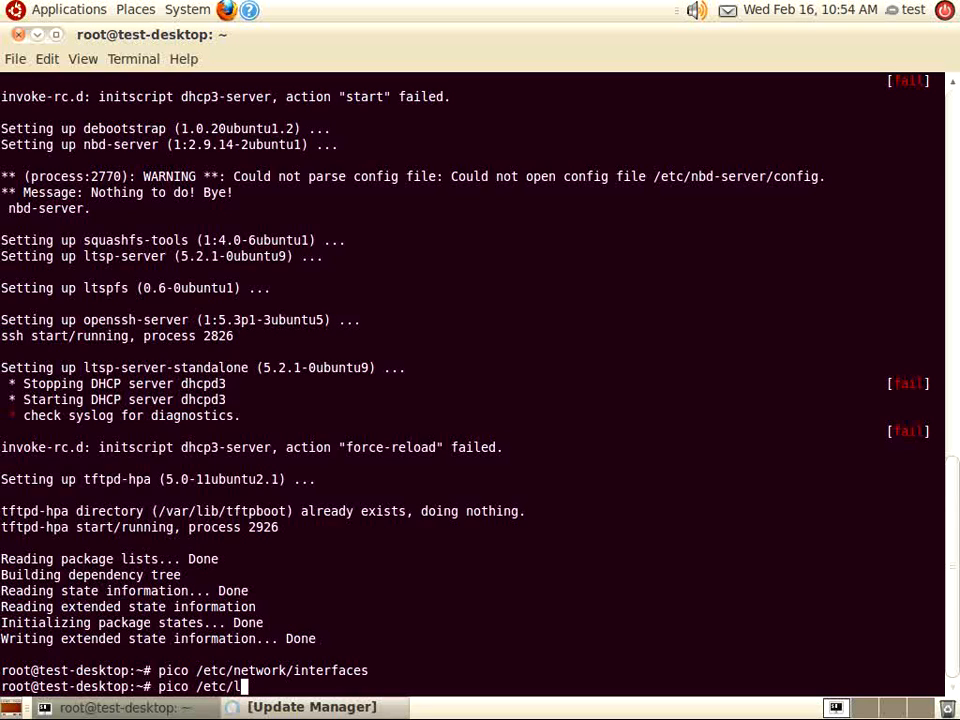
pyautogui.write('tsp')
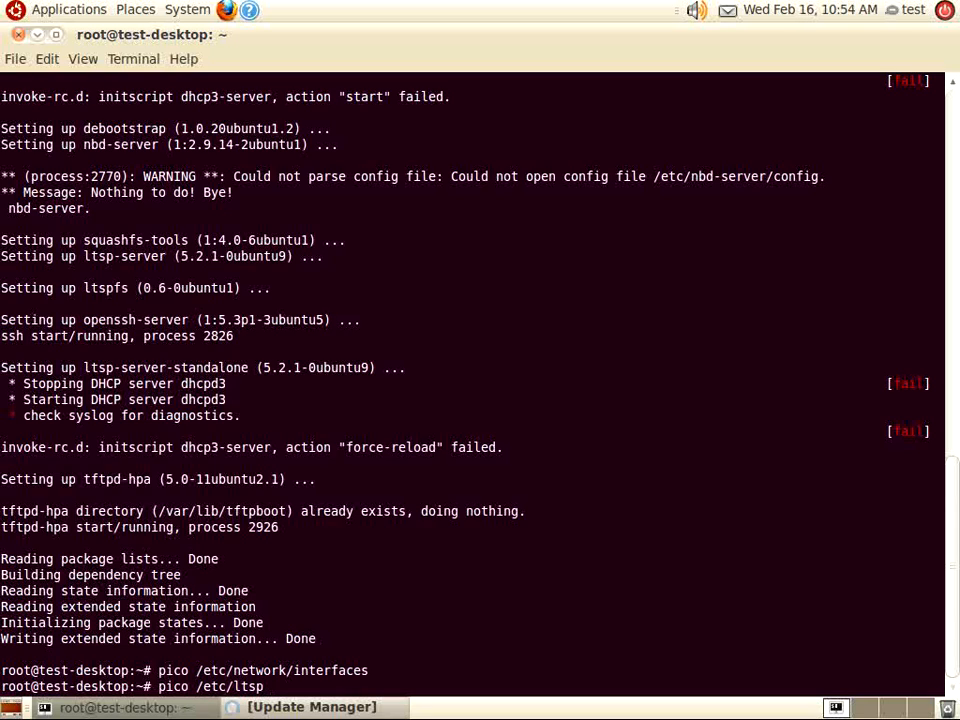
pyautogui.write('/dhc')
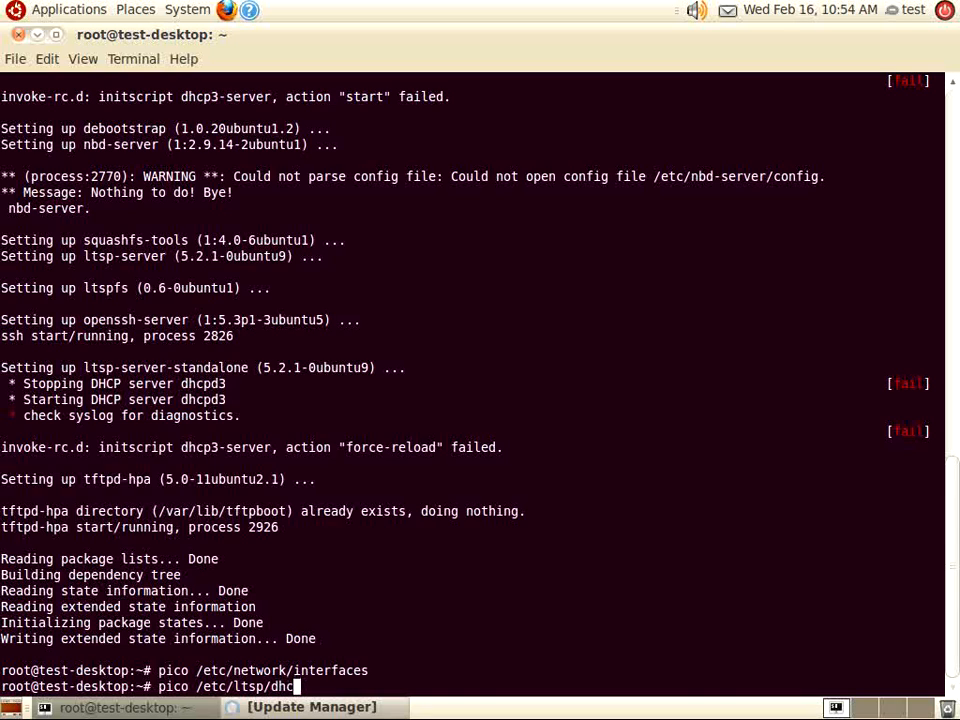
pyautogui.write('pd.c')
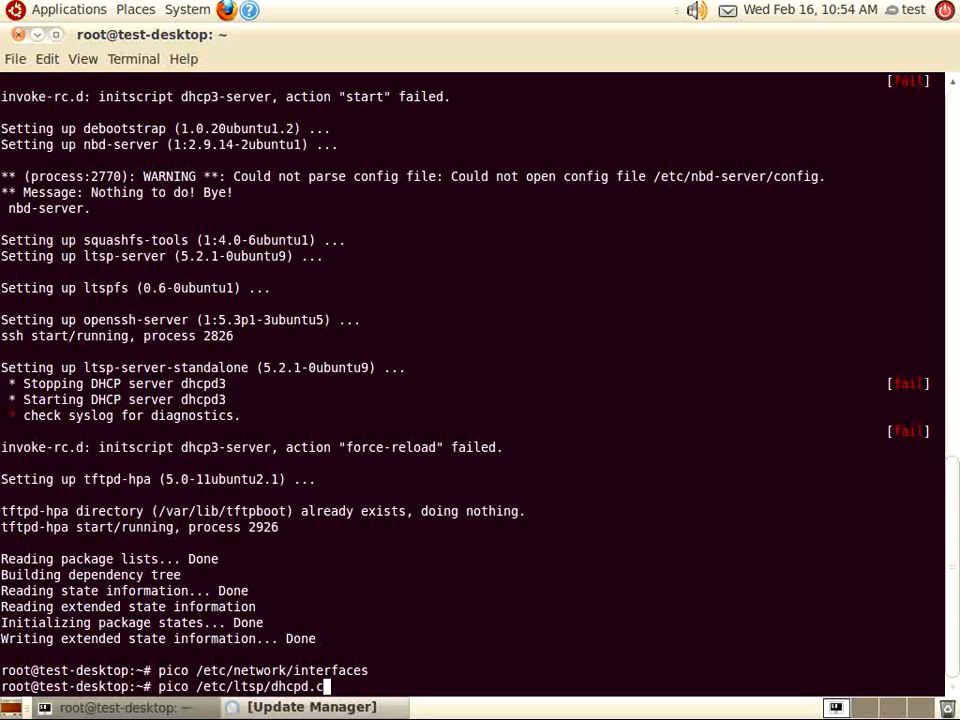
pyautogui.write('onf')
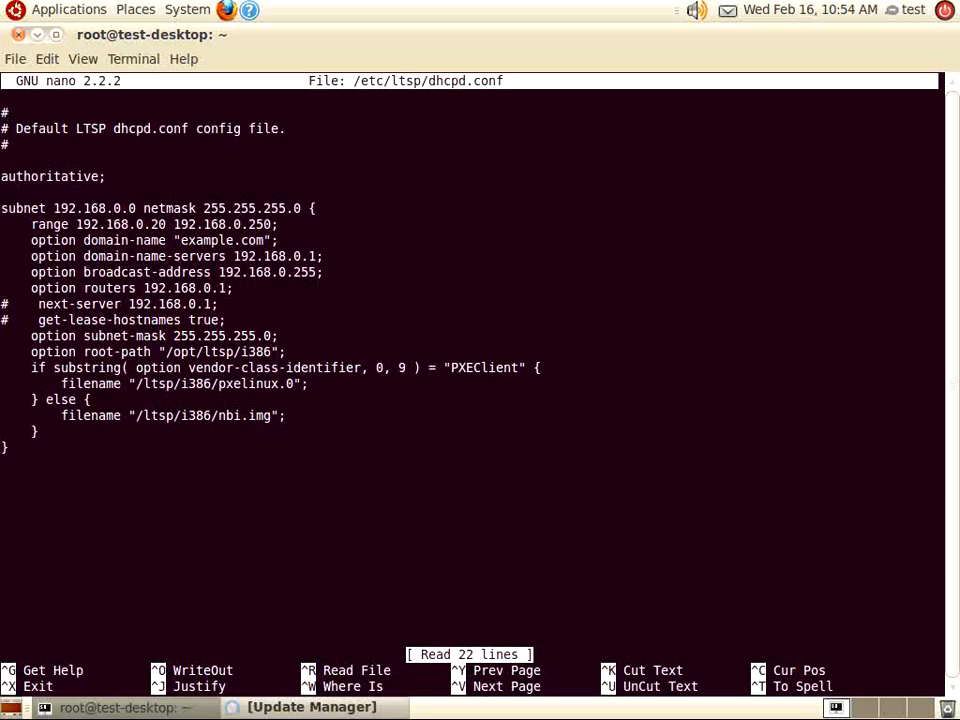
# Change the subnet, range, DNS server, broadcast and router lines from 192.168.0 to 192.168.22
pyautogui.press('Down')
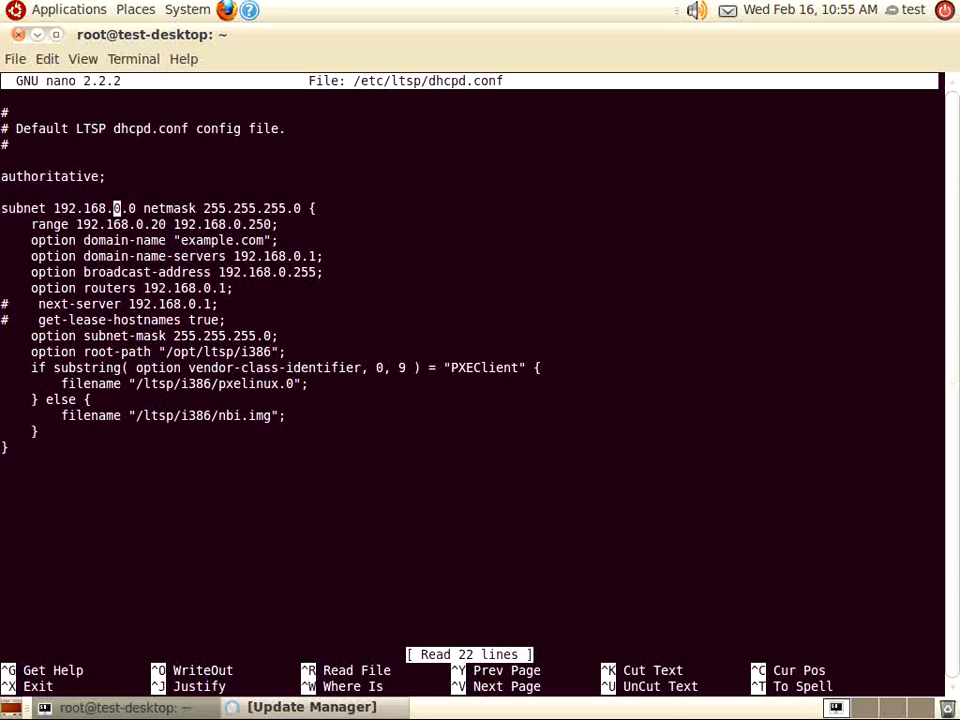
pyautogui.write('2')
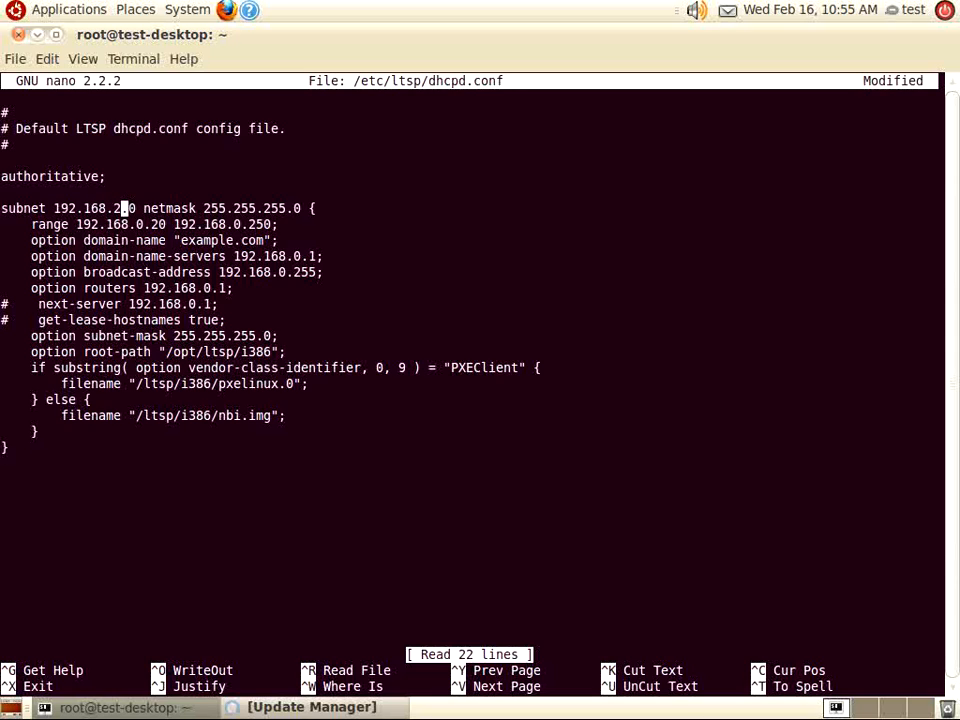
pyautogui.write('2')
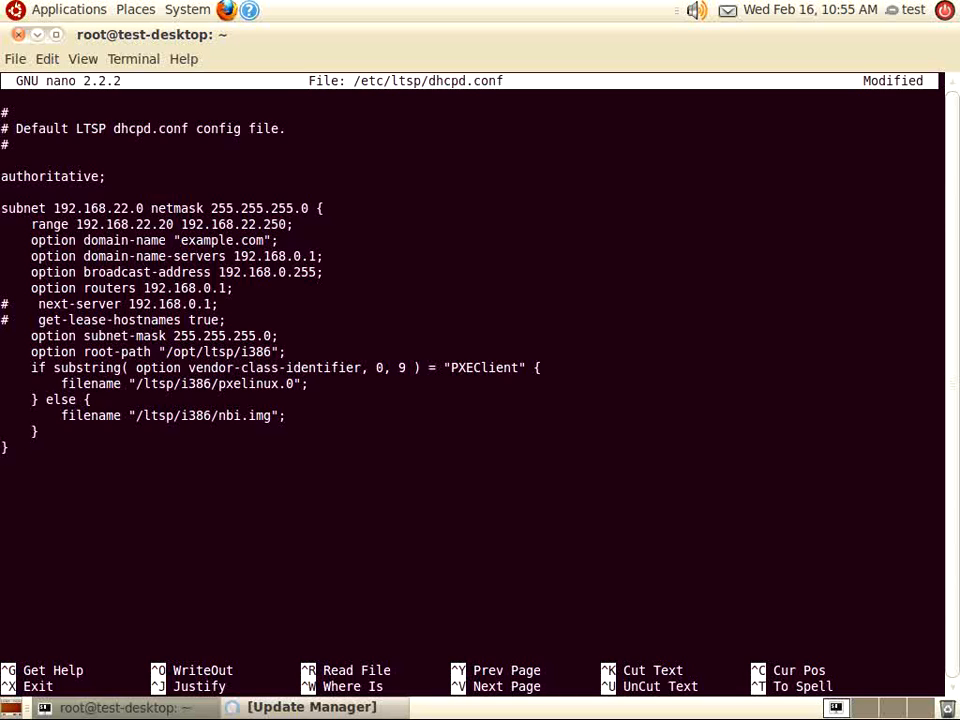
pyautogui.click(268, 256)
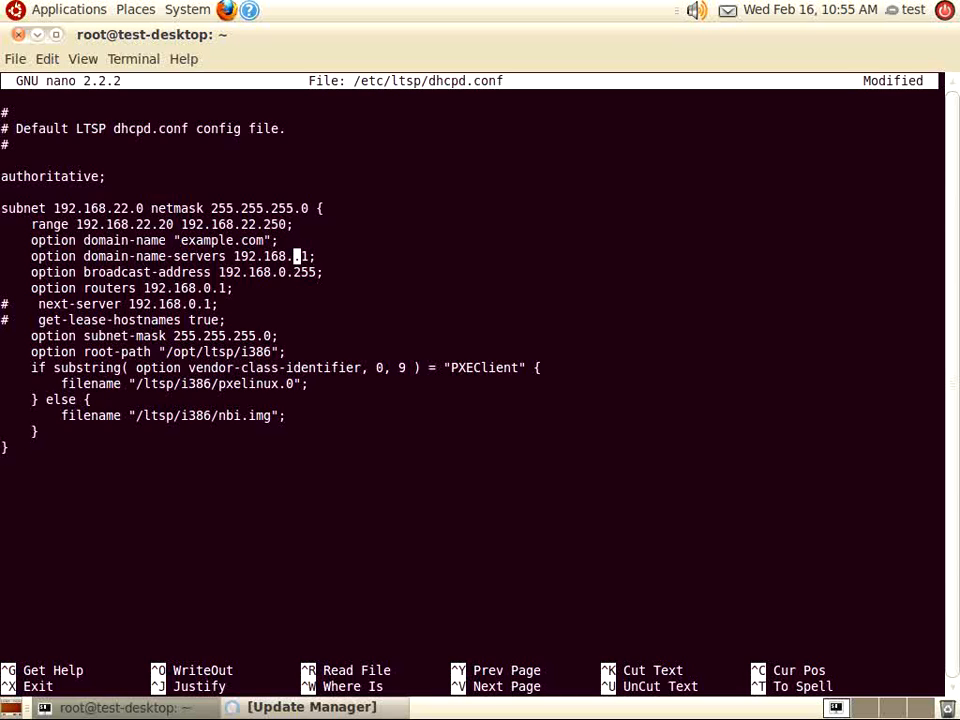
pyautogui.write('22.')
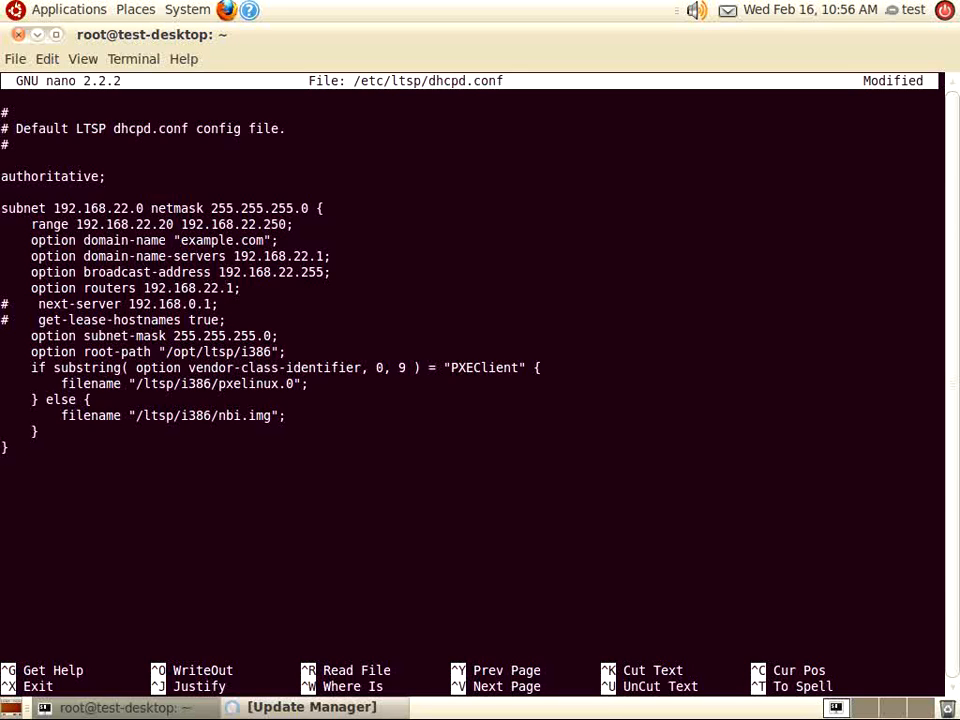
# Save the changes to /etc/ltsp/dhcpd.conf and exit nano to the root prompt
pyautogui.press('ctrl+x')
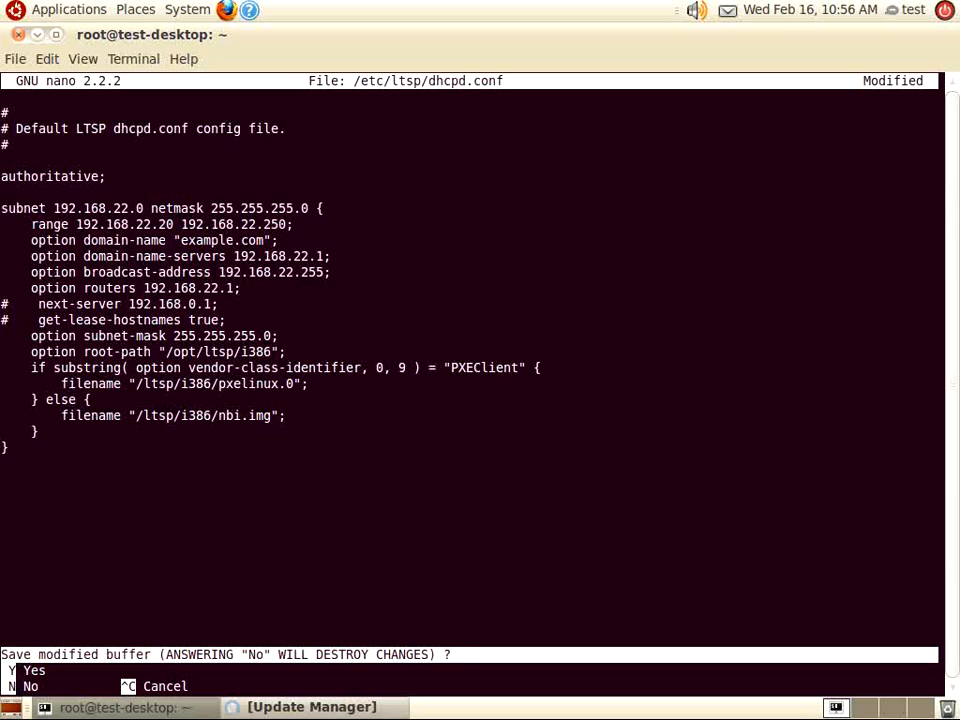
pyautogui.press('y')
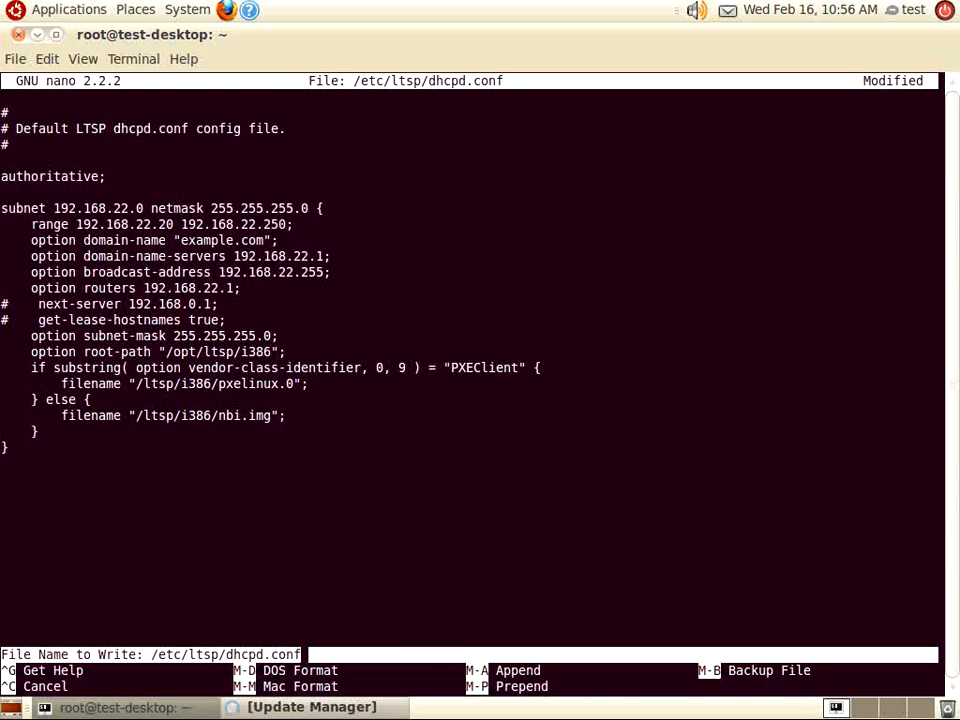
pyautogui.press('Enter')
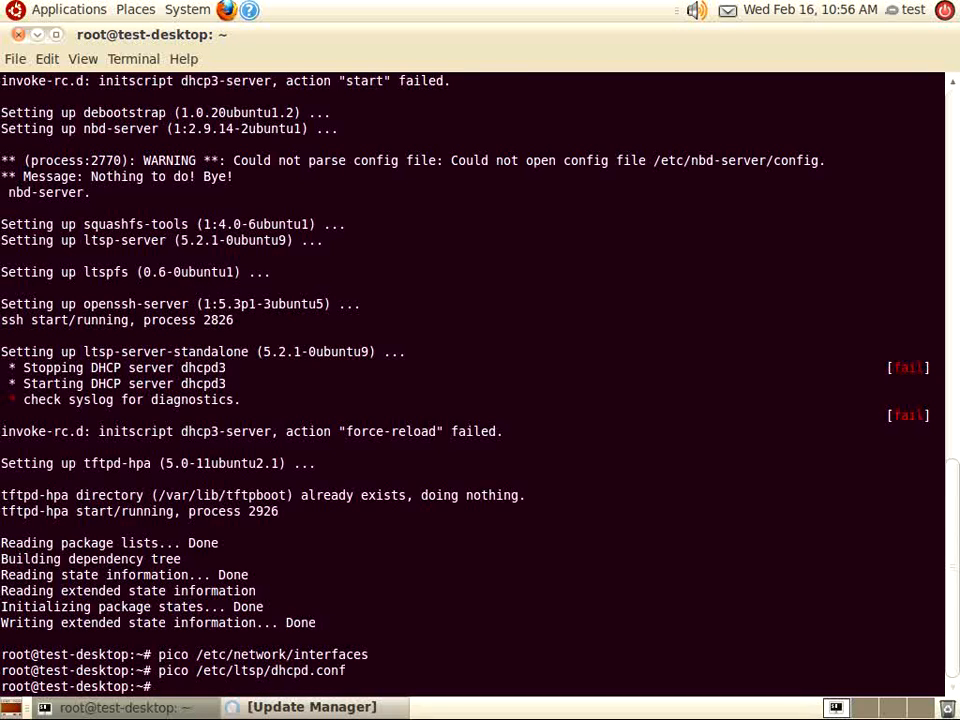
# Run 'ltsp-build-client --arch i386' and let the client image build complete
pyautogui.write('l')
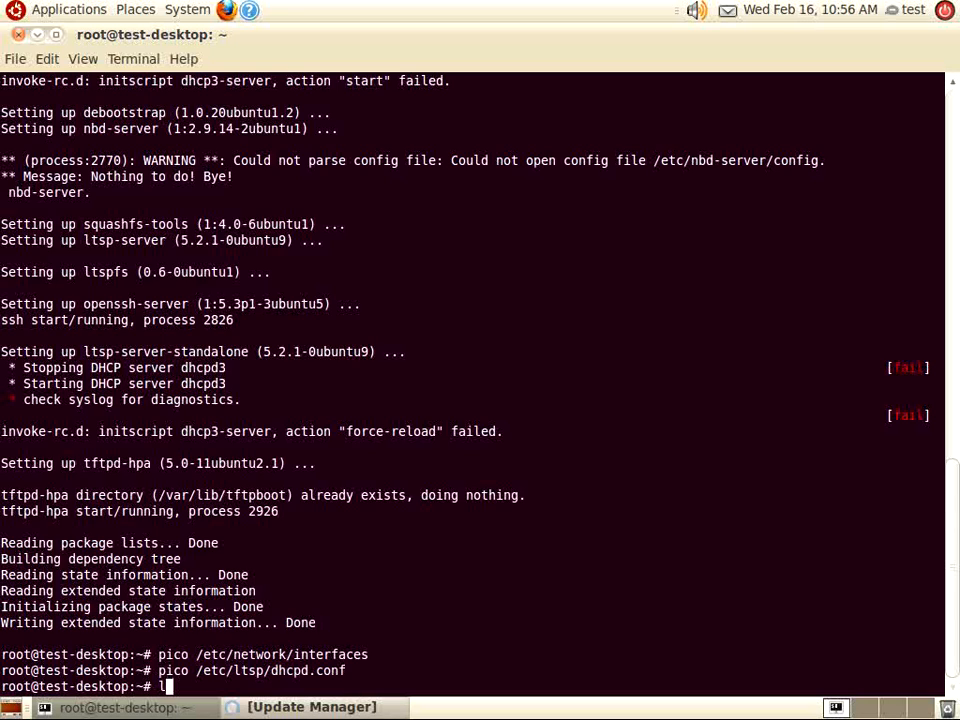
pyautogui.write('tsp-b')
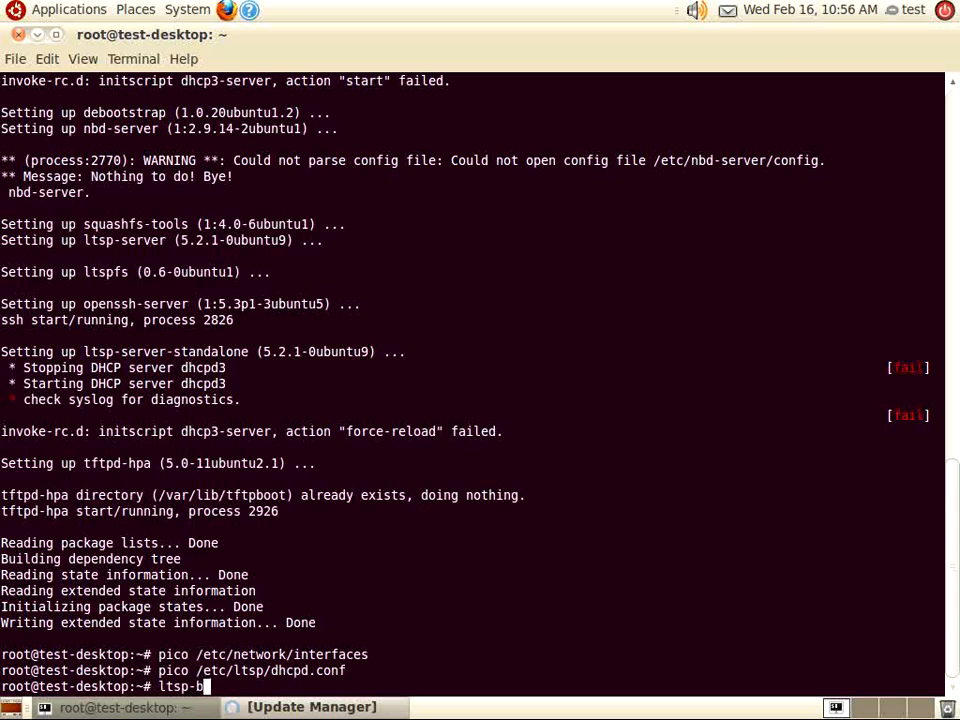
pyautogui.write('uild')
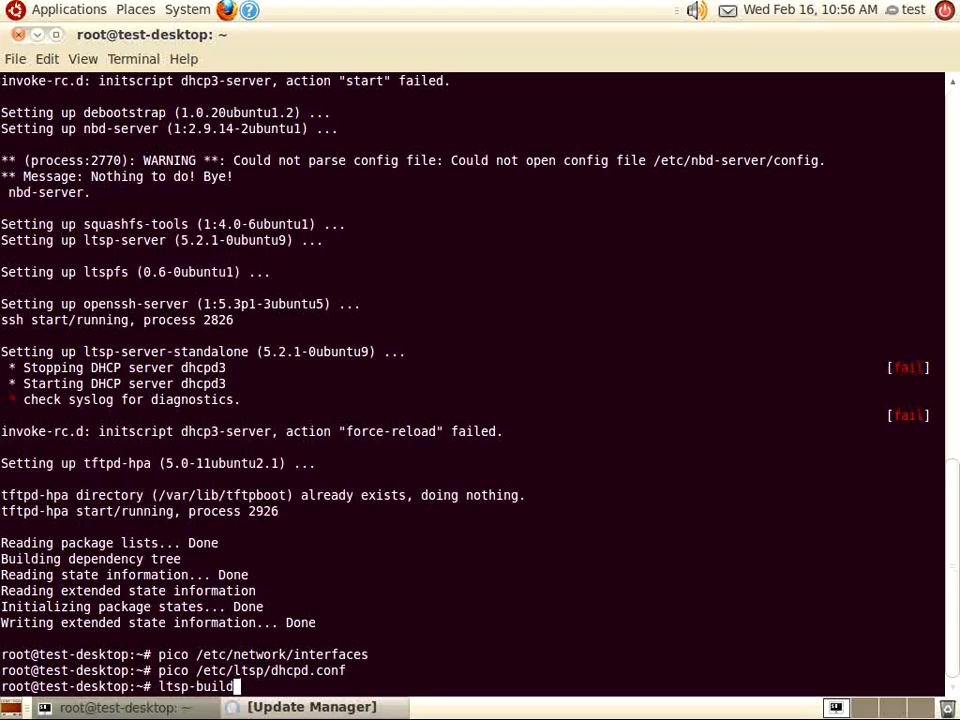
pyautogui.write('-client')
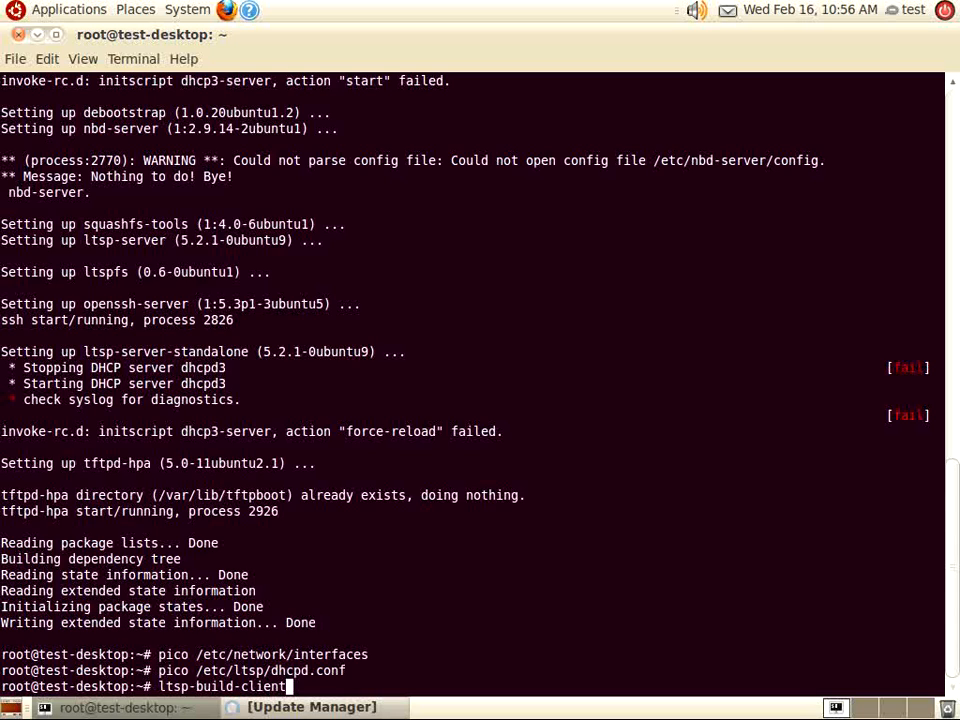
pyautogui.write('--')
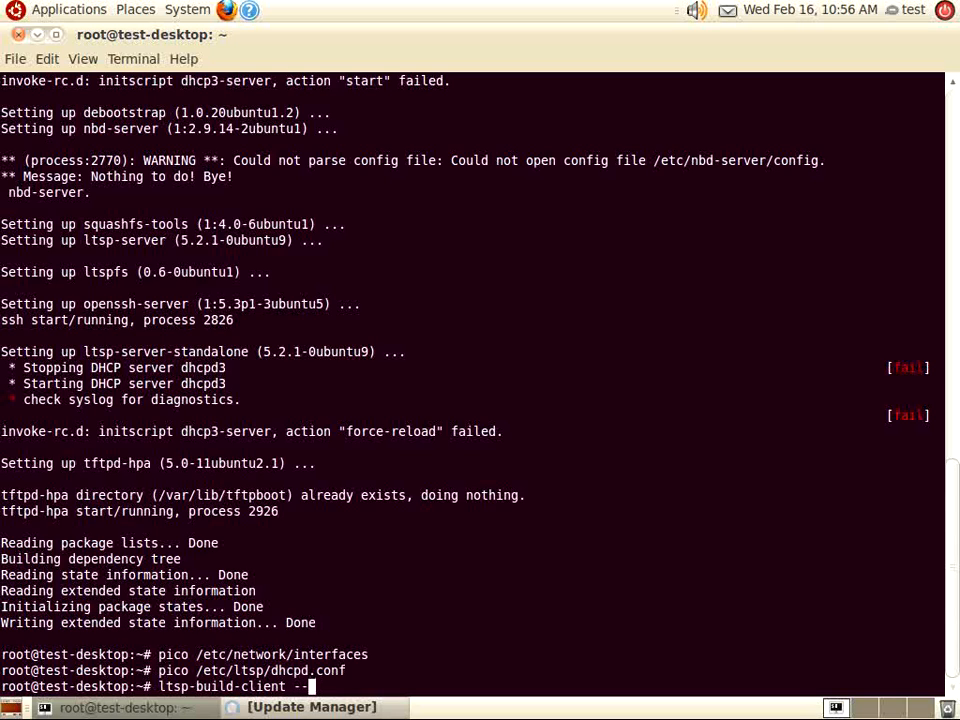
pyautogui.write('arch')
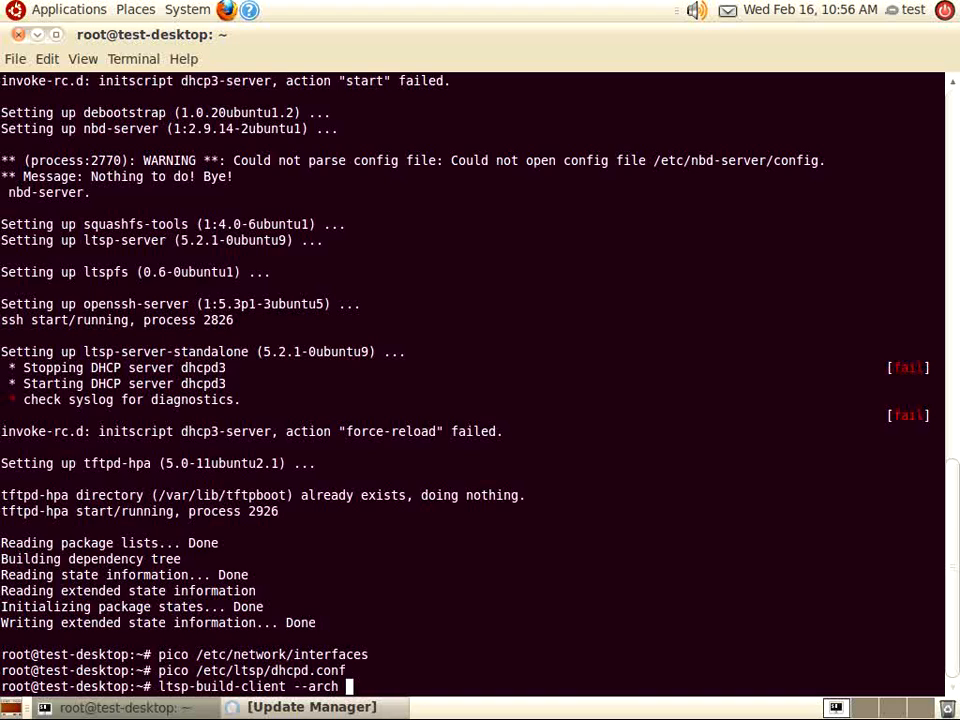
pyautogui.write('i386')
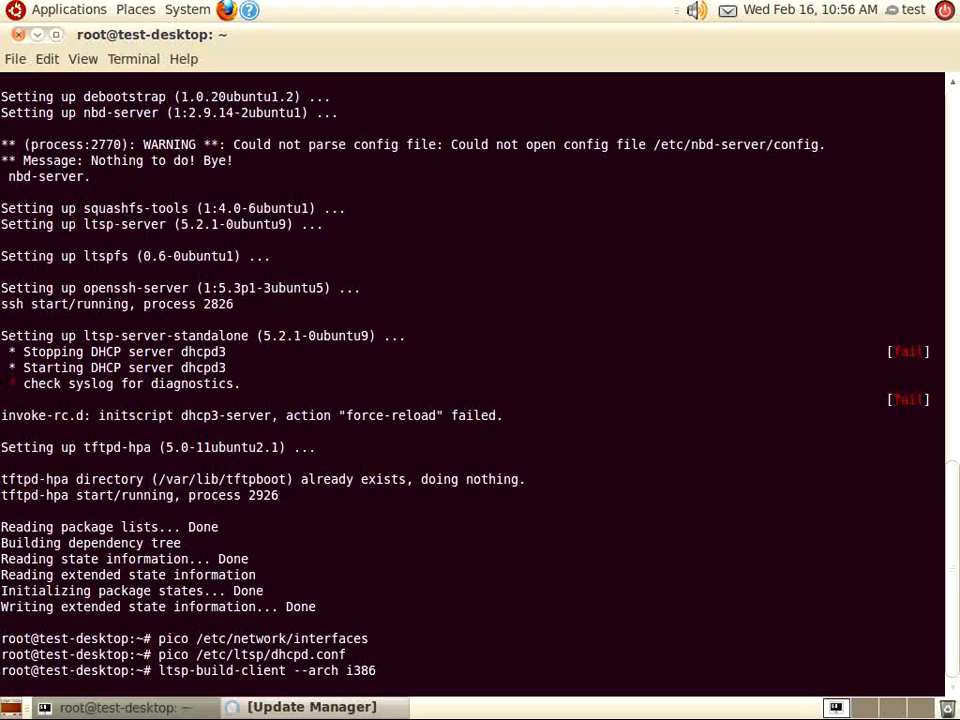
pyautogui.press('Return')
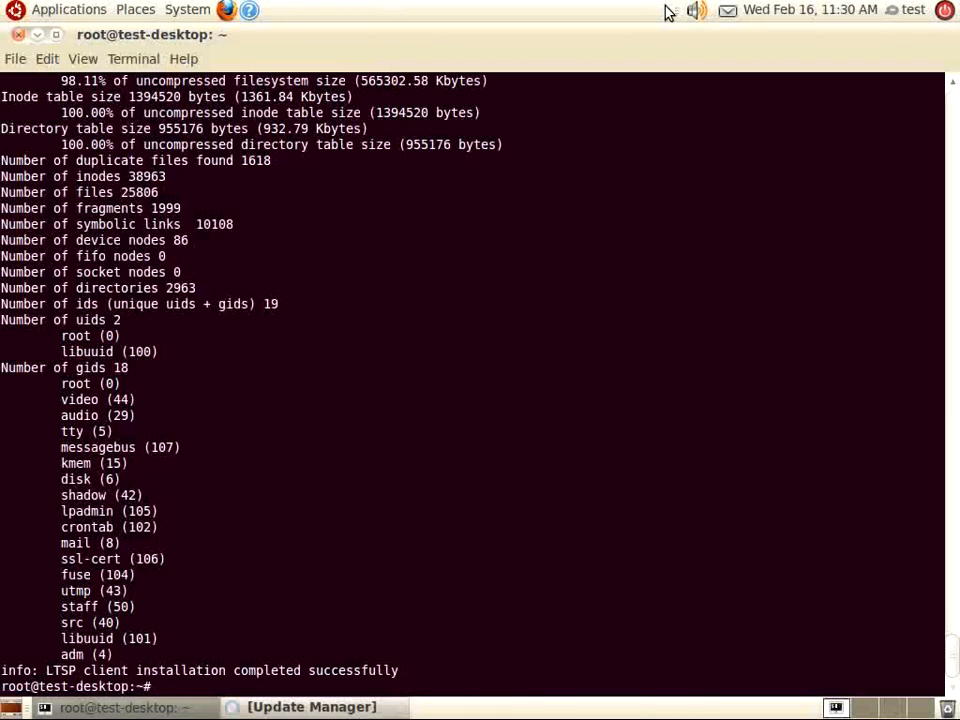
# Issue 'reboot' at the root prompt to restart the server
pyautogui.write('reboot')
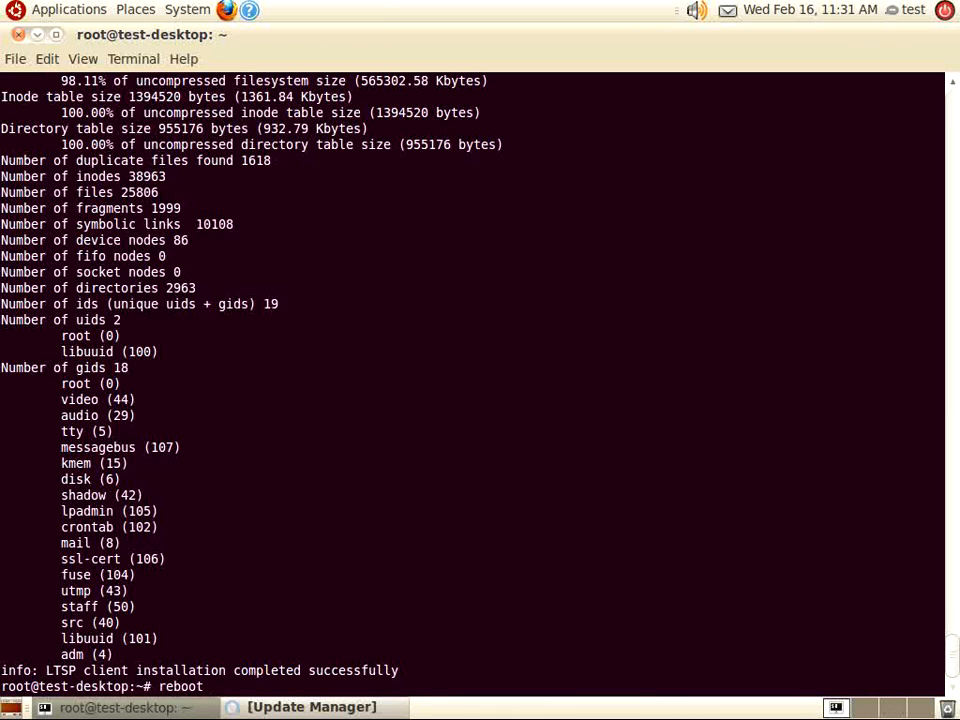
pyautogui.press('Return')
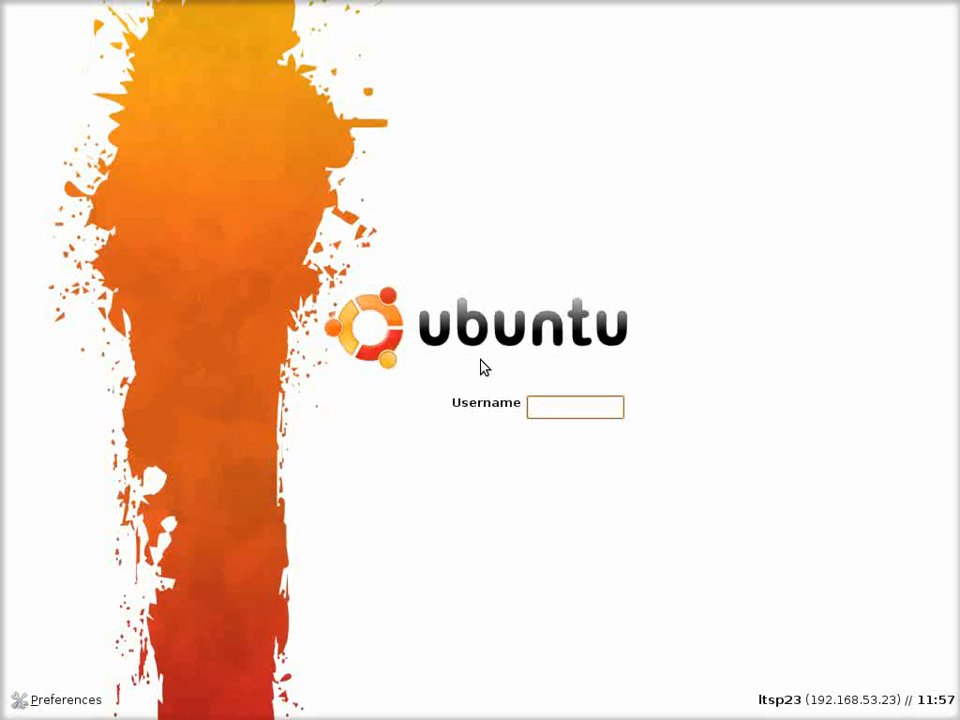
# Enter the test account's password to log the thin client into its desktop
pyautogui.write('te')
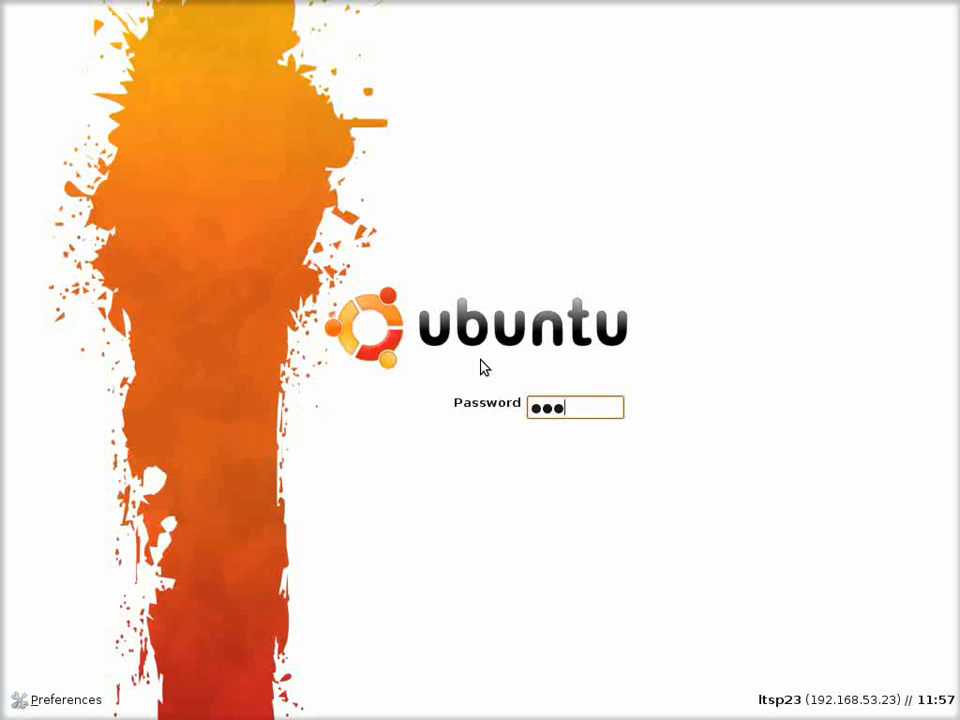
pyautogui.press('Return')
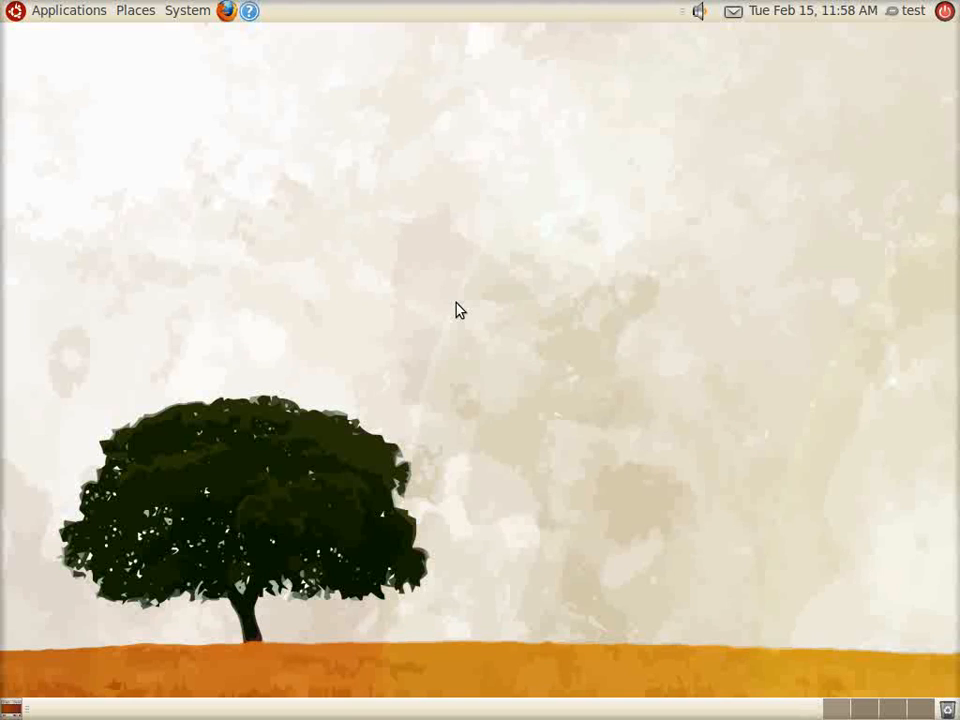
pyautogui.moveTo(78, 24)
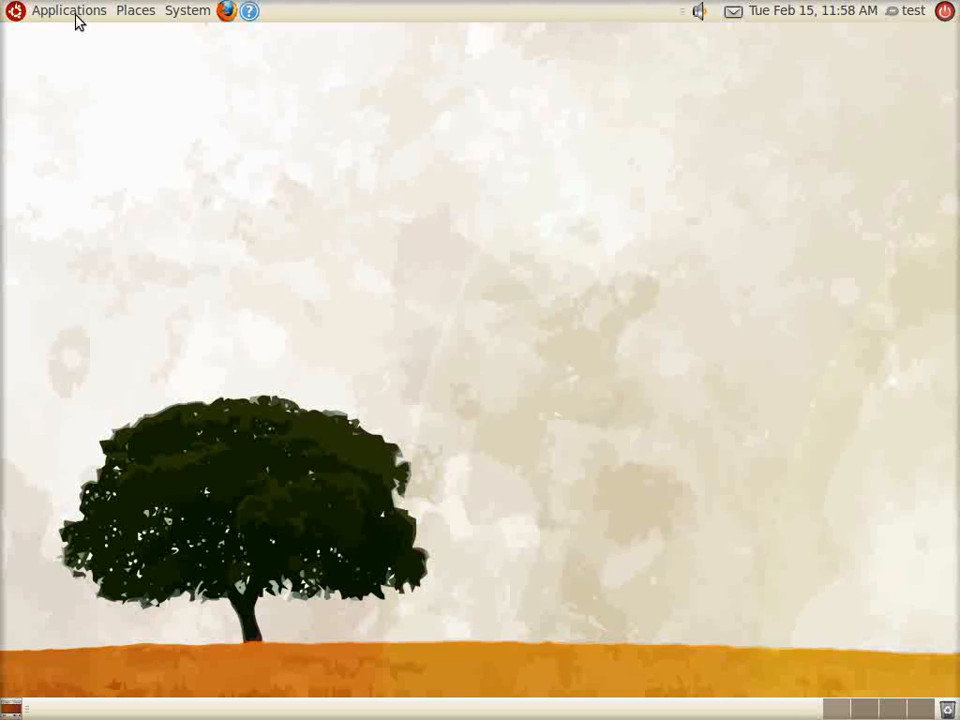
pyautogui.moveTo(78, 20)
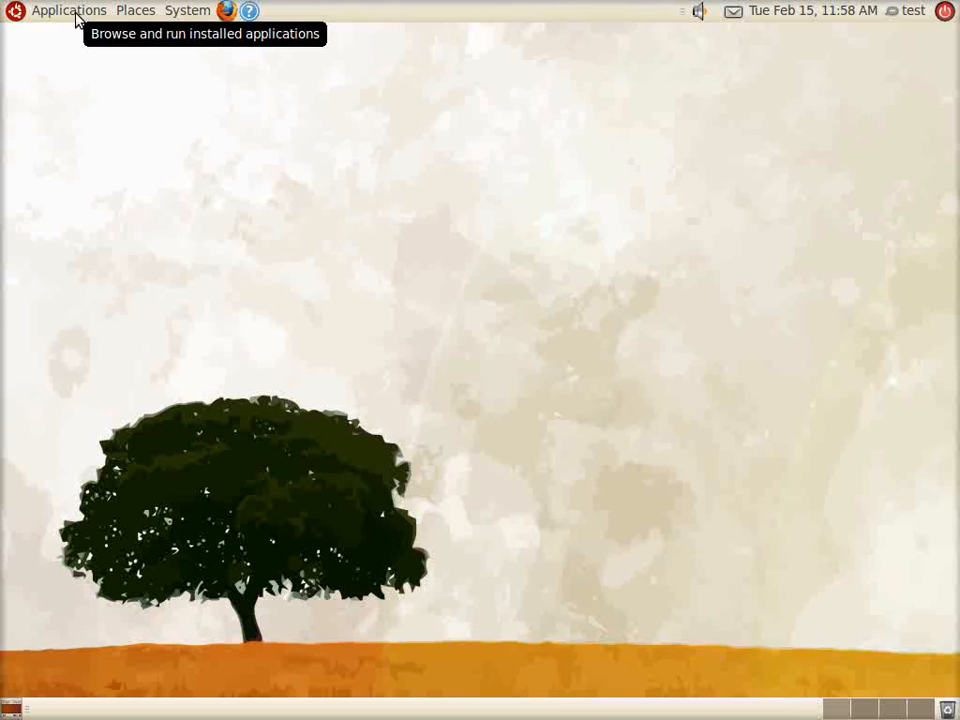
# Browse the Applications menu with the Accessories list showing
pyautogui.click(68, 10)
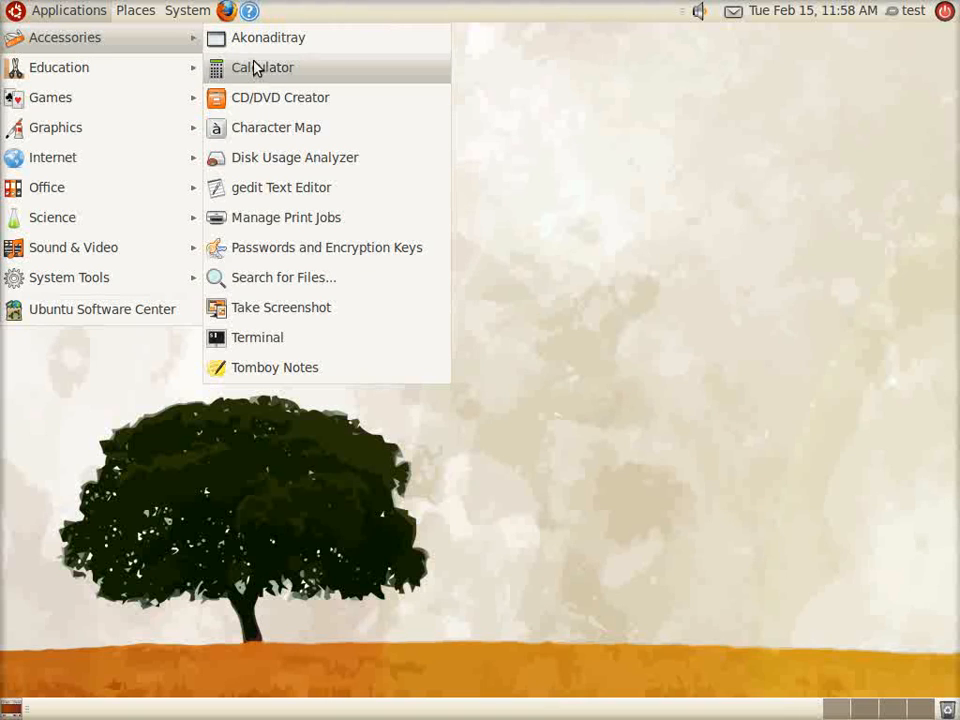